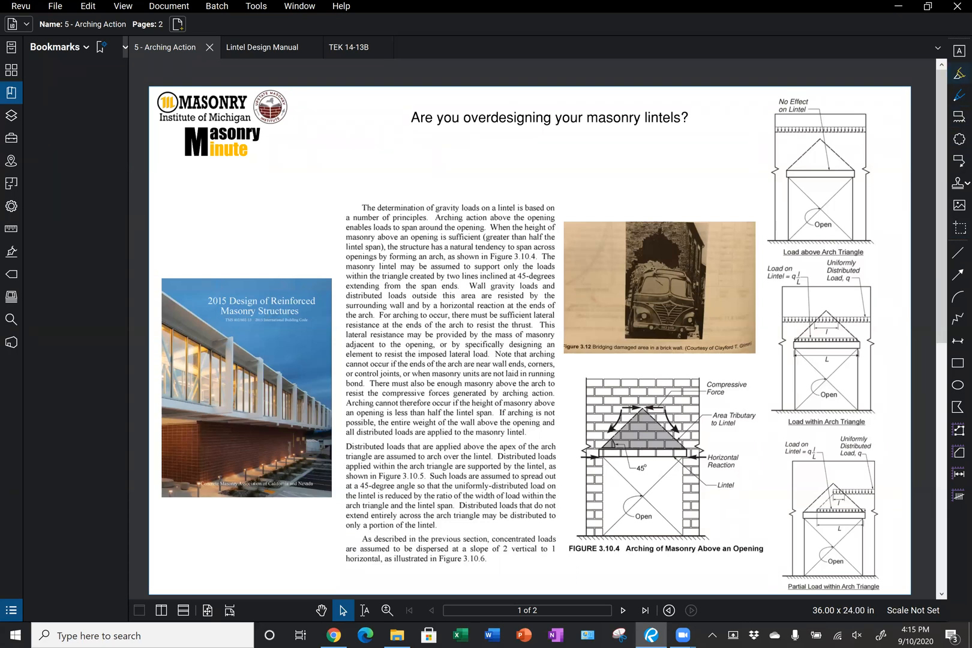
Select the yellow Pen tool to circle the Figure 3.12 truck photo
{"action": "left_click", "coordinate": [958, 74]}
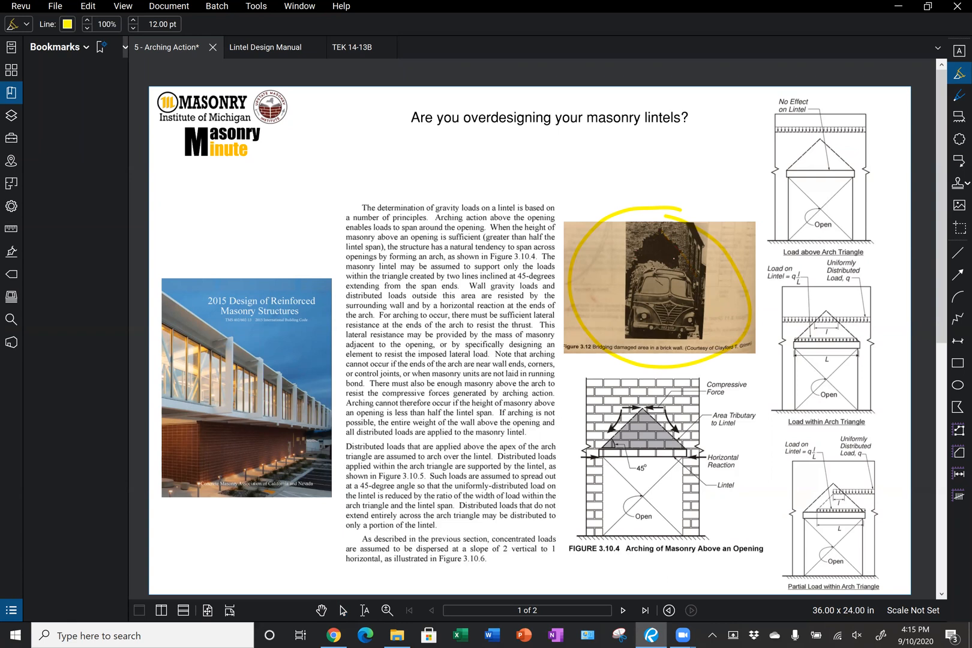
{"action": "mouse_move", "coordinate": [960, 94]}
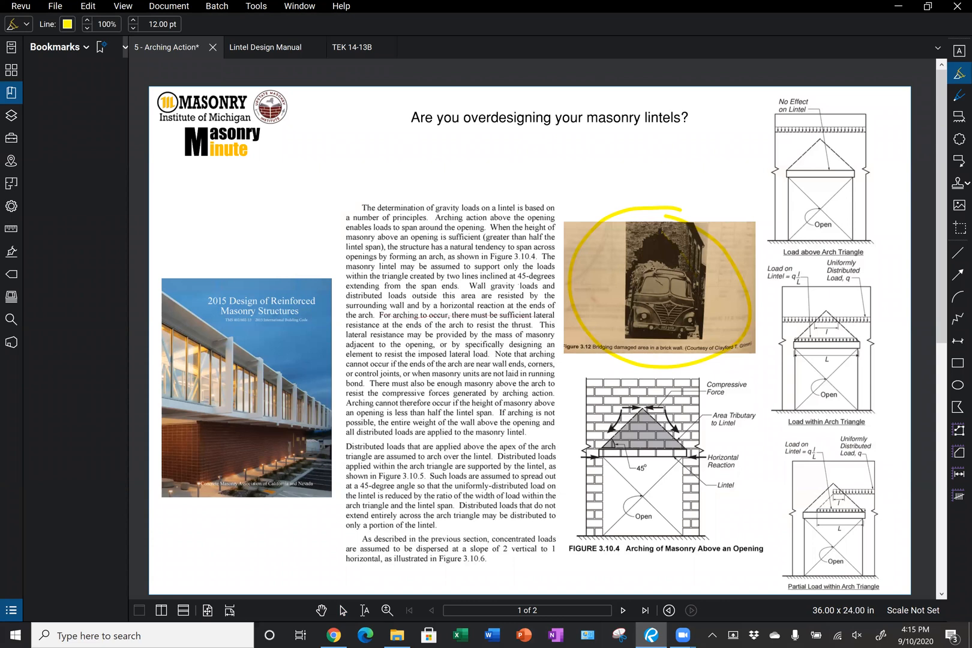
Underline the 'For arching to occur…' lateral-resistance sentence in yellow
{"action": "left_click_drag", "start_coordinate": [385, 315], "coordinate": [554, 315]}
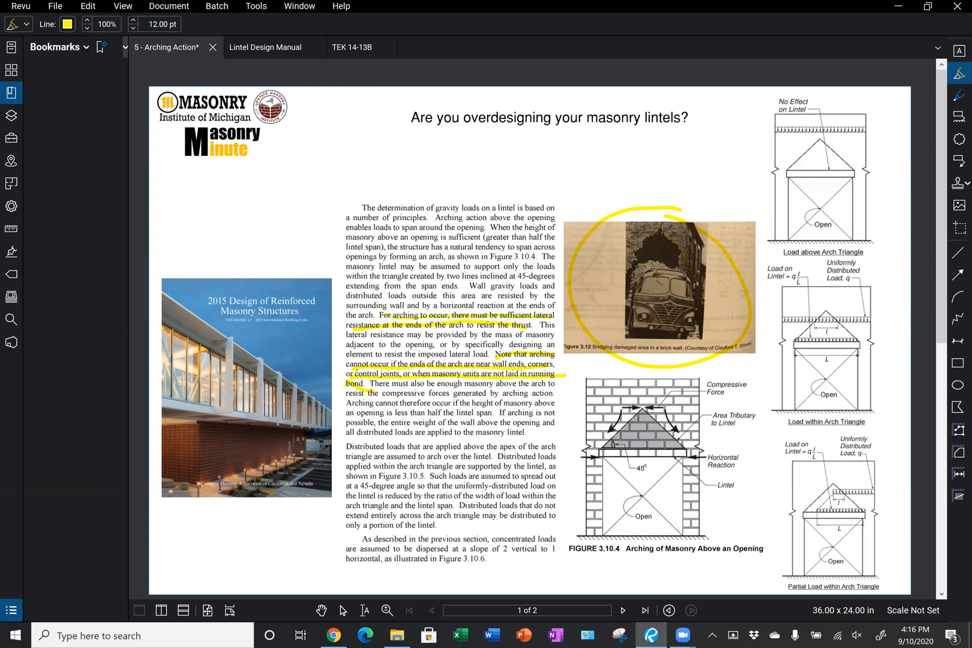
Mark the load bar above the arch triangle in yellow on the load diagram
{"action": "left_click_drag", "start_coordinate": [620, 447], "coordinate": [669, 438]}
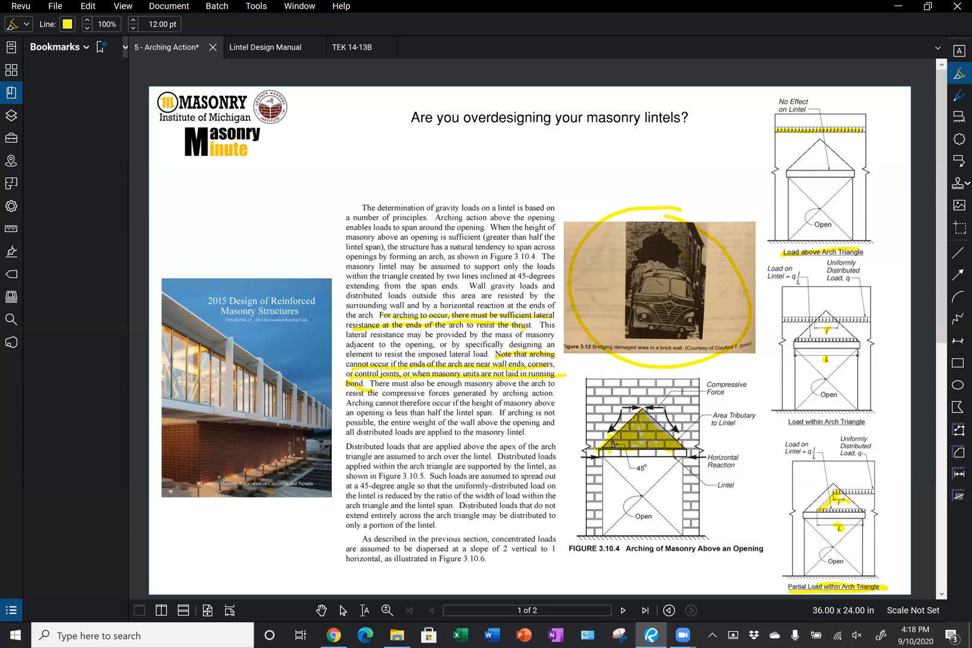
{"action": "mouse_move", "coordinate": [833, 610]}
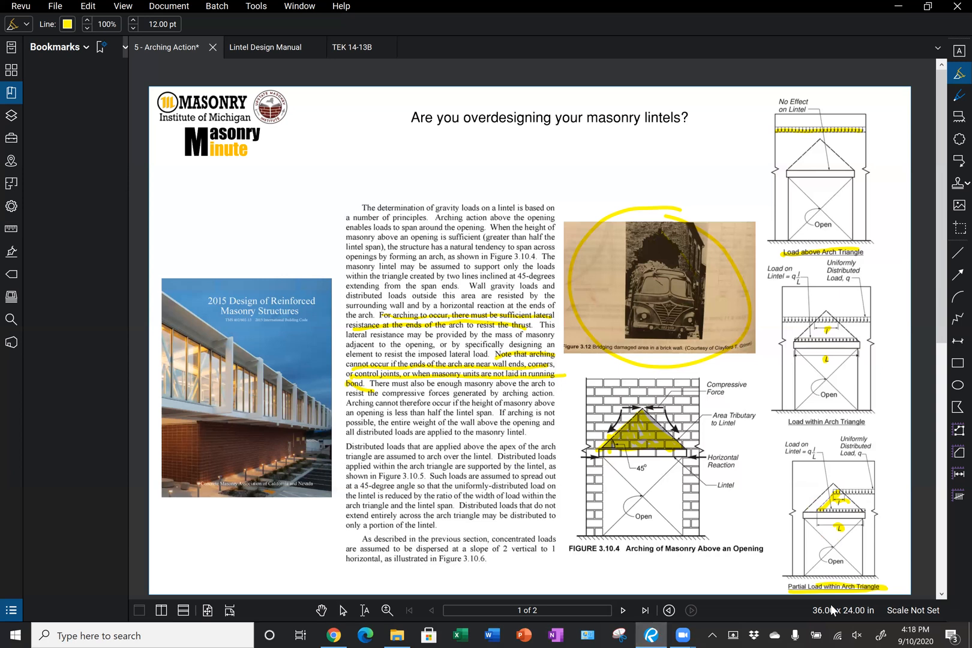
On page 2, shade the Figure 3-2 arch triangle and mark the 8 in. minimum label in yellow
{"action": "left_click", "coordinate": [645, 615]}
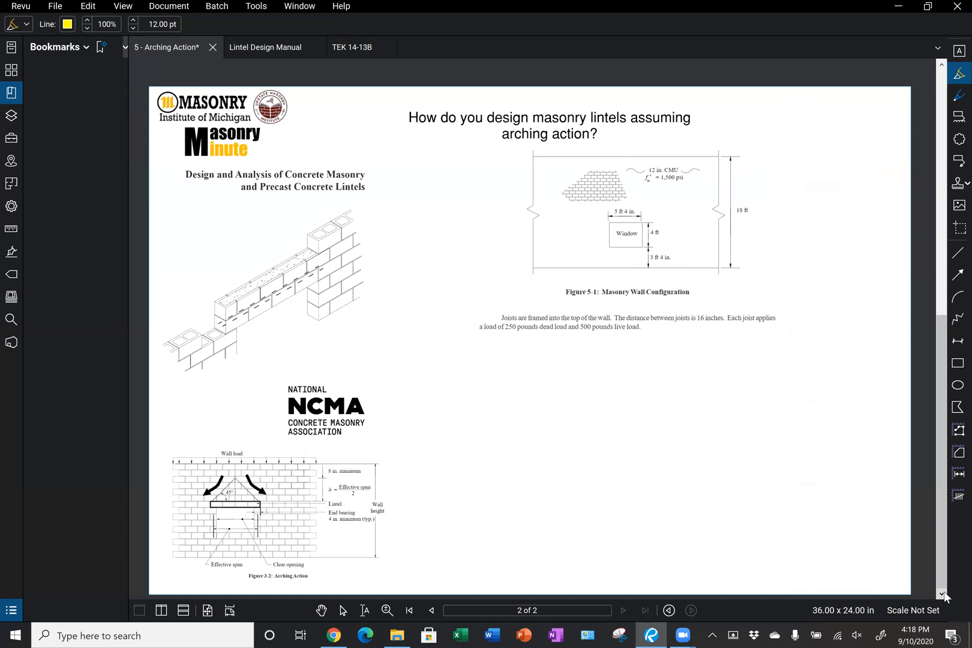
{"action": "left_click_drag", "start_coordinate": [242, 576], "coordinate": [314, 577]}
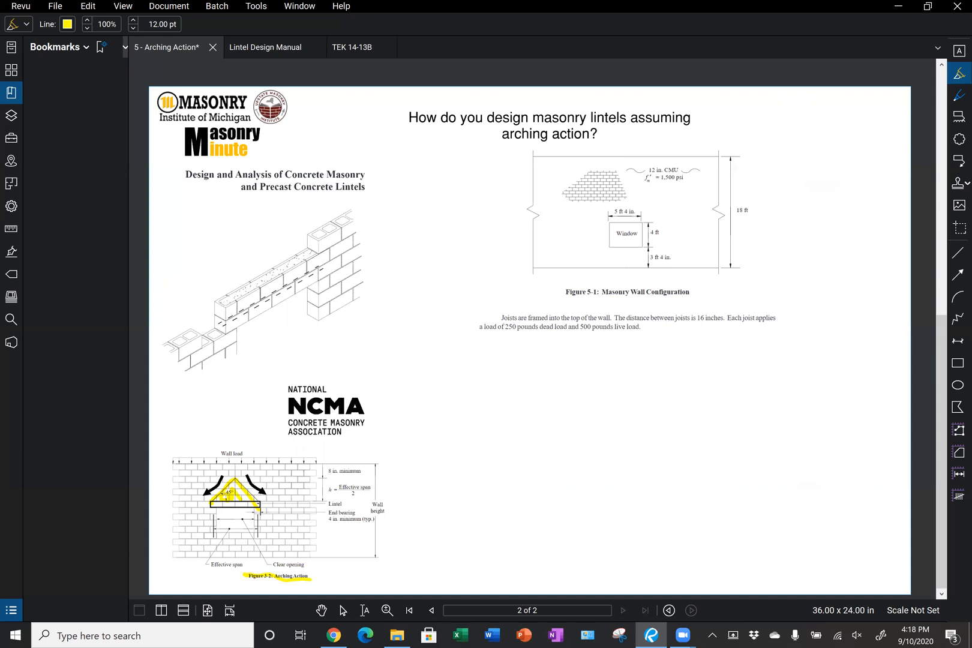
{"action": "left_click_drag", "start_coordinate": [326, 490], "coordinate": [369, 489]}
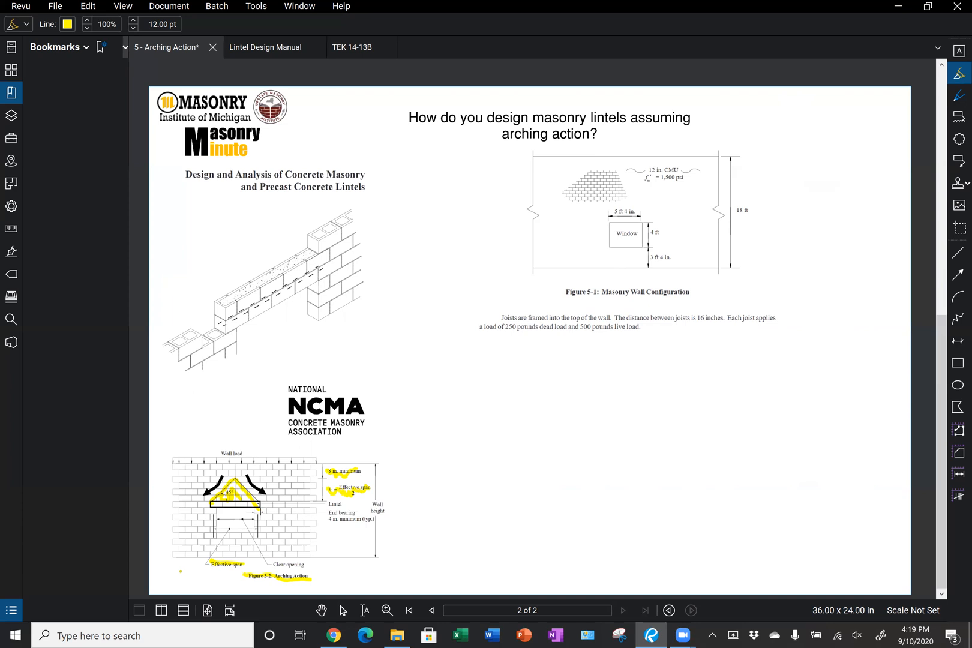
{"action": "mouse_move", "coordinate": [183, 615]}
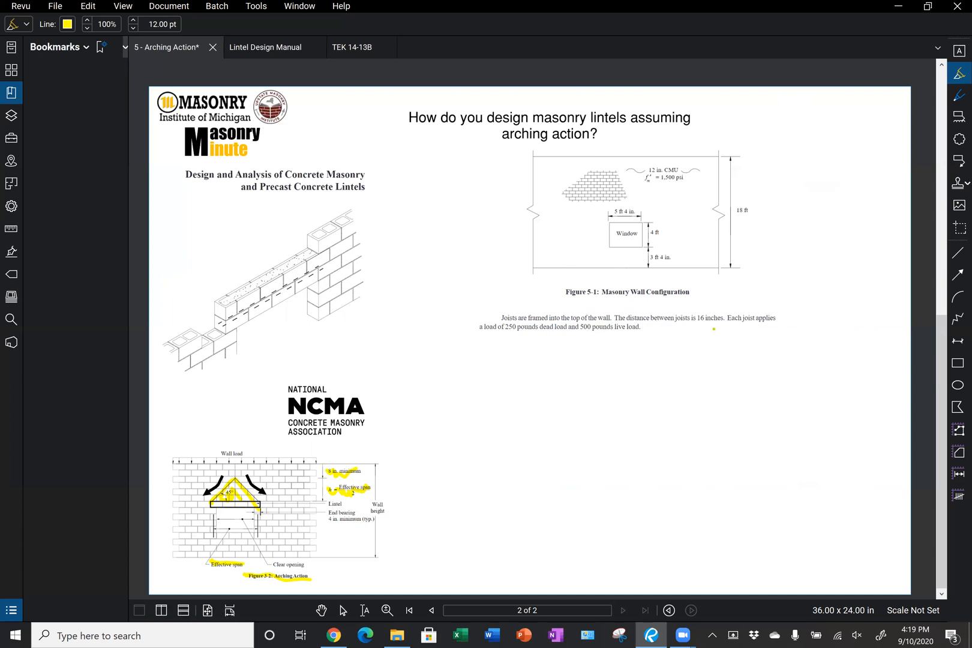
Leave the Pen tool and switch from Revu to the Microsoft Whiteboard board gallery
{"action": "left_click", "coordinate": [341, 614]}
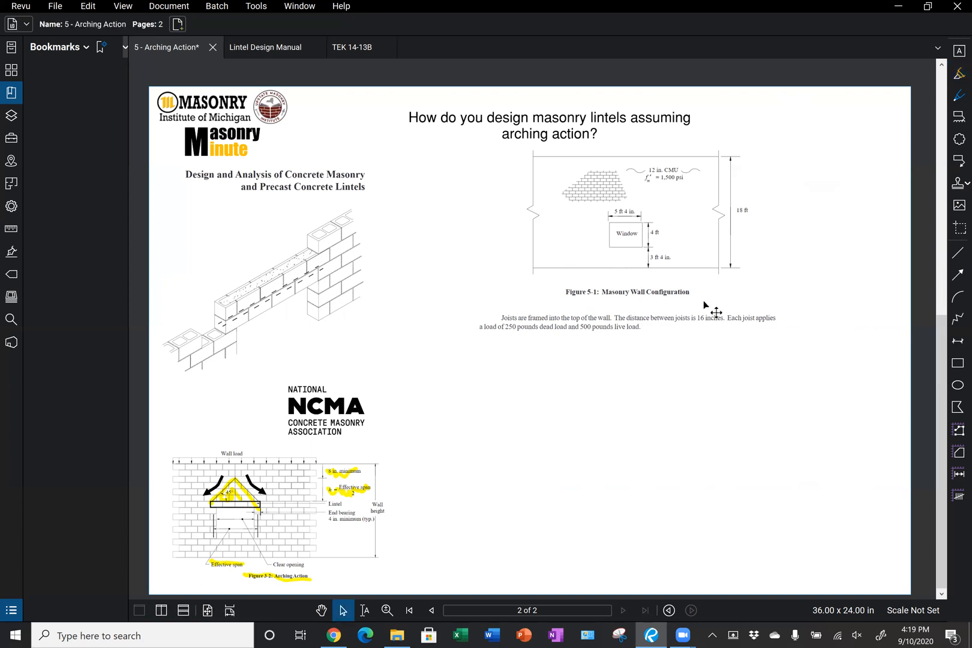
{"action": "scroll", "scroll_direction": "down", "scroll_amount": 3}
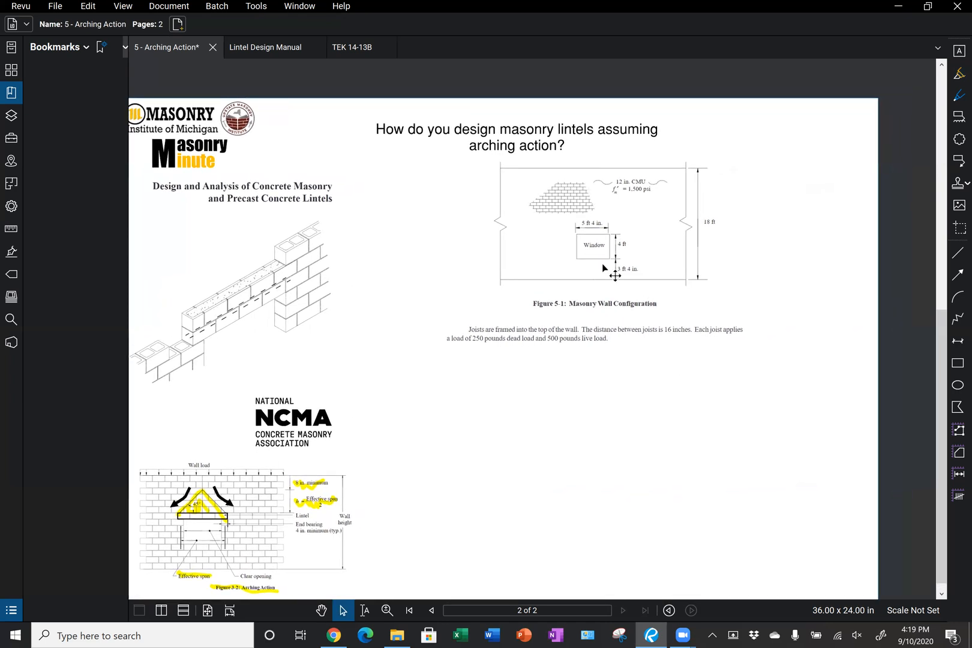
{"action": "mouse_move", "coordinate": [607, 265]}
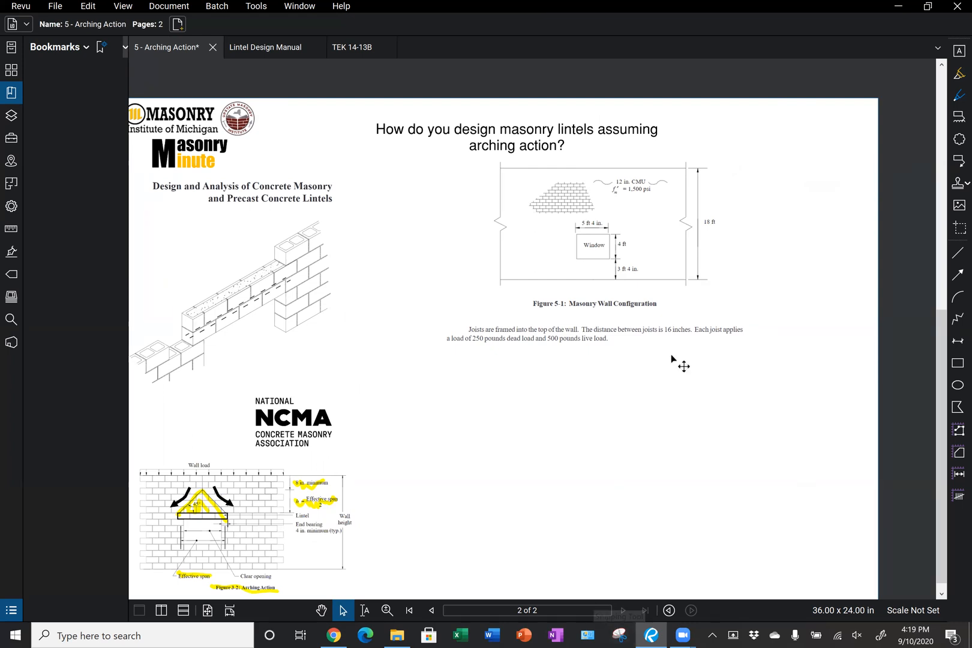
{"action": "mouse_move", "coordinate": [642, 285]}
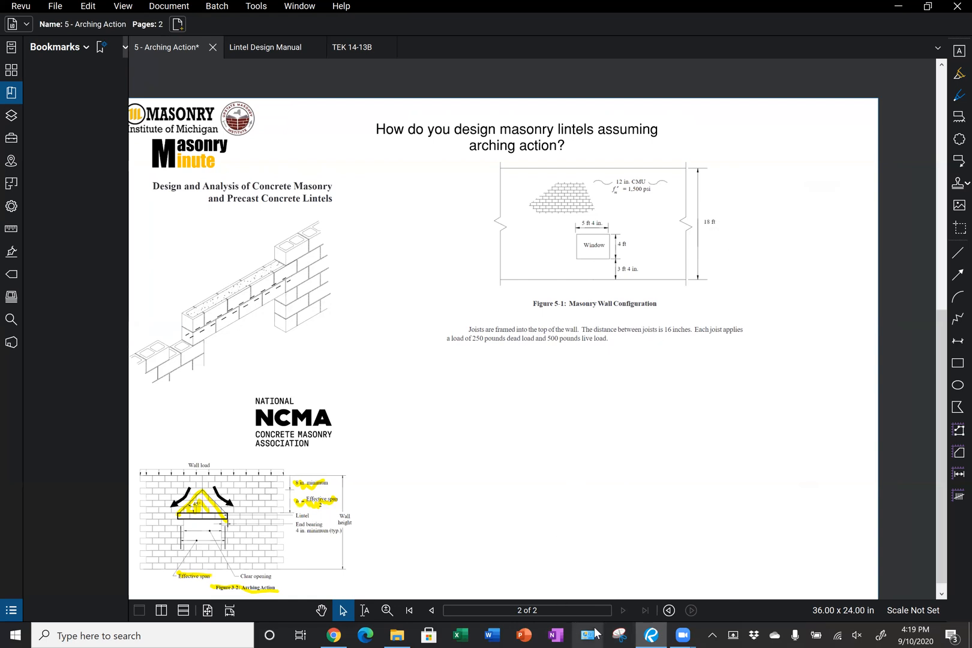
{"action": "left_click", "coordinate": [618, 635]}
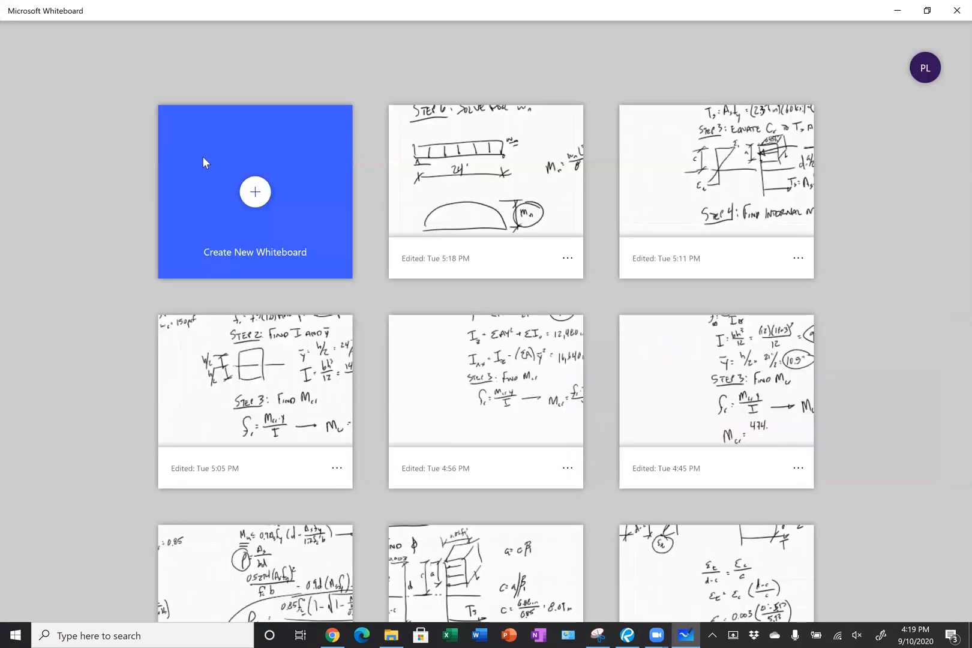
Open the wall-configuration board and handwrite an underlined 'Known' heading with 'Wall' beneath
{"action": "left_click", "coordinate": [486, 379]}
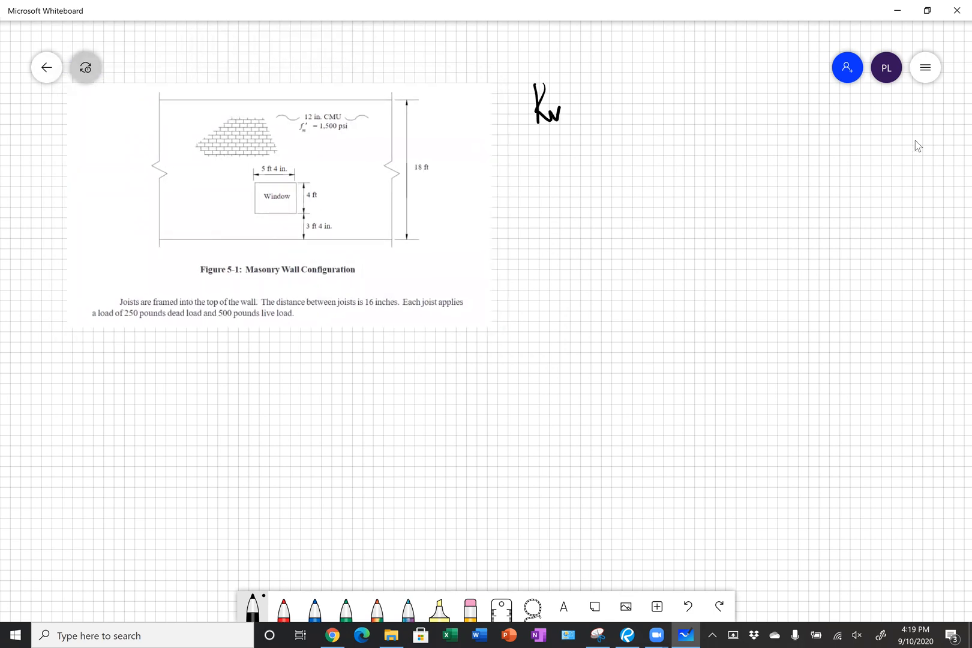
{"action": "left_click_drag", "start_coordinate": [558, 109], "coordinate": [598, 112]}
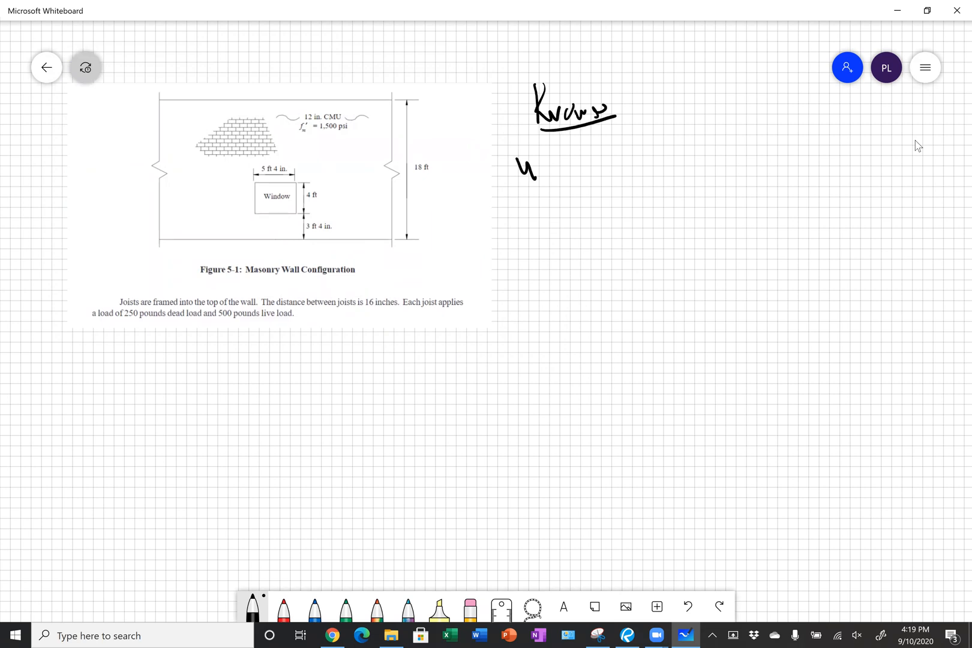
{"action": "type", "text": "Wall"}
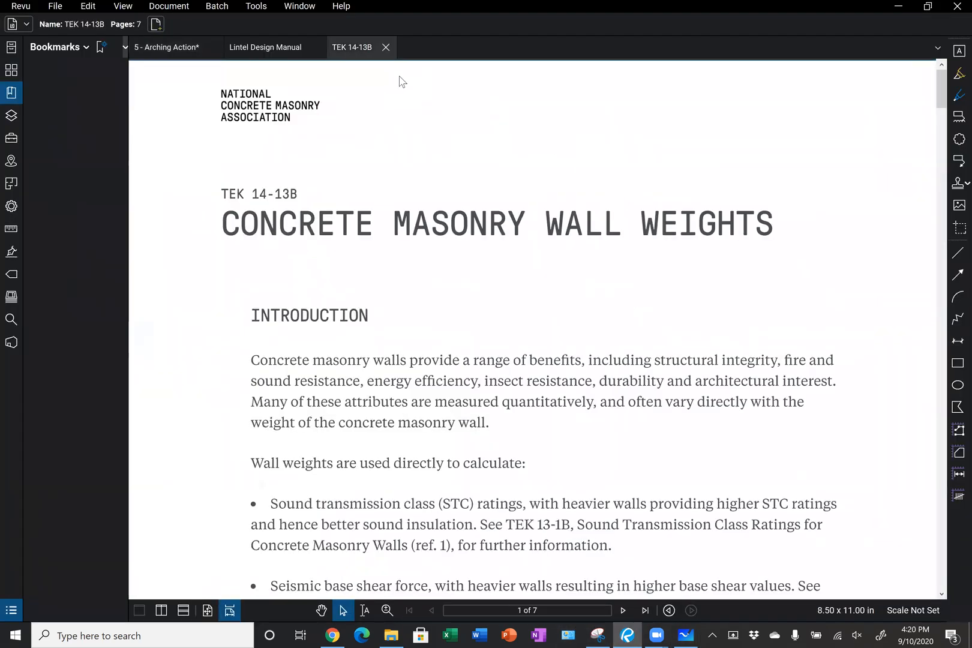
{"action": "mouse_move", "coordinate": [362, 383]}
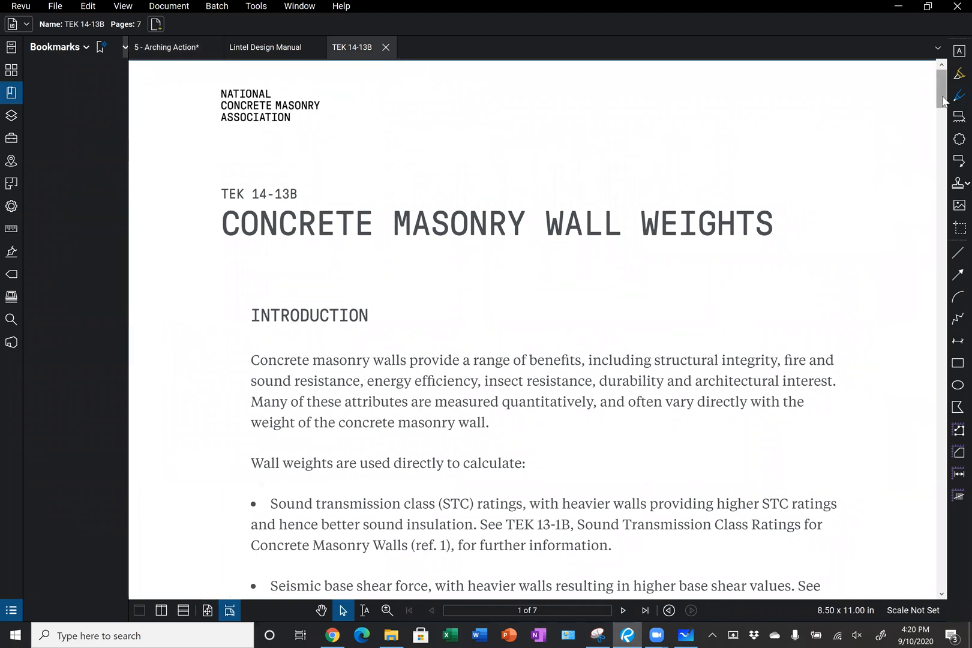
Scroll to Table 6 wall weights in Revu, then minimize it and return to the whiteboard
{"action": "scroll", "scroll_direction": "down", "scroll_amount": 3}
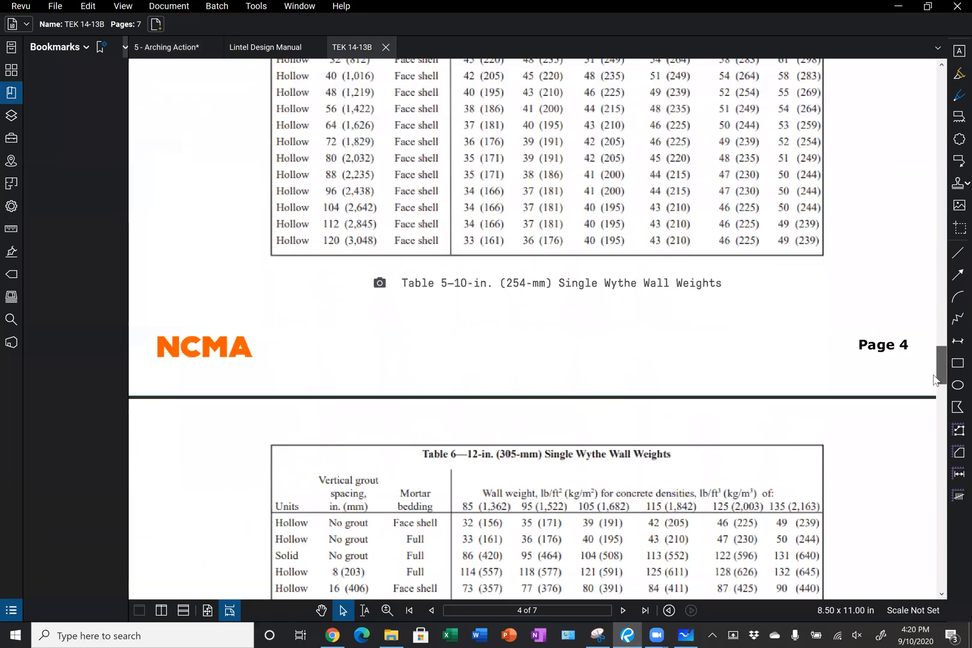
{"action": "scroll", "scroll_direction": "down", "scroll_amount": 3}
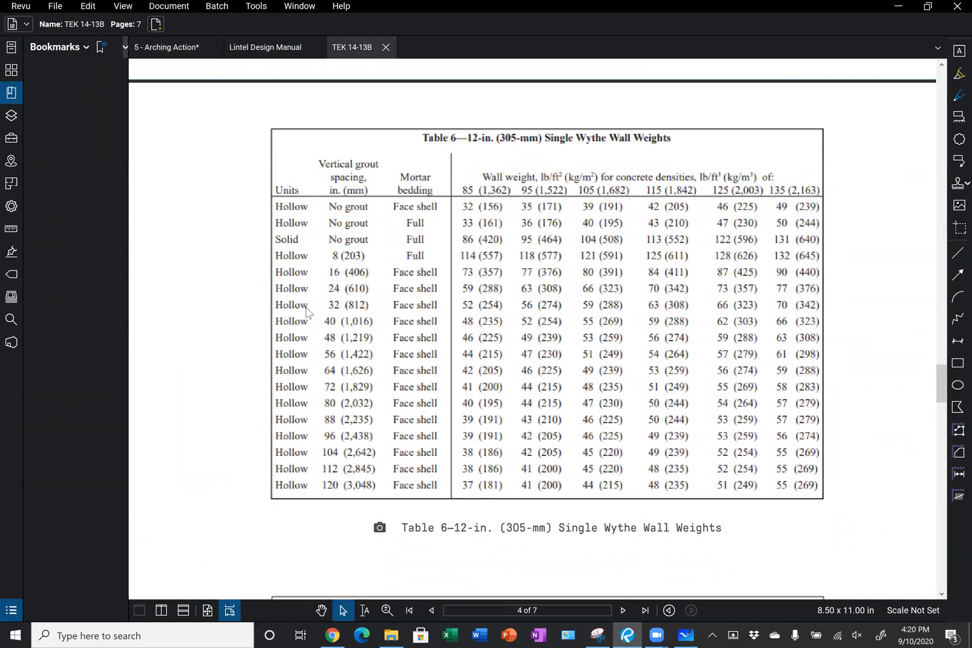
{"action": "mouse_move", "coordinate": [370, 349]}
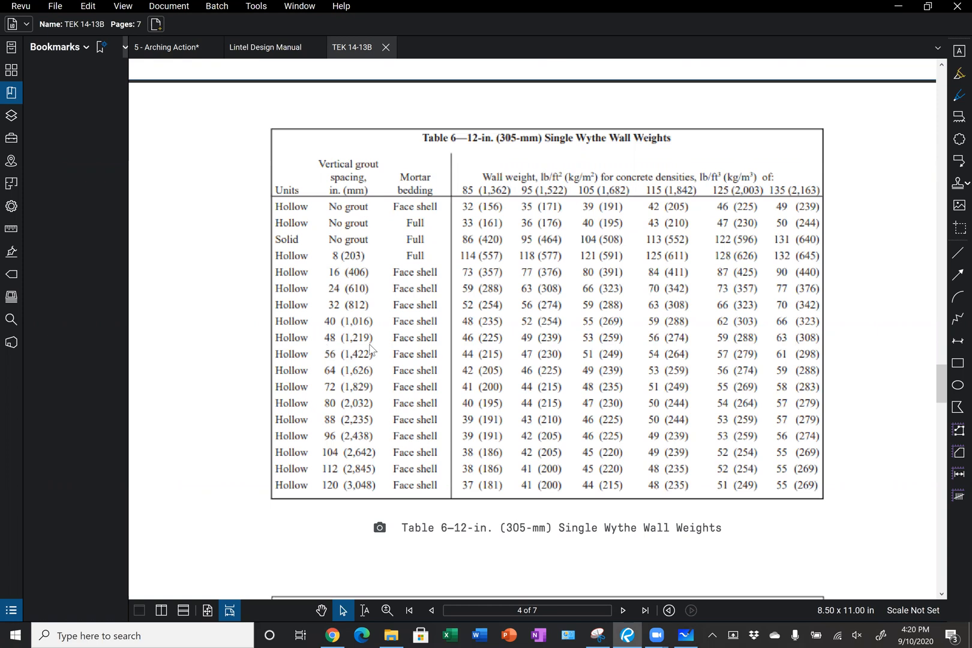
{"action": "mouse_move", "coordinate": [329, 340]}
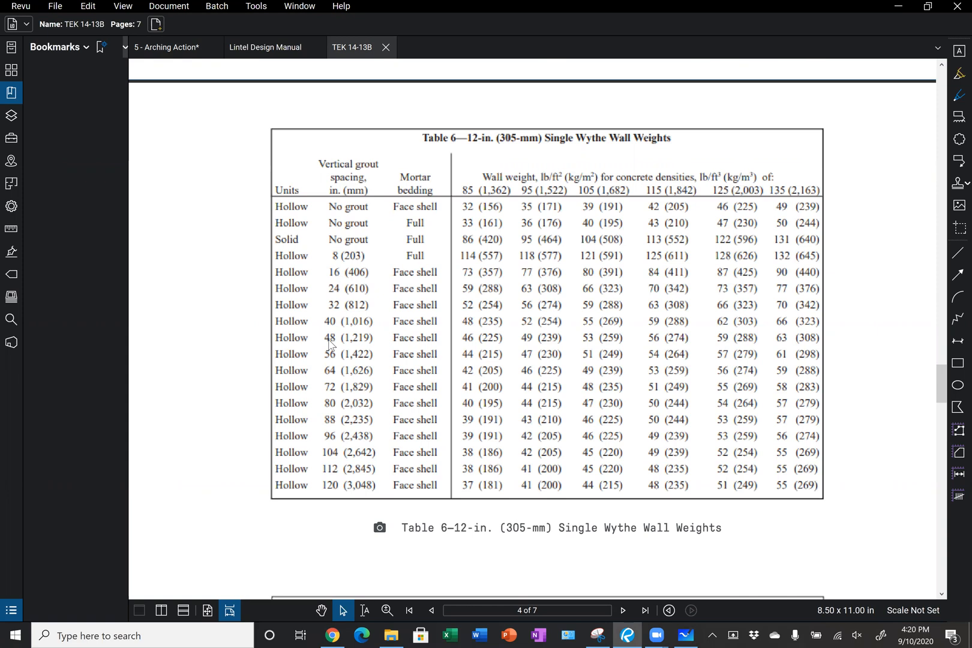
{"action": "mouse_move", "coordinate": [783, 347]}
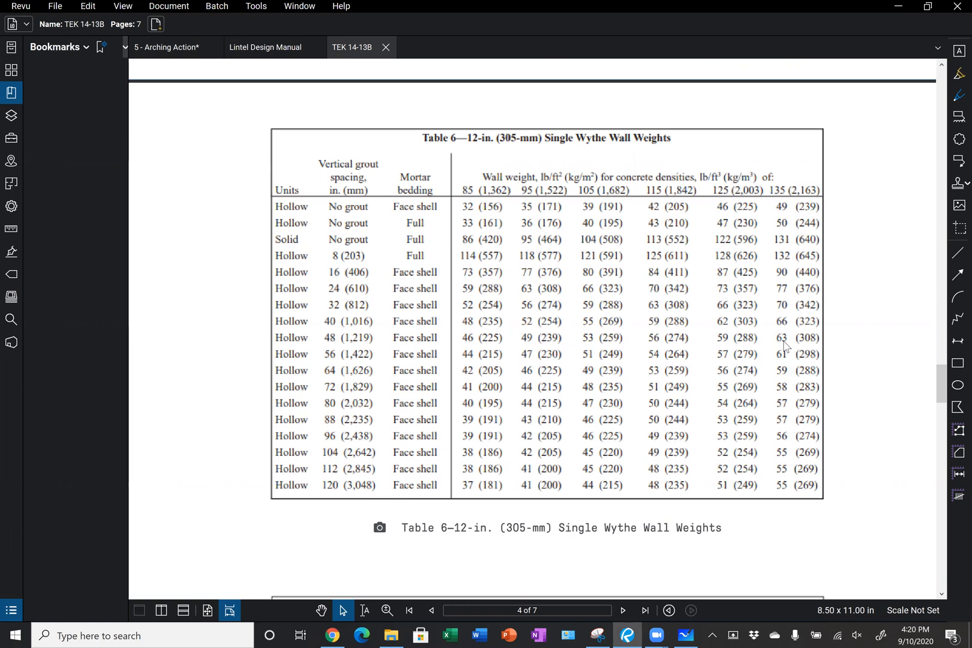
{"action": "mouse_move", "coordinate": [323, 285]}
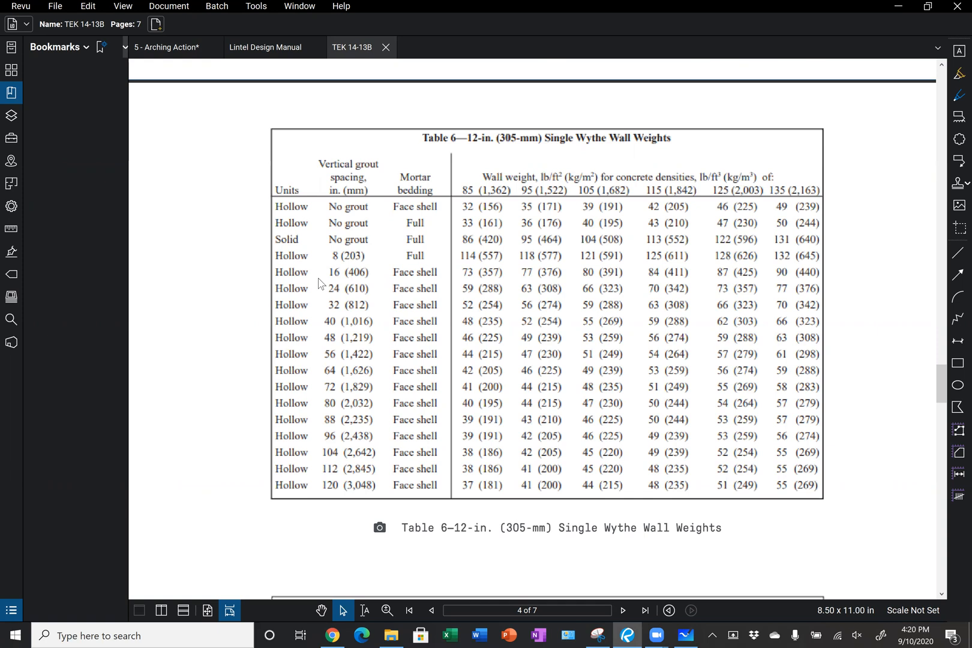
{"action": "mouse_move", "coordinate": [796, 262]}
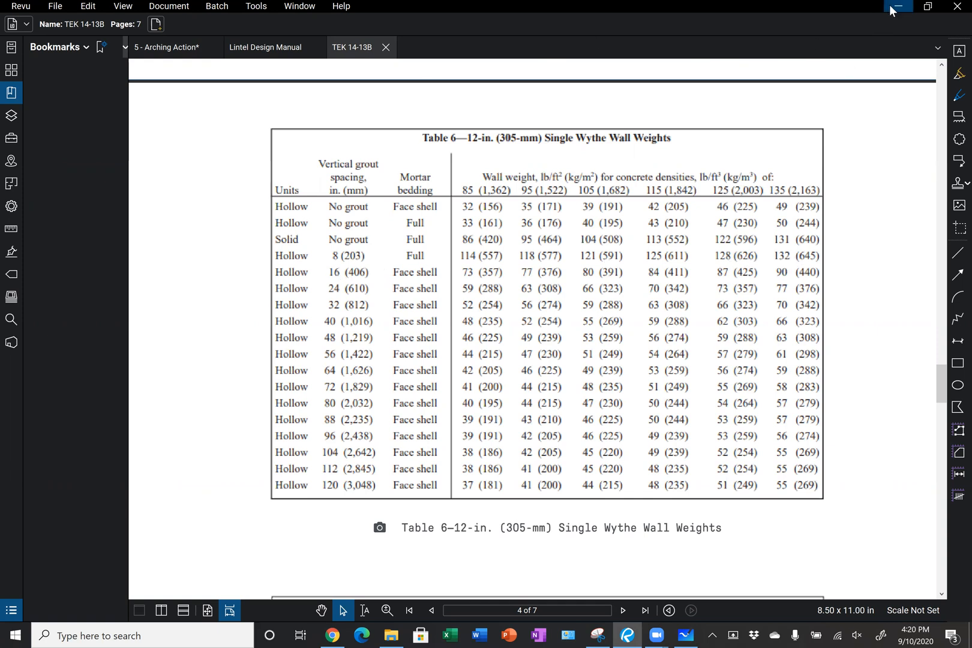
{"action": "left_click", "coordinate": [899, 6]}
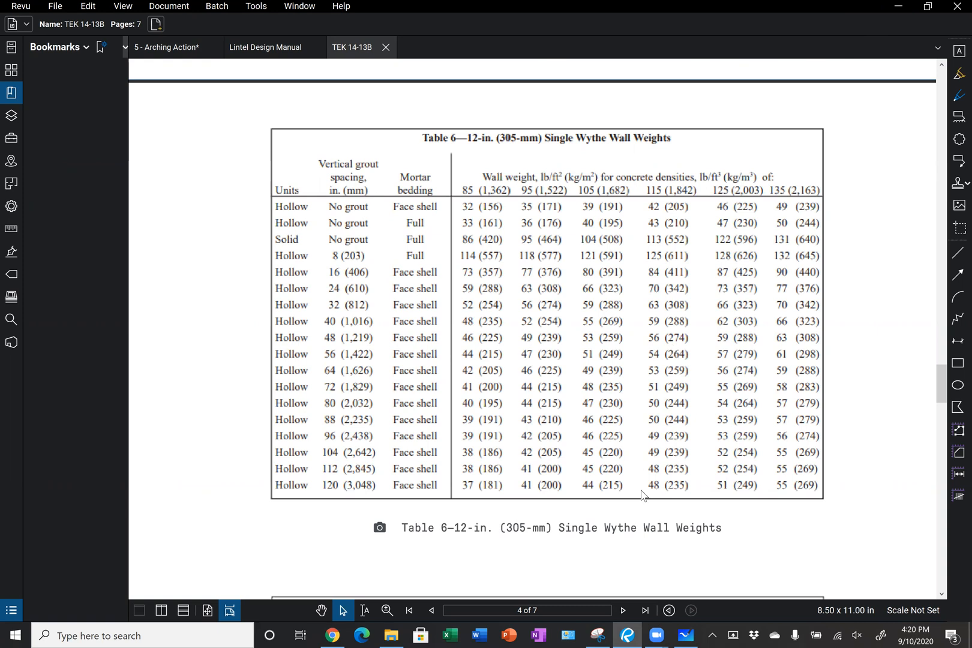
{"action": "left_click", "coordinate": [685, 638]}
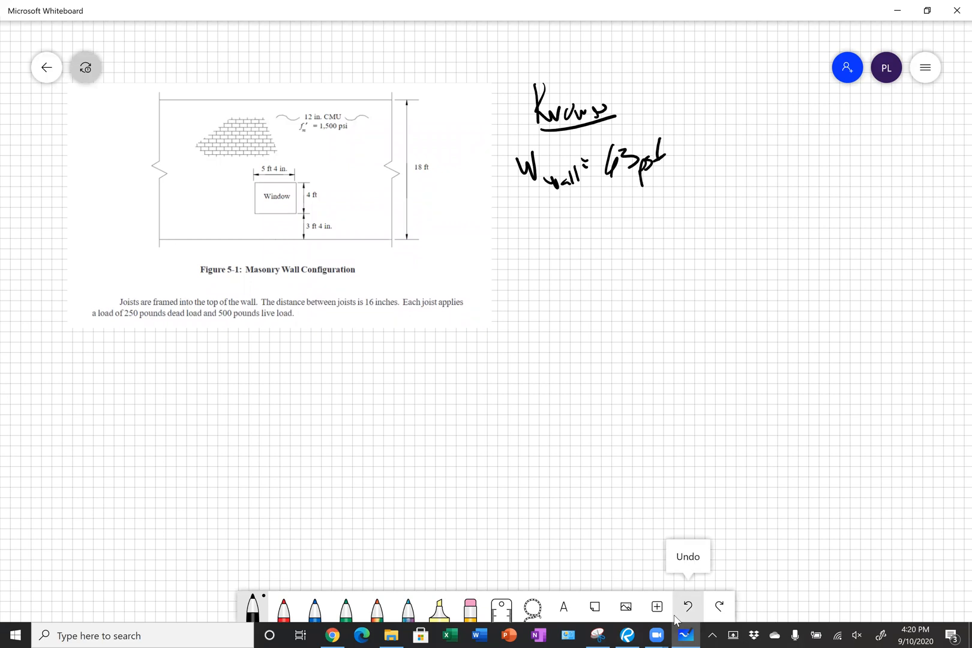
Draw an arrow to the wall weight and note the 48" o.c. reinforcement spacing
{"action": "left_click_drag", "start_coordinate": [710, 80], "coordinate": [648, 127]}
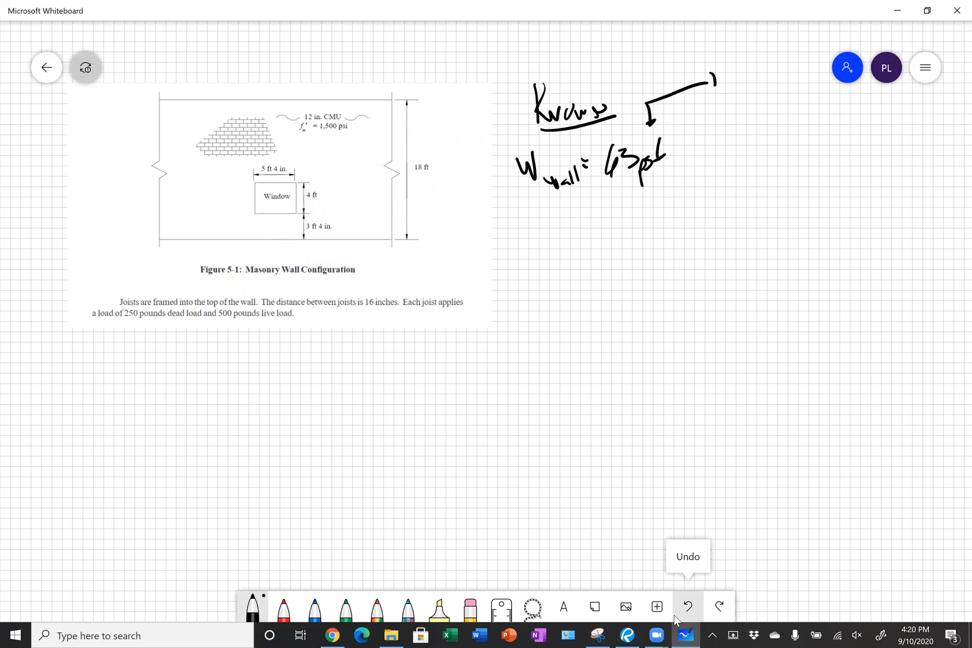
{"action": "type", "text": "2\"NN"}
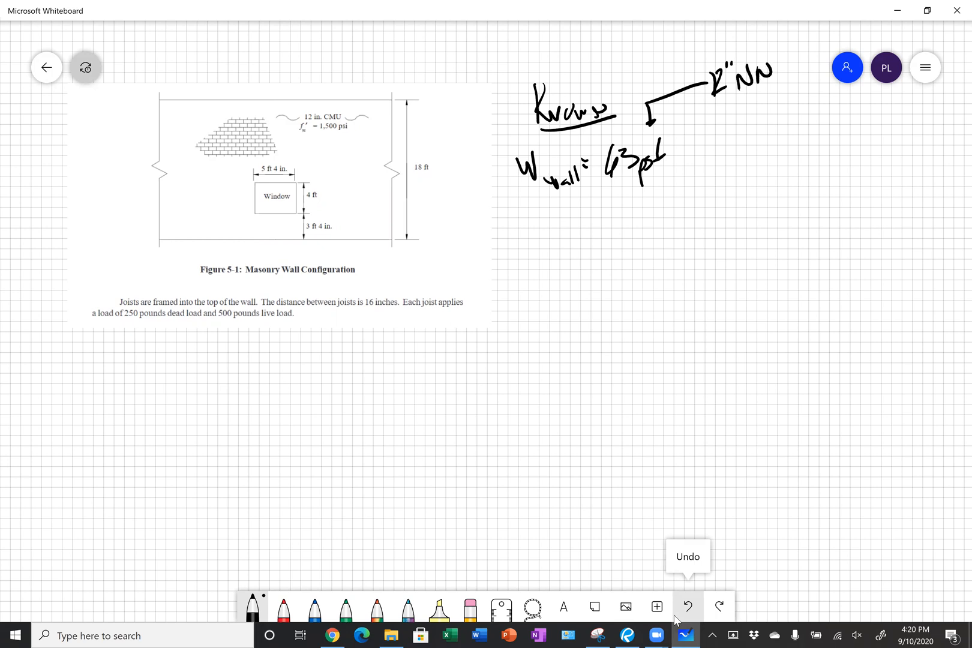
{"action": "left_click_drag", "start_coordinate": [713, 115], "coordinate": [756, 114]}
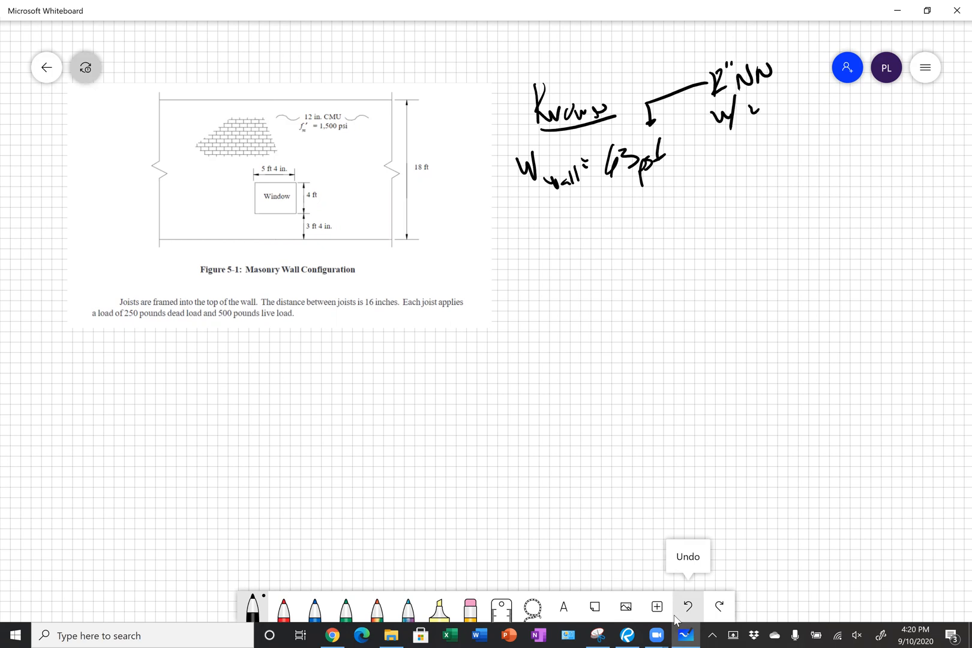
{"action": "left_click_drag", "start_coordinate": [744, 109], "coordinate": [788, 112]}
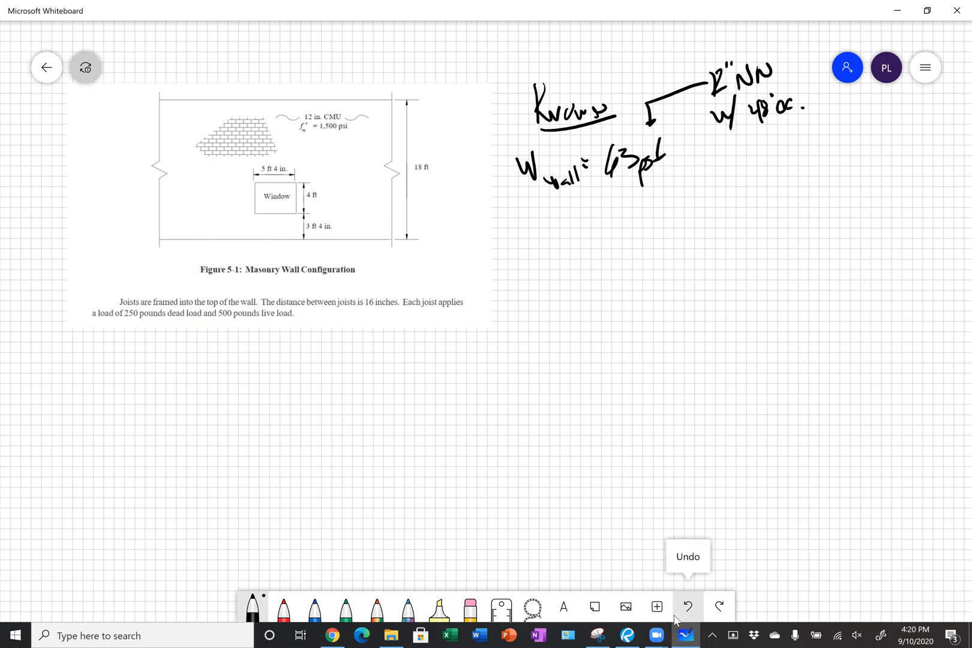
Write W_lintel = 132 psf(8"/12) = 88 lb/ft with a 1-course note
{"action": "left_click_drag", "start_coordinate": [523, 224], "coordinate": [583, 242]}
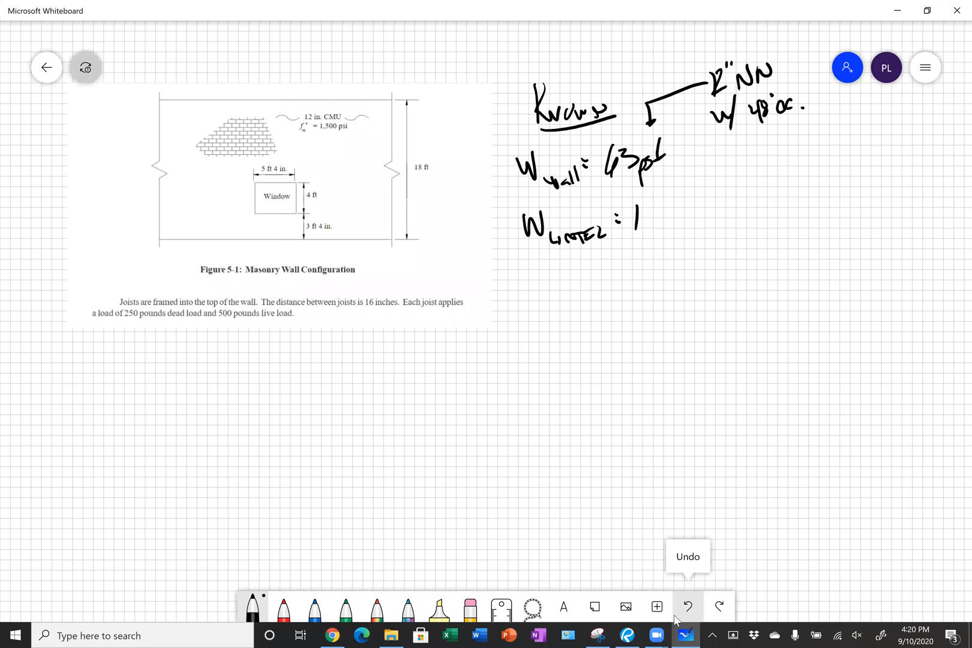
{"action": "type", "text": "132p²"}
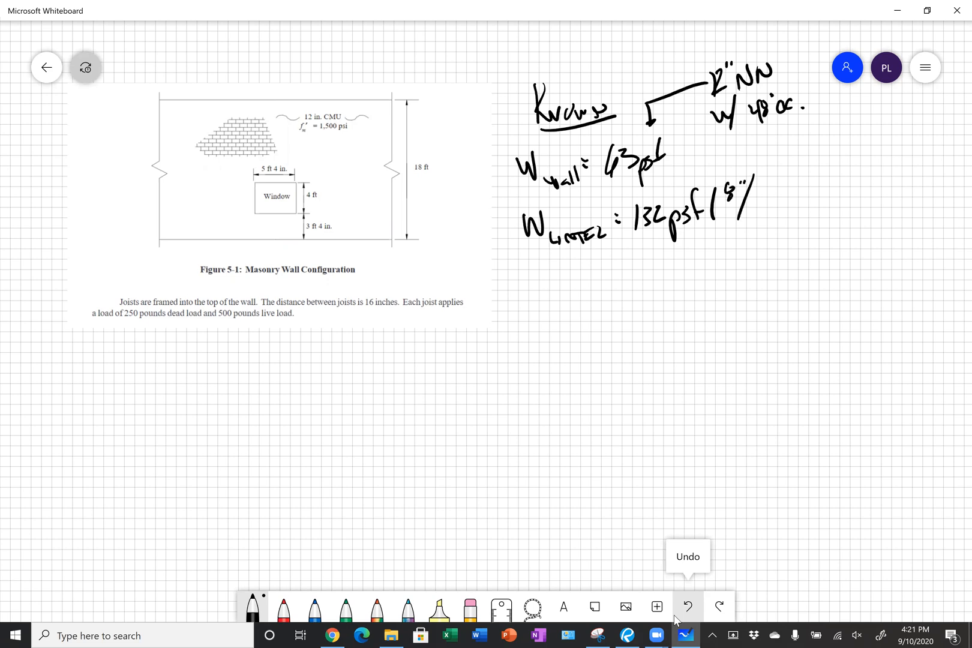
{"action": "left_click_drag", "start_coordinate": [750, 210], "coordinate": [787, 205]}
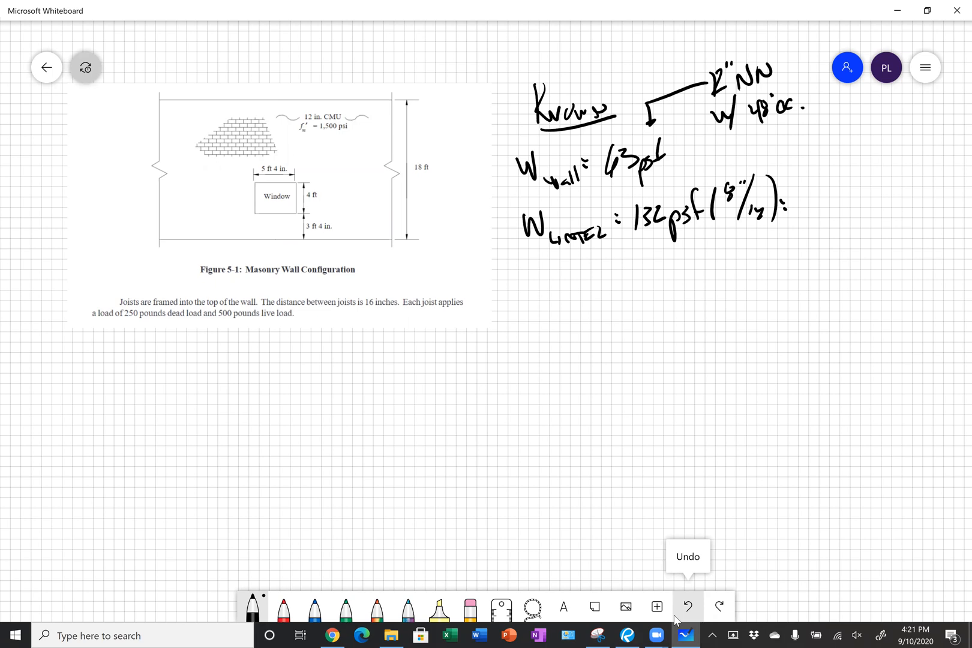
{"action": "type", "text": "88 lb/ft"}
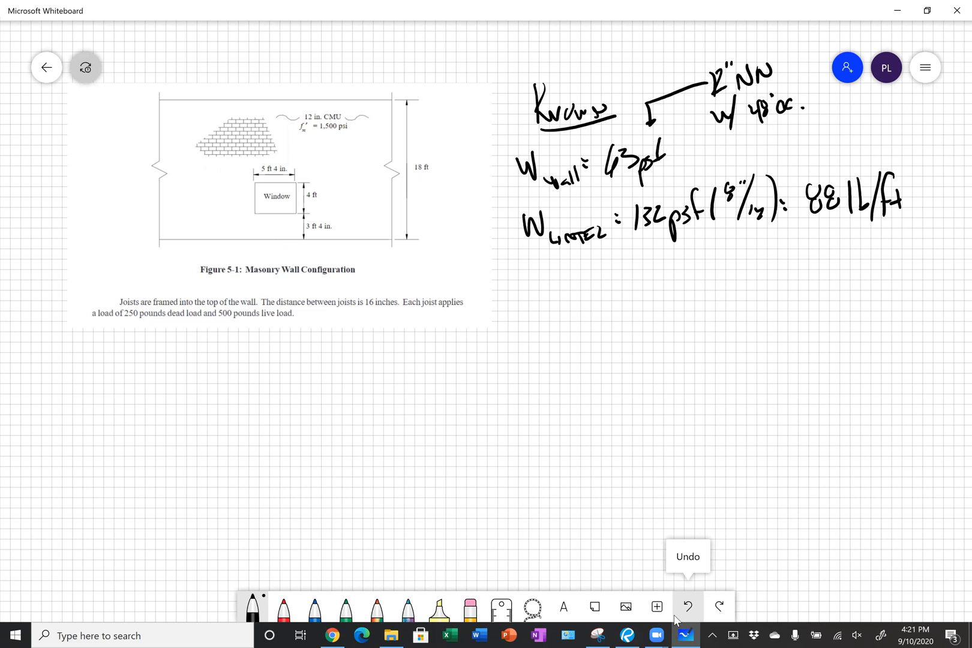
{"action": "left_click_drag", "start_coordinate": [805, 241], "coordinate": [824, 266]}
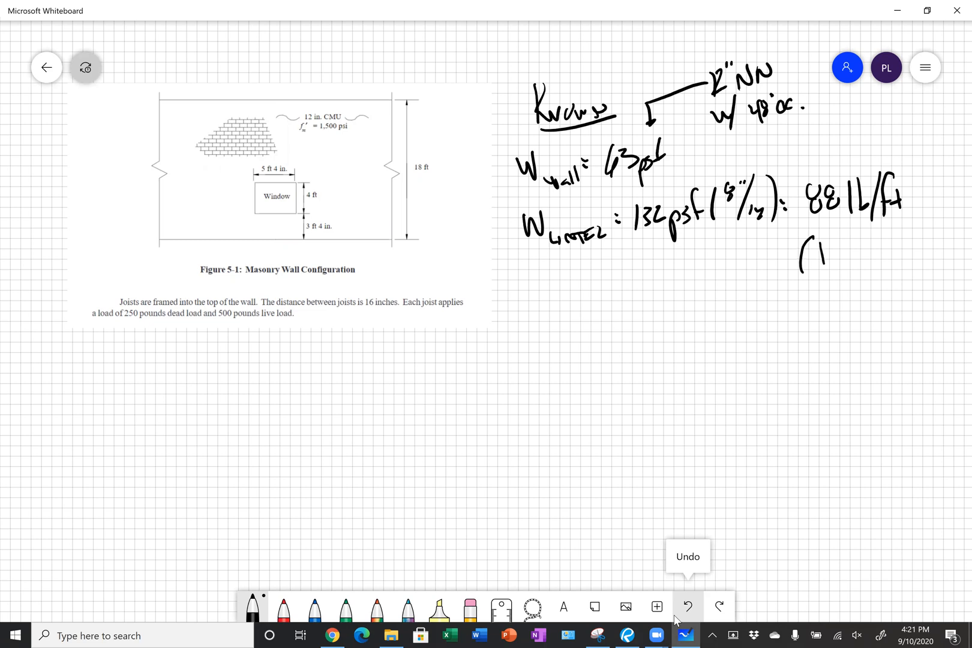
{"action": "type", "text": "-covrs"}
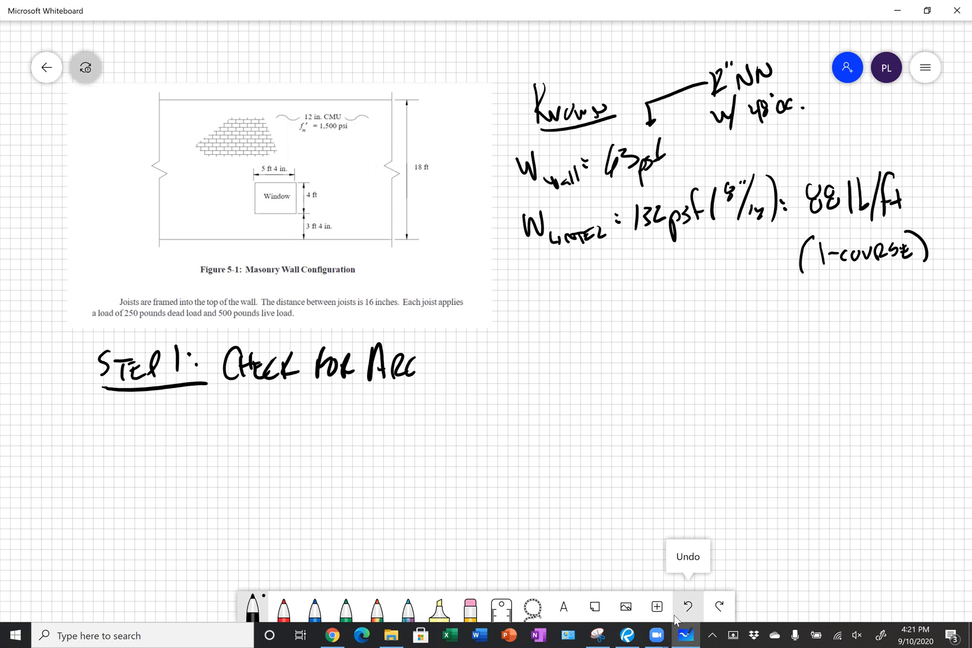
Finish the Step 1 heading and write L = clear length + (2)(1/2)(bearing)
{"action": "left_click_drag", "start_coordinate": [409, 366], "coordinate": [490, 366]}
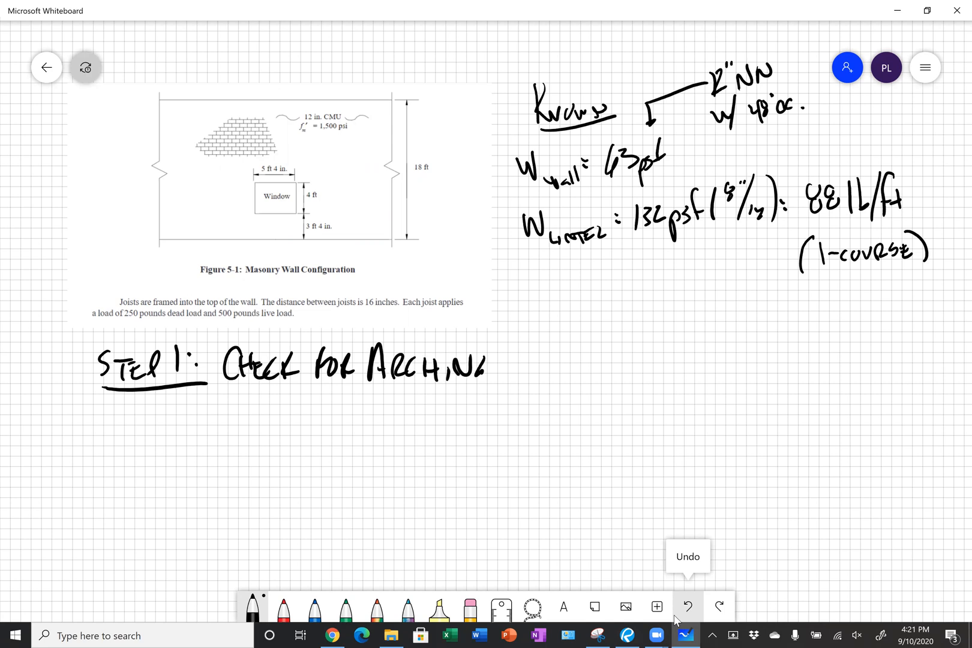
{"action": "left_click_drag", "start_coordinate": [120, 421], "coordinate": [149, 450]}
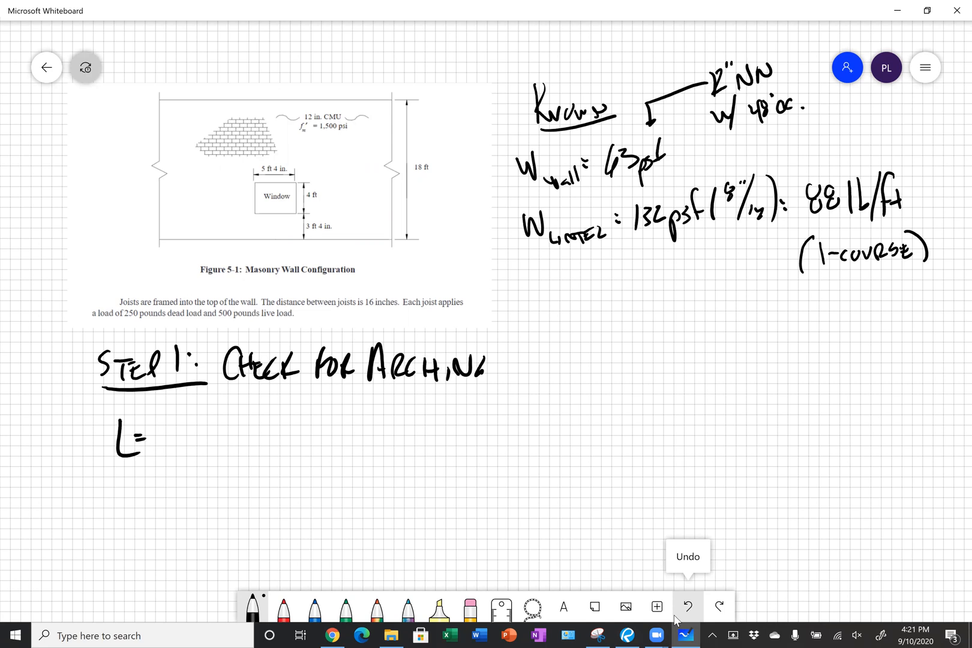
{"action": "left_click_drag", "start_coordinate": [162, 433], "coordinate": [198, 433]}
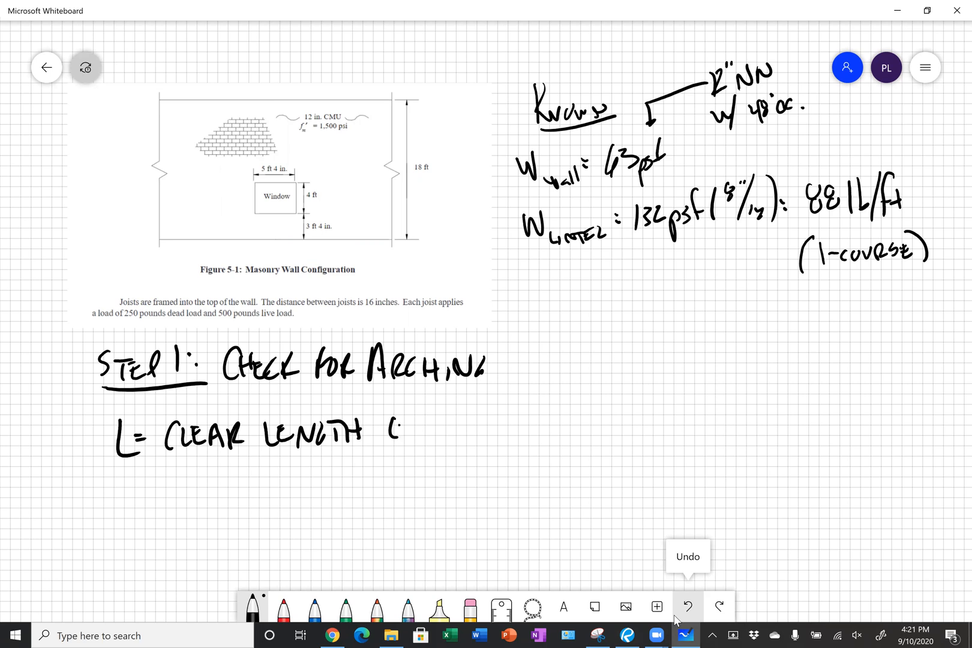
{"action": "left_click_drag", "start_coordinate": [388, 422], "coordinate": [409, 447]}
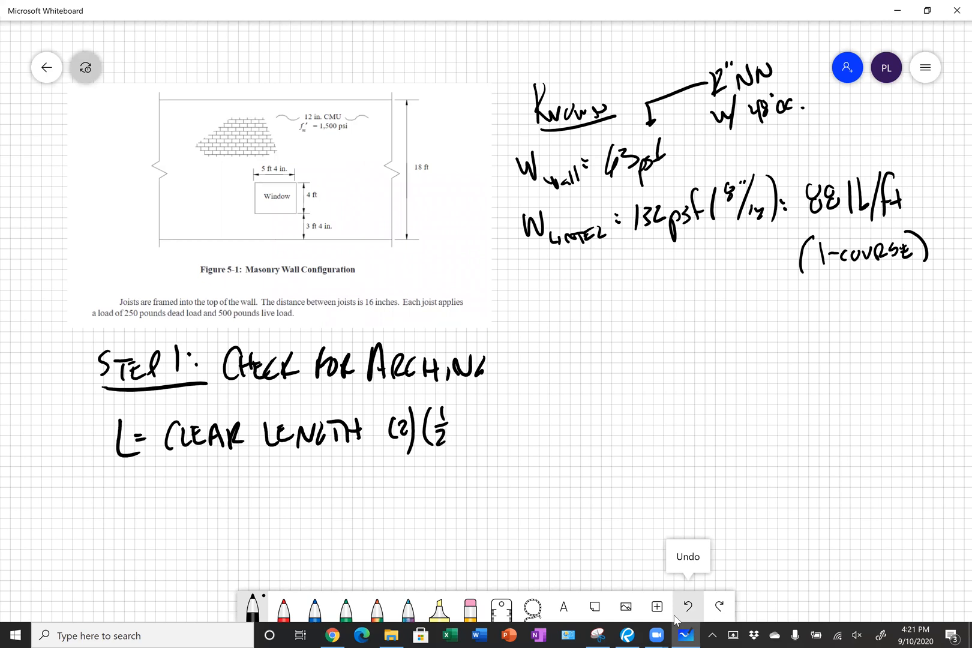
{"action": "left_click_drag", "start_coordinate": [446, 428], "coordinate": [508, 428]}
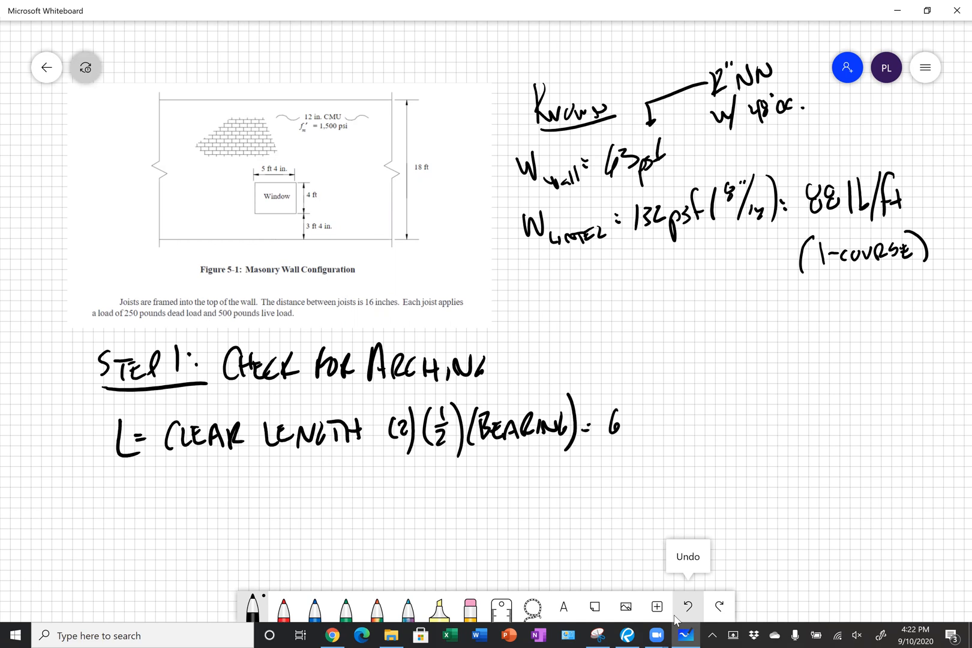
Substitute 64" + (2)(1/2)(8") = 72" and box the span result
{"action": "type", "text": "4'+'"}
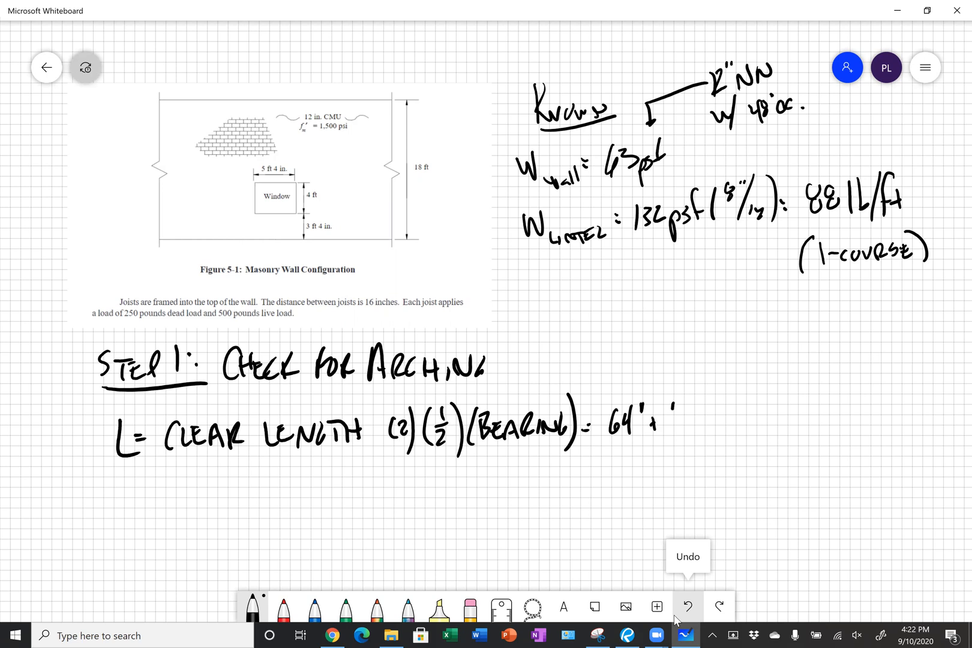
{"action": "left_click_drag", "start_coordinate": [679, 422], "coordinate": [737, 422]}
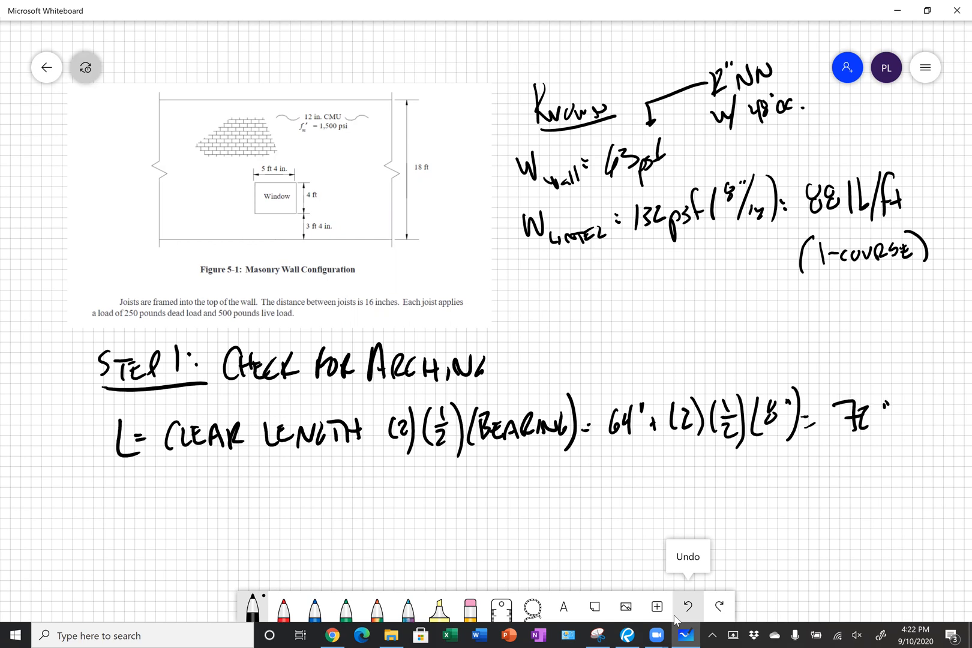
{"action": "left_click_drag", "start_coordinate": [830, 390], "coordinate": [899, 434]}
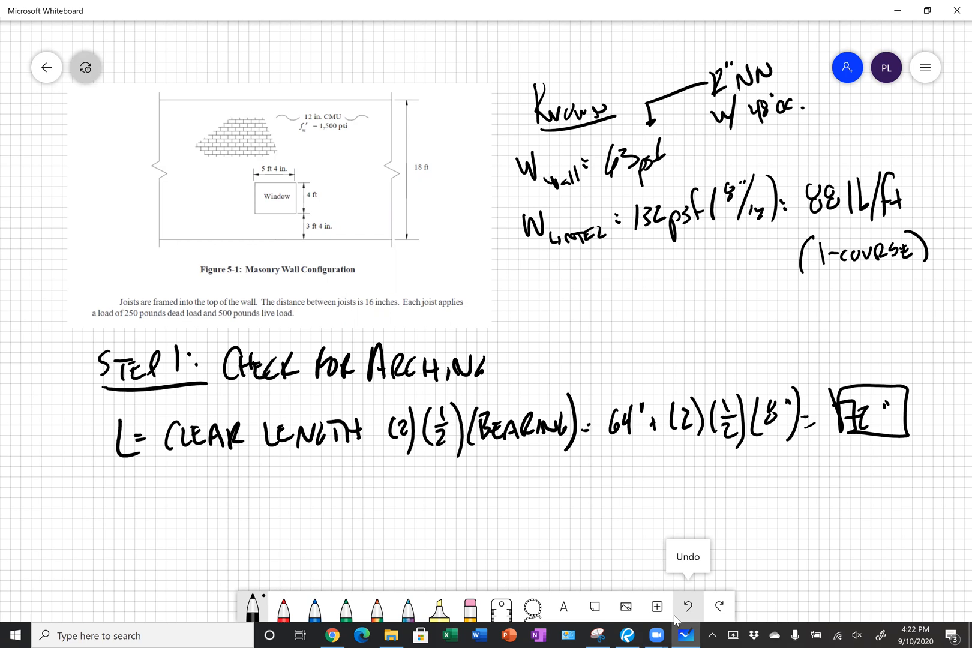
{"action": "scroll", "scroll_direction": "down", "scroll_amount": 3}
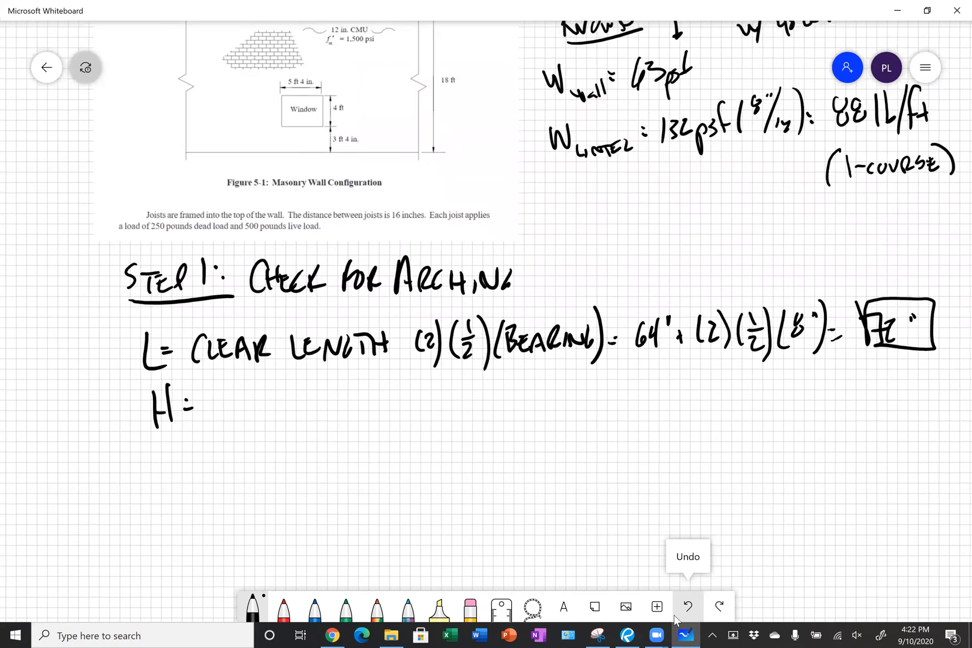
Write H = (18'-0") − 40" − 48", circling the window dimensions, and box the result
{"action": "left_click_drag", "start_coordinate": [217, 385], "coordinate": [224, 428]}
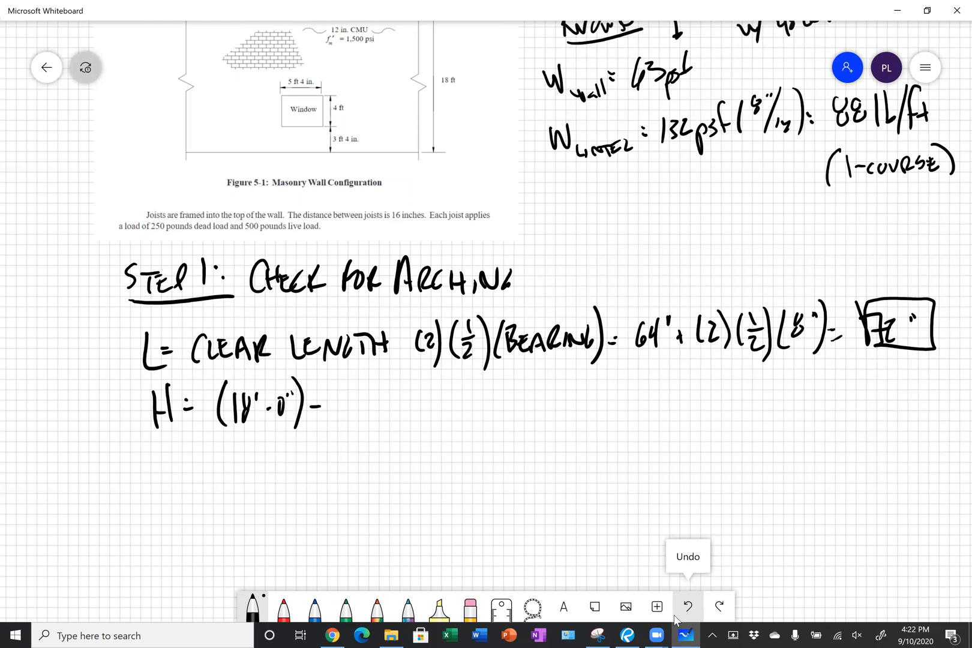
{"action": "left_click_drag", "start_coordinate": [335, 391], "coordinate": [344, 409]}
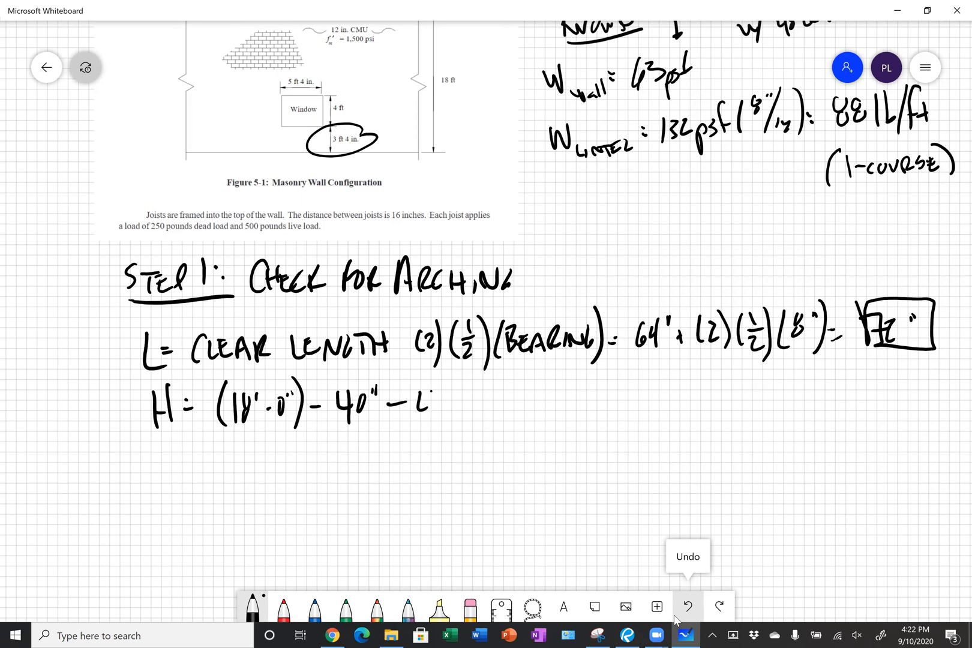
{"action": "type", "text": "48\" ="}
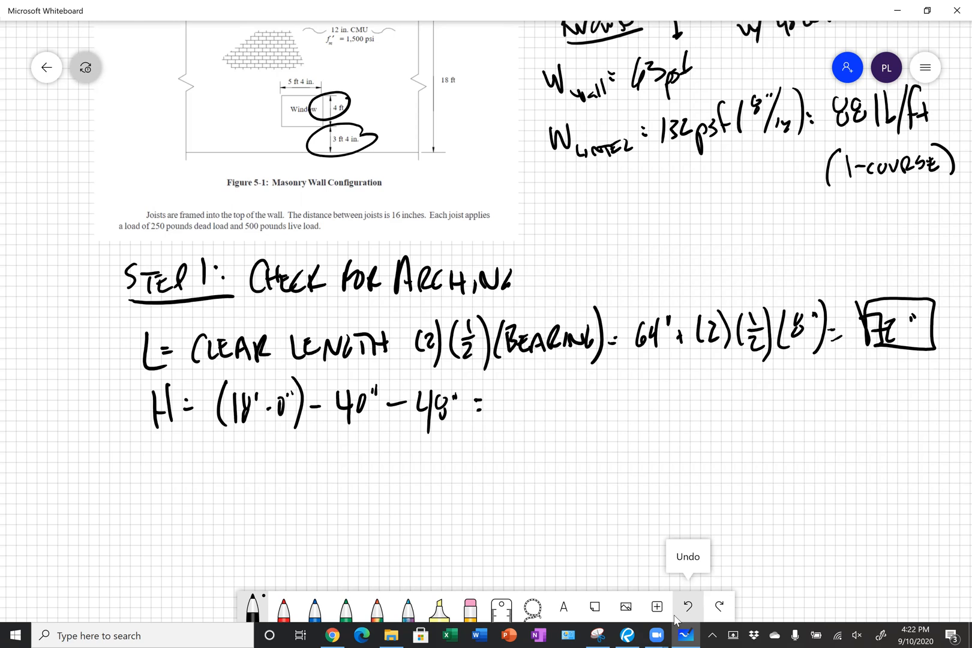
{"action": "type", "text": "120"}
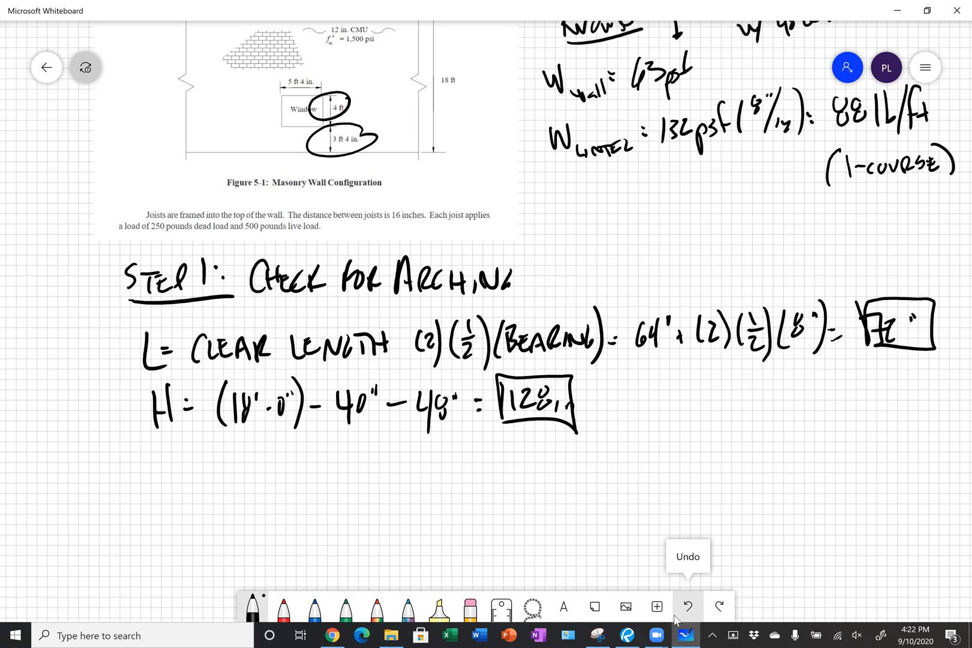
{"action": "scroll", "scroll_direction": "down", "scroll_amount": 3}
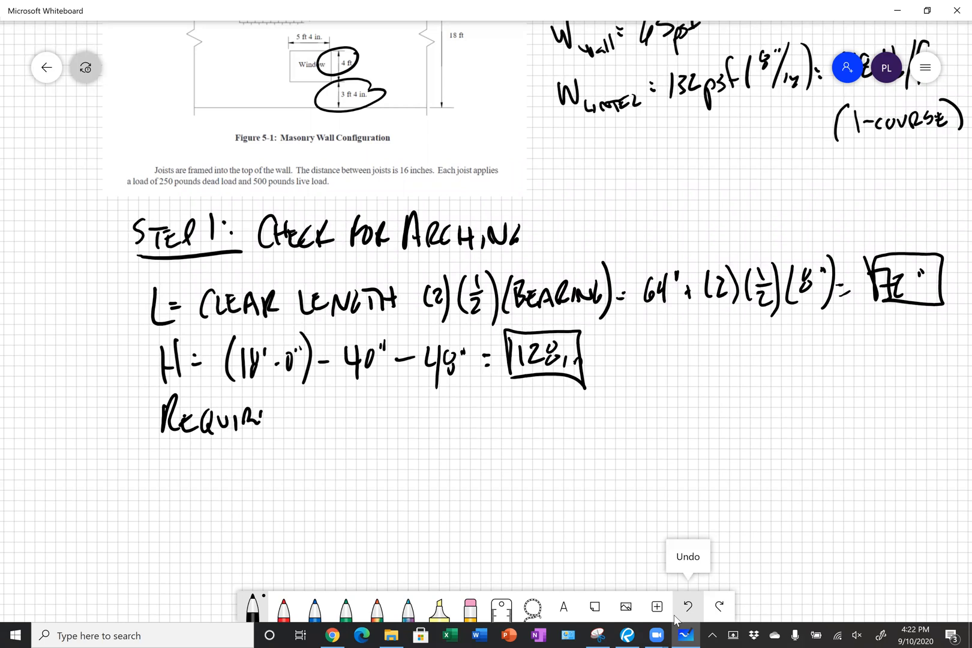
Write Required Height (h) = L/2 + 8" = 72"/2 + 8" = 44" and box it
{"action": "left_click_drag", "start_coordinate": [248, 422], "coordinate": [335, 422]}
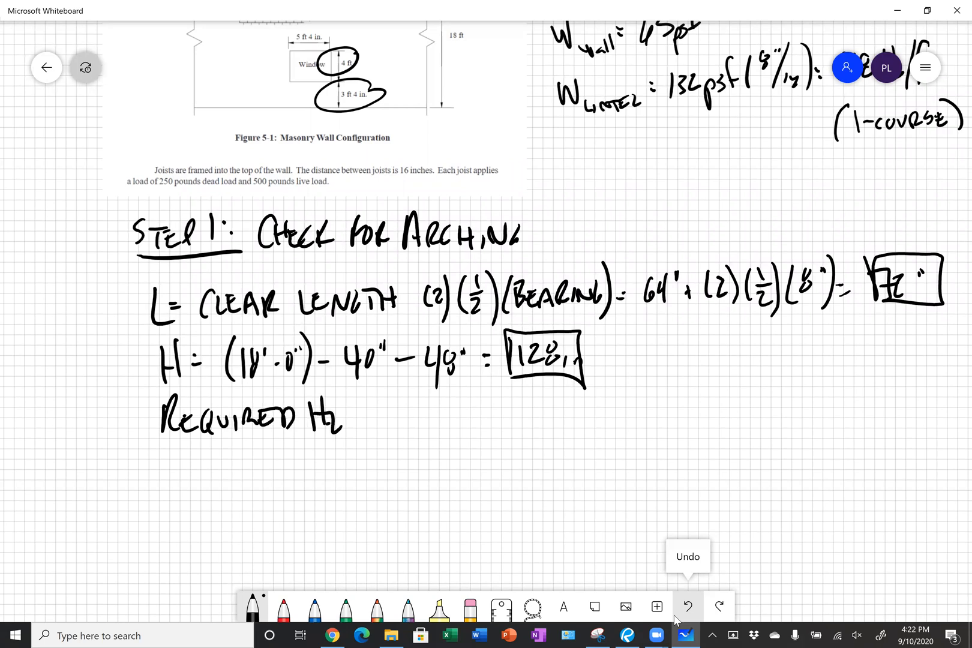
{"action": "type", "text": "HEIGHT(h) = L/2 + 8\" = 72'/2 + 8\" = 2"}
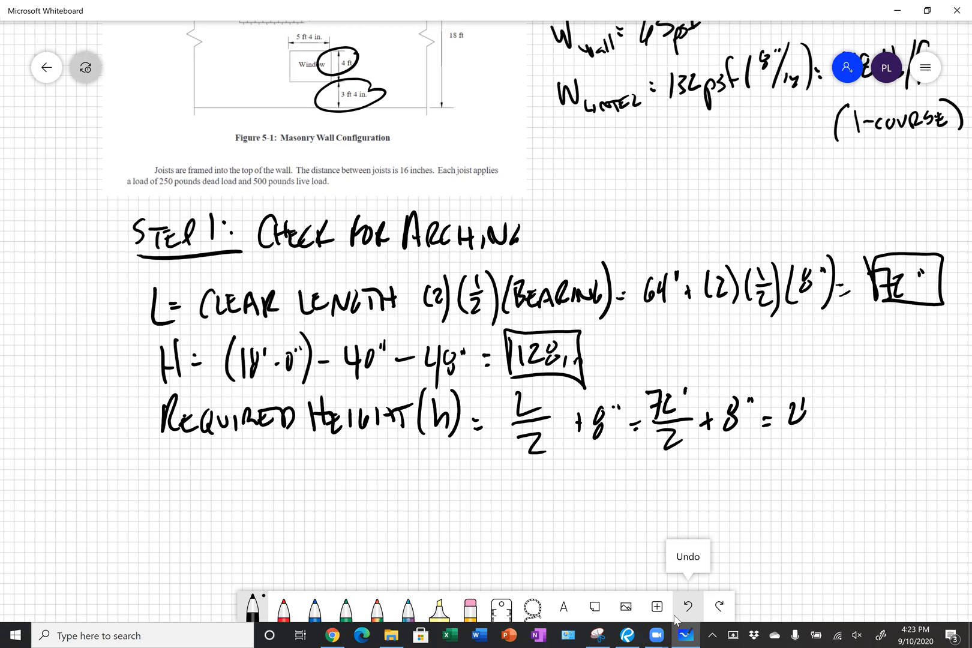
{"action": "type", "text": "44\""}
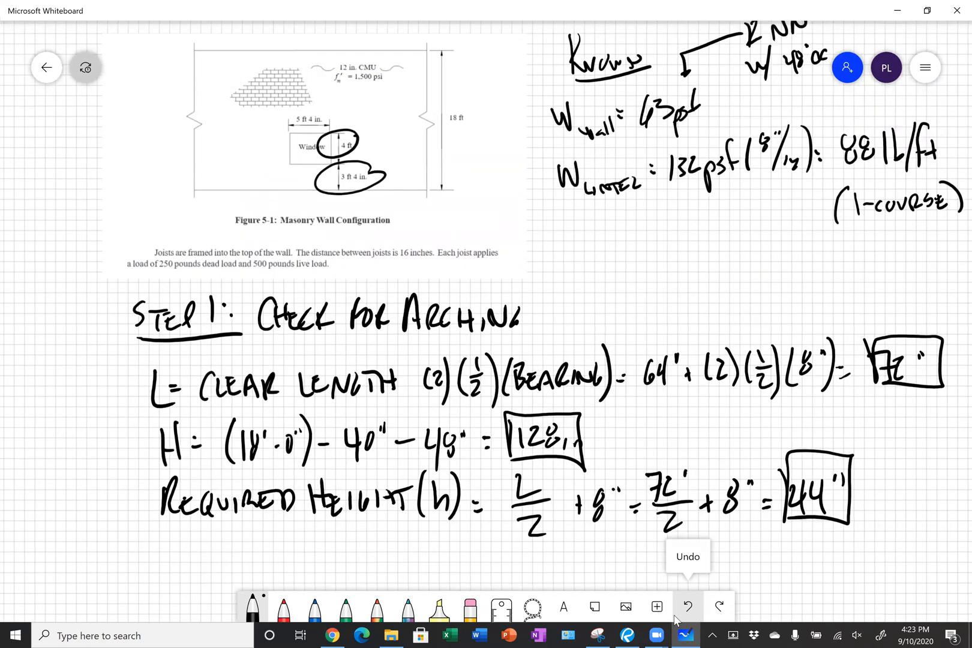
Sketch a small detail beside the wall figure and move down the board
{"action": "left_click_drag", "start_coordinate": [217, 132], "coordinate": [292, 133]}
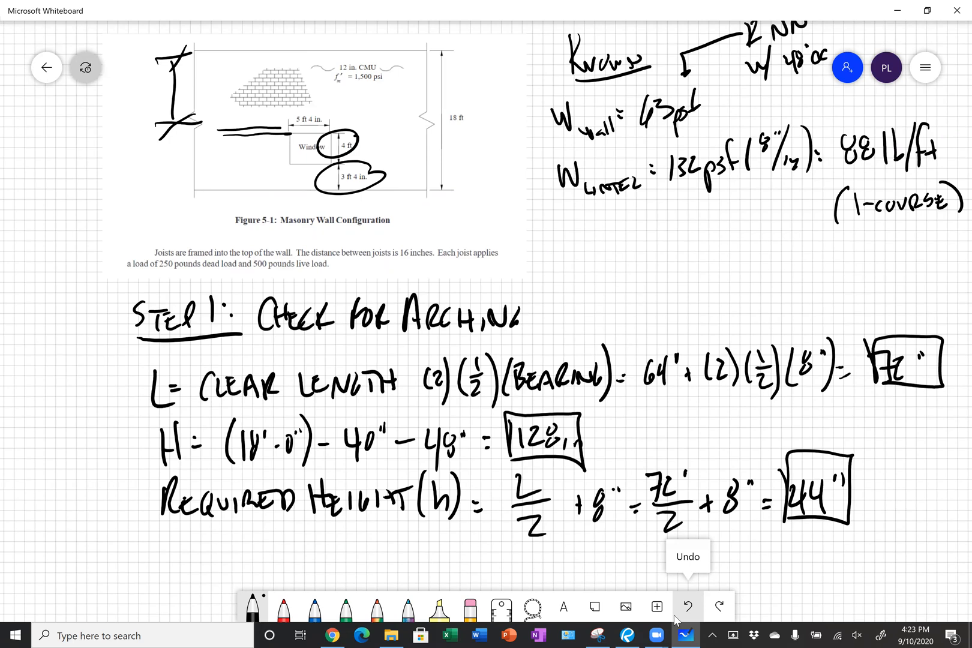
{"action": "scroll", "scroll_direction": "down", "scroll_amount": 3}
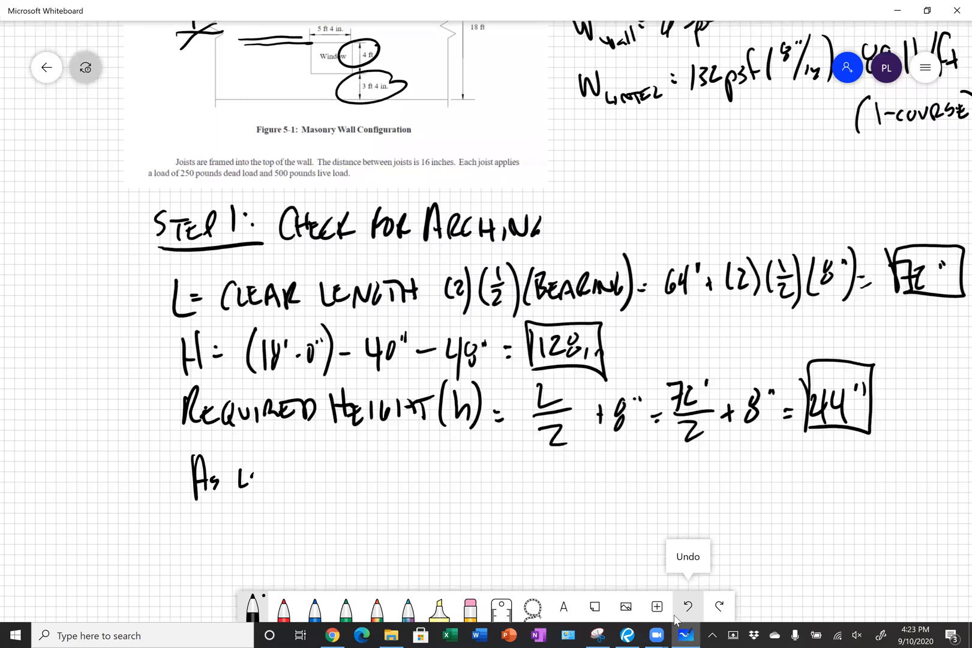
Write that the lintel would need to be 84 inches deep for no arching
{"action": "type", "text": "LONG"}
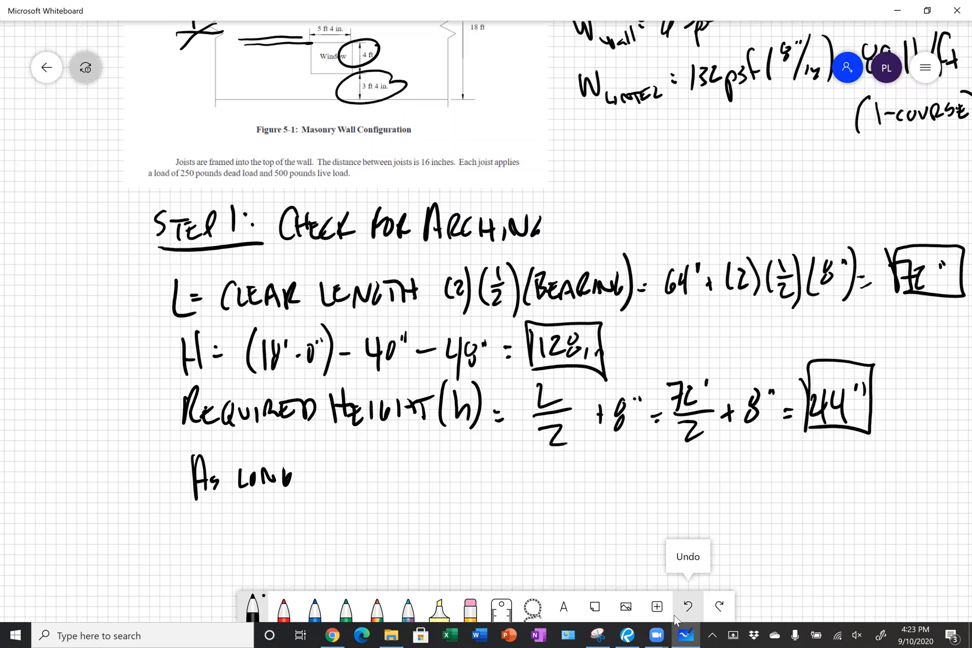
{"action": "scroll", "scroll_direction": "down", "scroll_amount": 3}
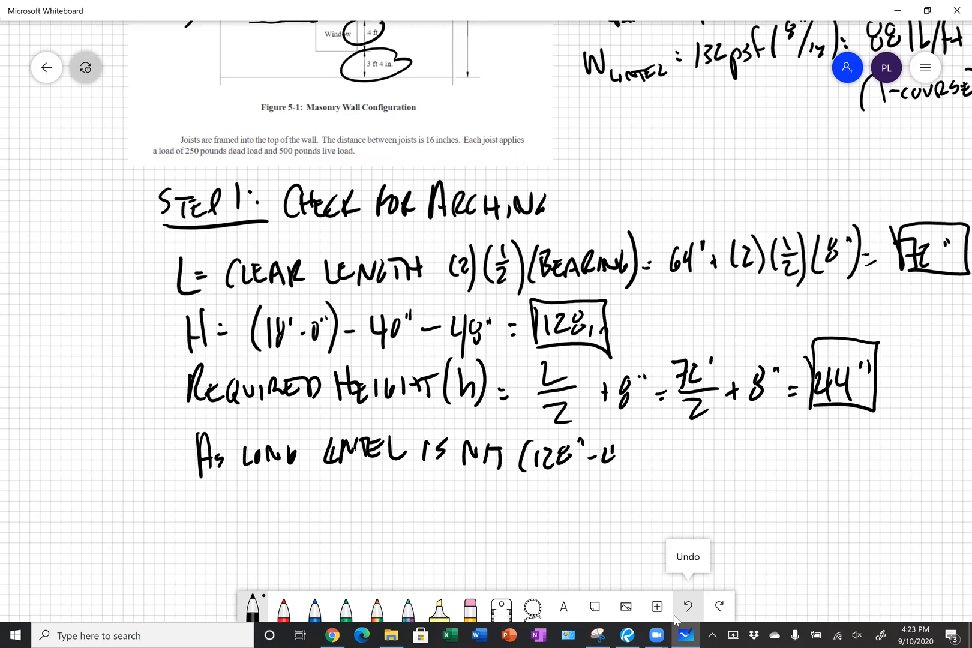
{"action": "type", "text": "-44')=84\" DEEP, WE"}
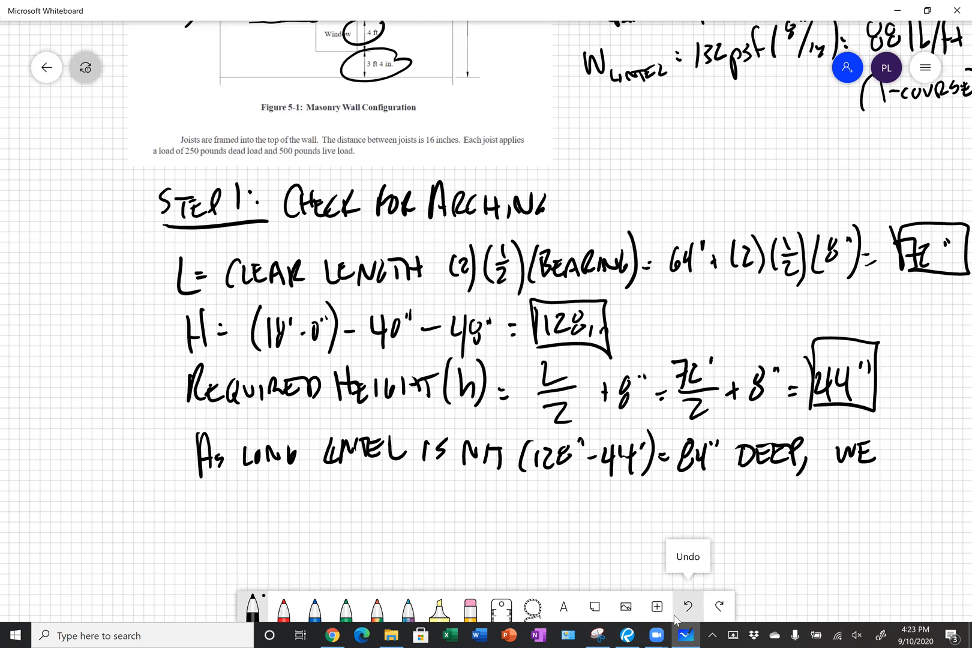
{"action": "left_click_drag", "start_coordinate": [201, 502], "coordinate": [285, 502]}
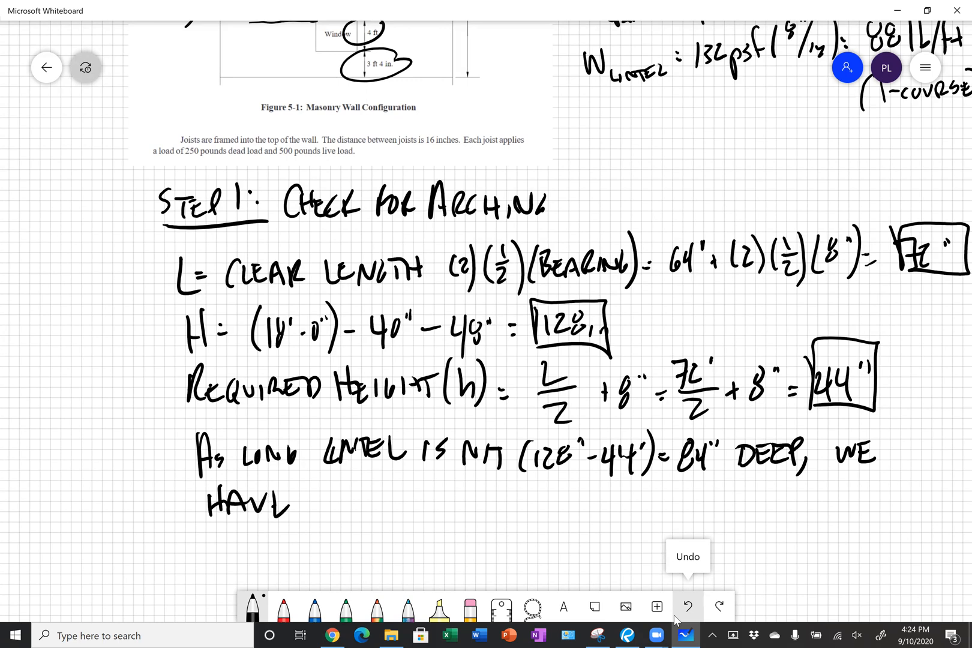
Conclude the lintel has arching action and begin the Step 2 heading
{"action": "left_click_drag", "start_coordinate": [298, 496], "coordinate": [385, 496]}
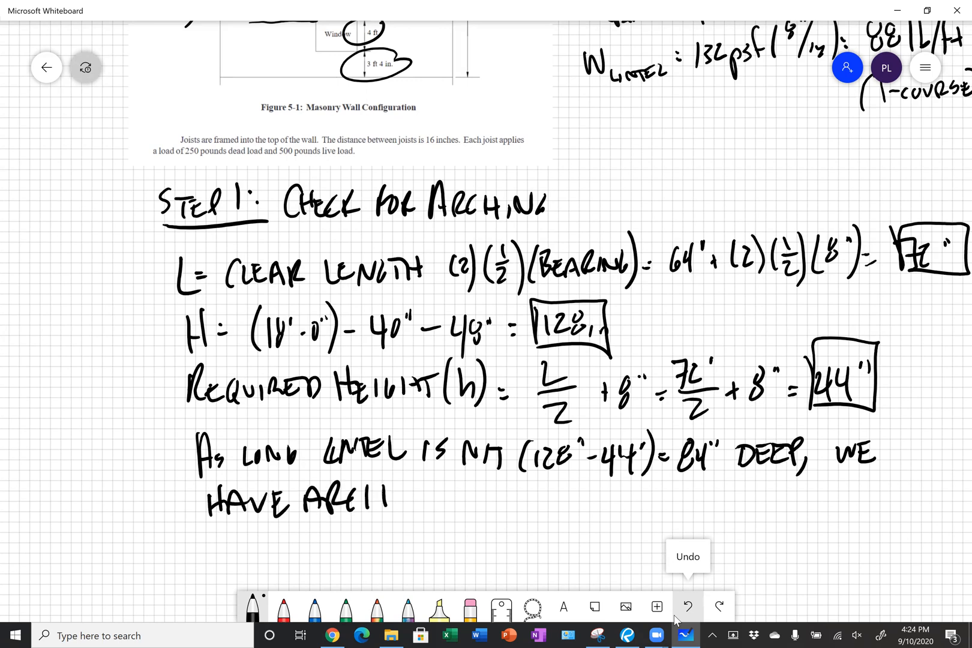
{"action": "left_click_drag", "start_coordinate": [359, 496], "coordinate": [428, 496]}
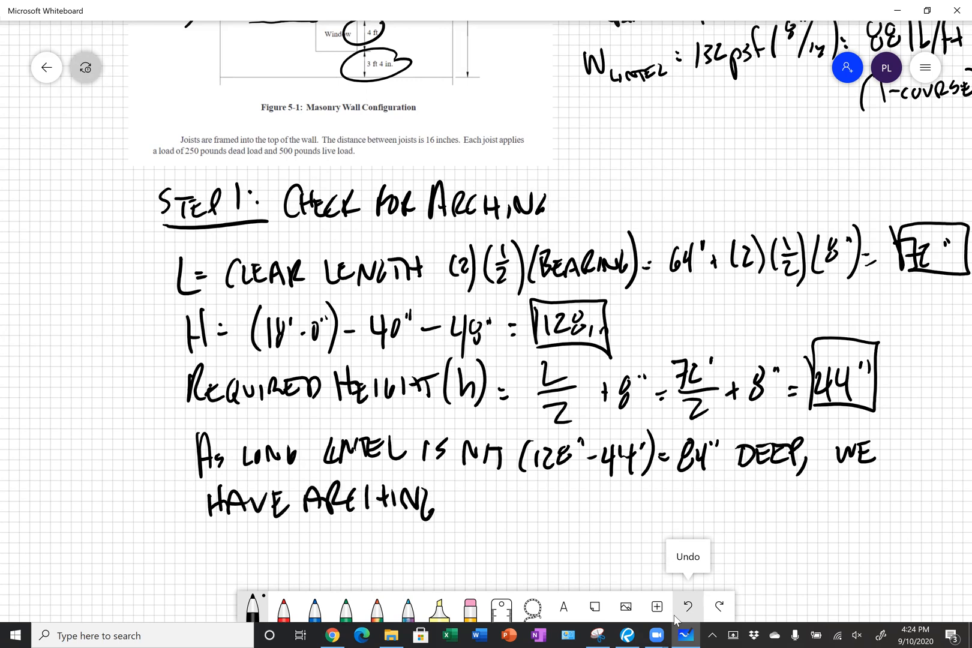
{"action": "type", "text": "AC1"}
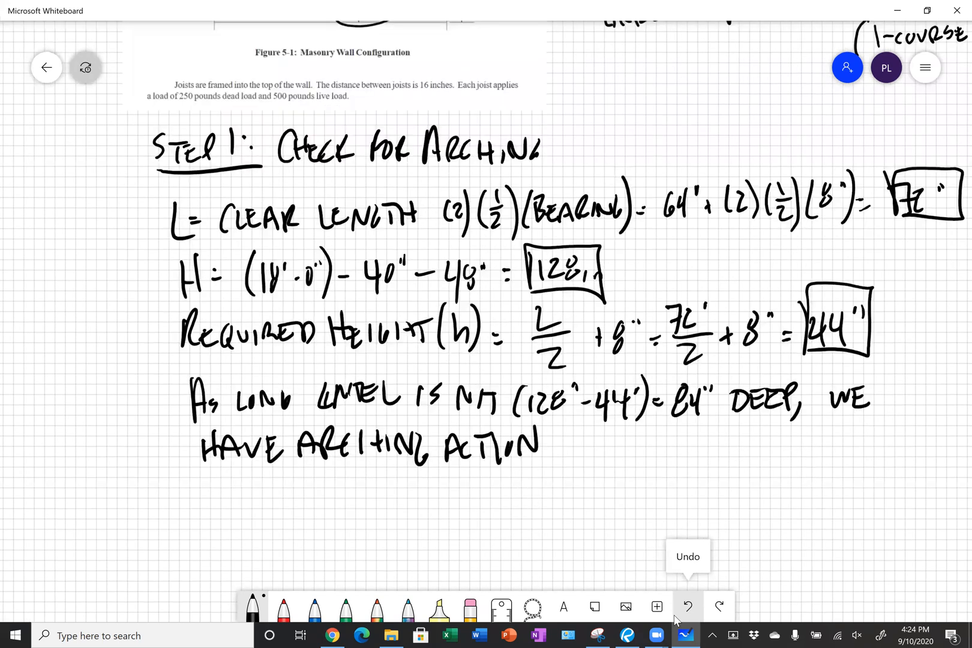
{"action": "scroll", "scroll_direction": "down", "scroll_amount": 3}
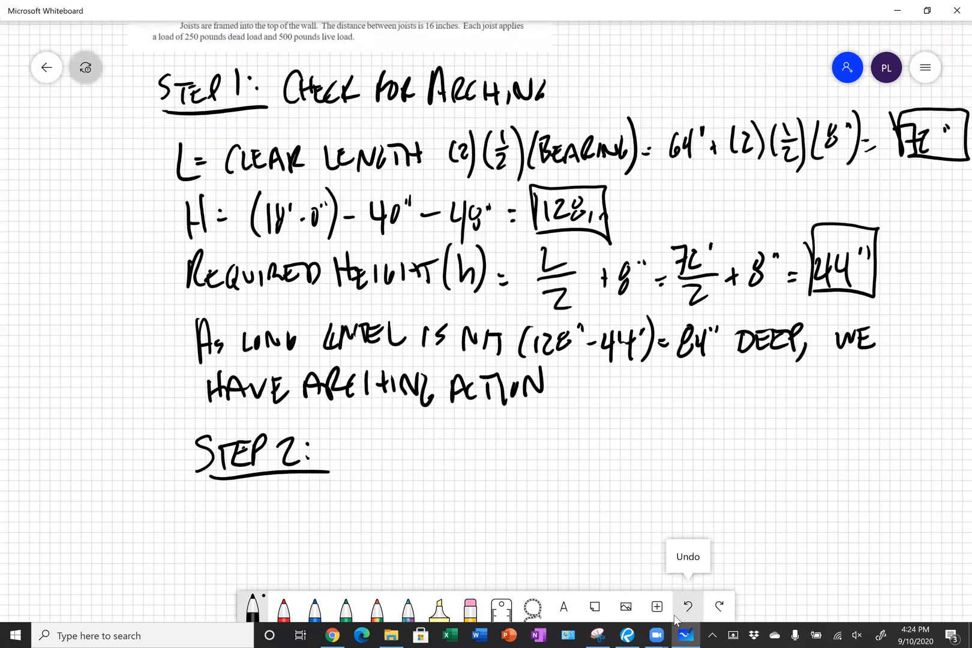
Write Step 2: Find Vu and Mu, with D_L = 88 lb/ft and the start of D_w
{"action": "left_click_drag", "start_coordinate": [354, 428], "coordinate": [355, 462]}
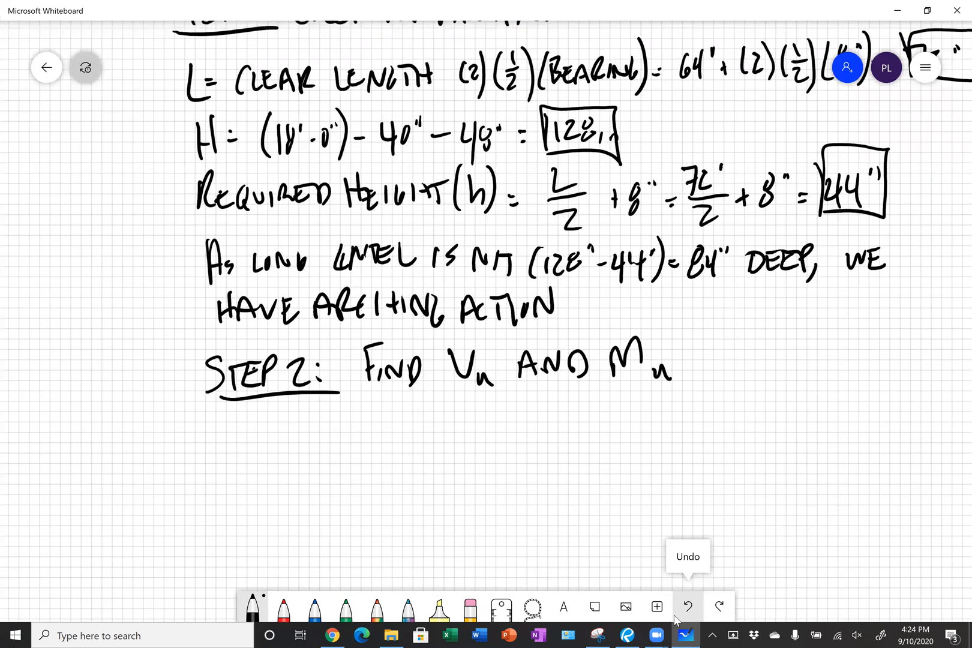
{"action": "left_click_drag", "start_coordinate": [233, 409], "coordinate": [276, 434]}
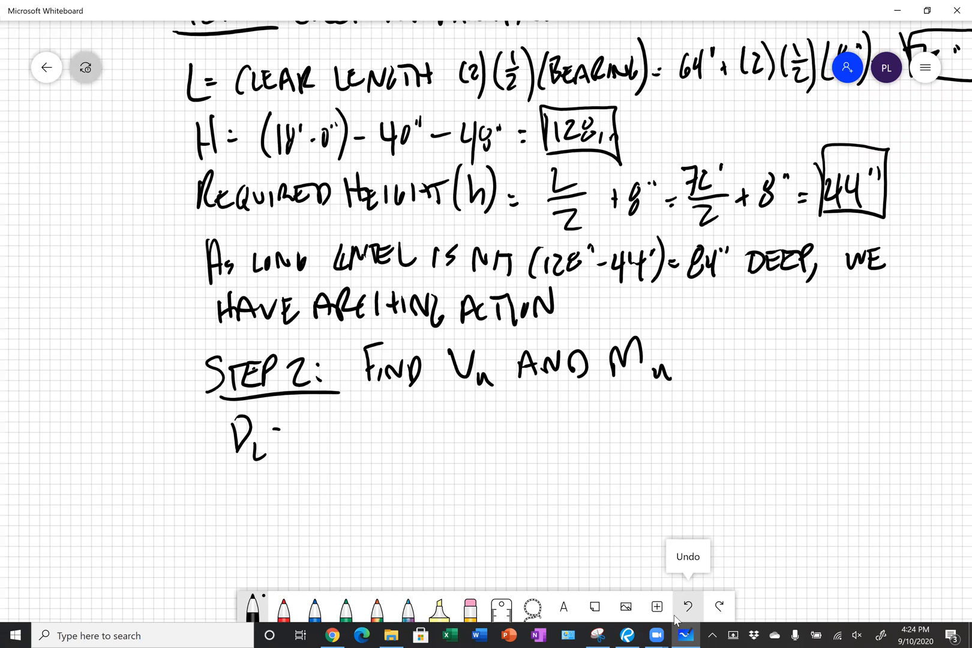
{"action": "type", "text": "=88"}
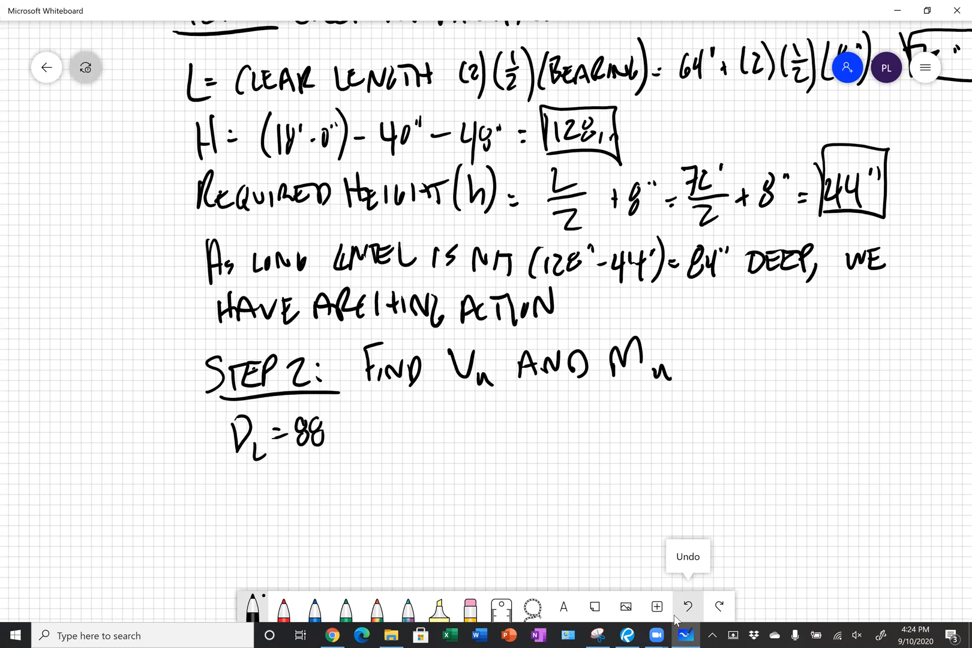
{"action": "left_click_drag", "start_coordinate": [328, 428], "coordinate": [409, 428]}
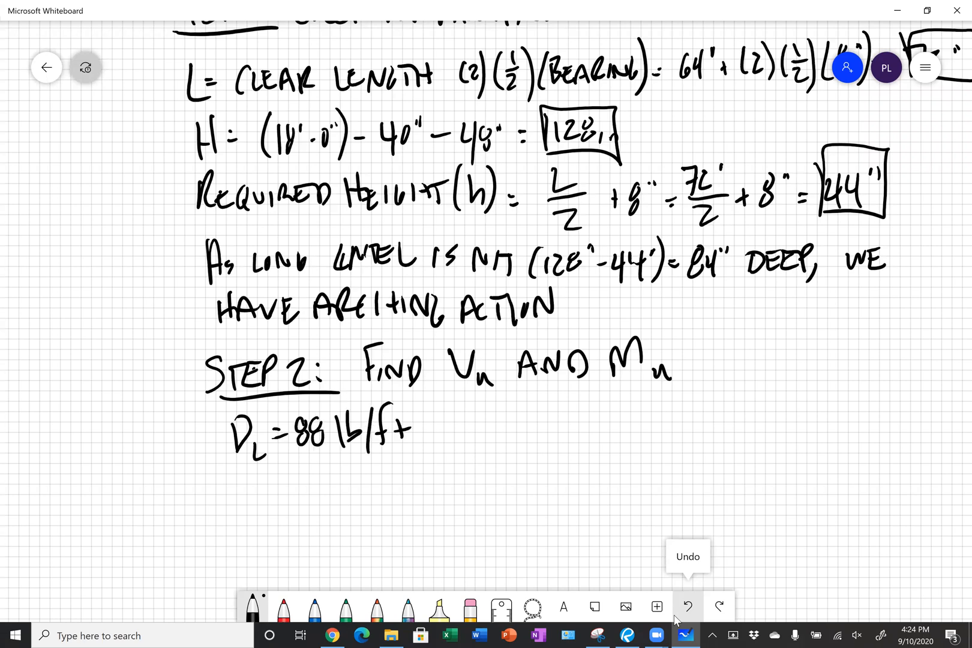
{"action": "left_click_drag", "start_coordinate": [242, 490], "coordinate": [303, 496]}
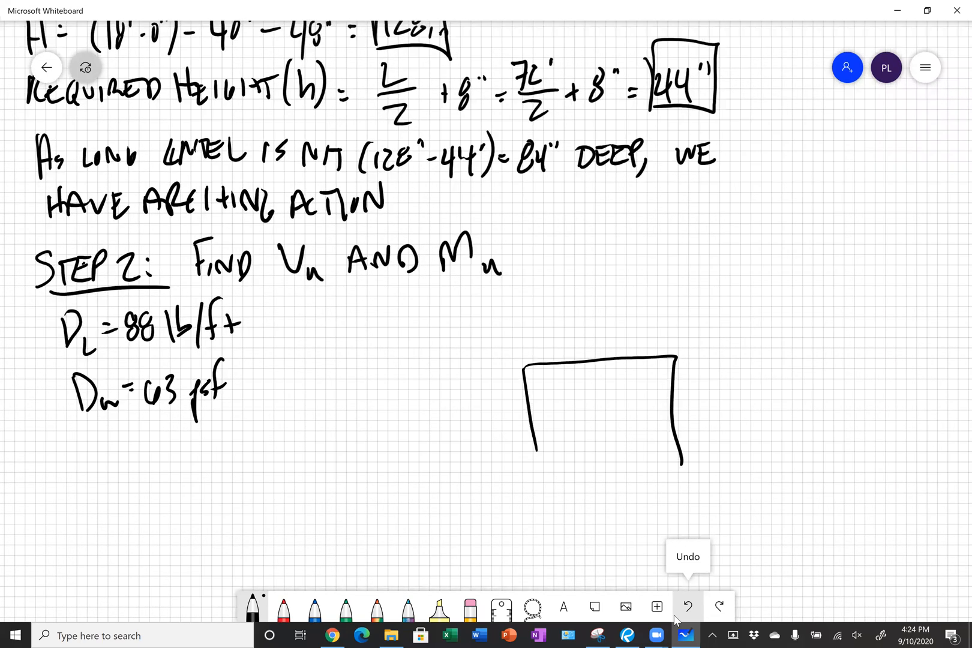
Sketch the lintel opening with its 72" span and triangular wall load
{"action": "left_click_drag", "start_coordinate": [515, 357], "coordinate": [673, 347]}
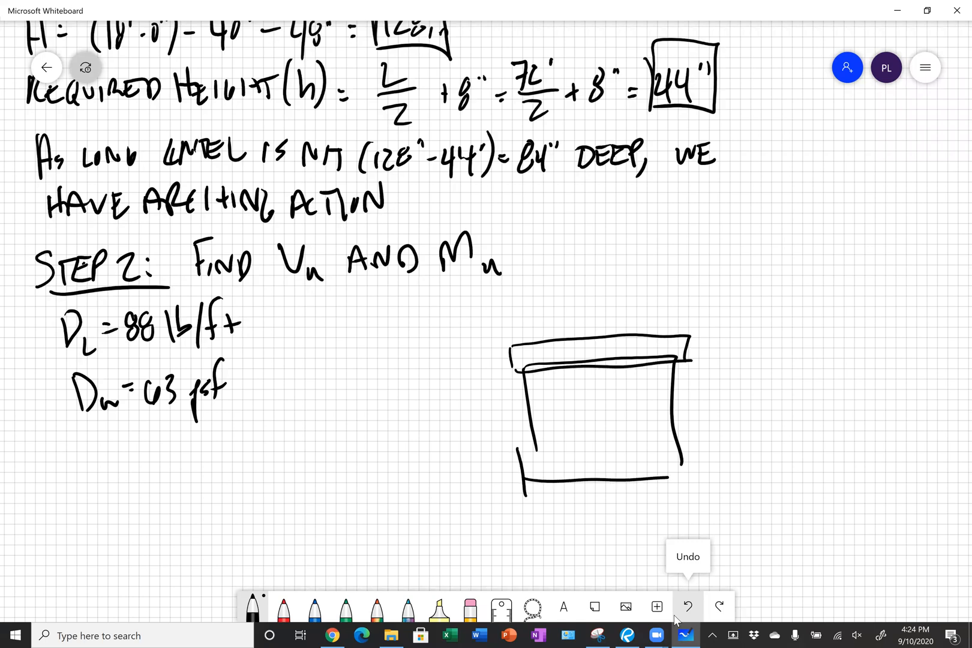
{"action": "left_click_drag", "start_coordinate": [521, 471], "coordinate": [713, 471]}
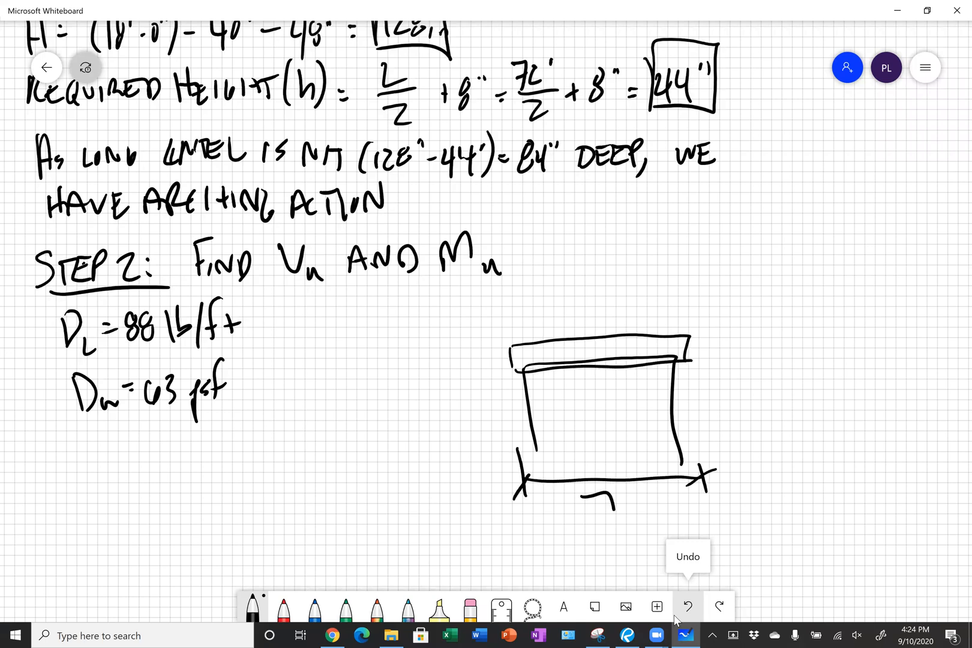
{"action": "type", "text": "72\""}
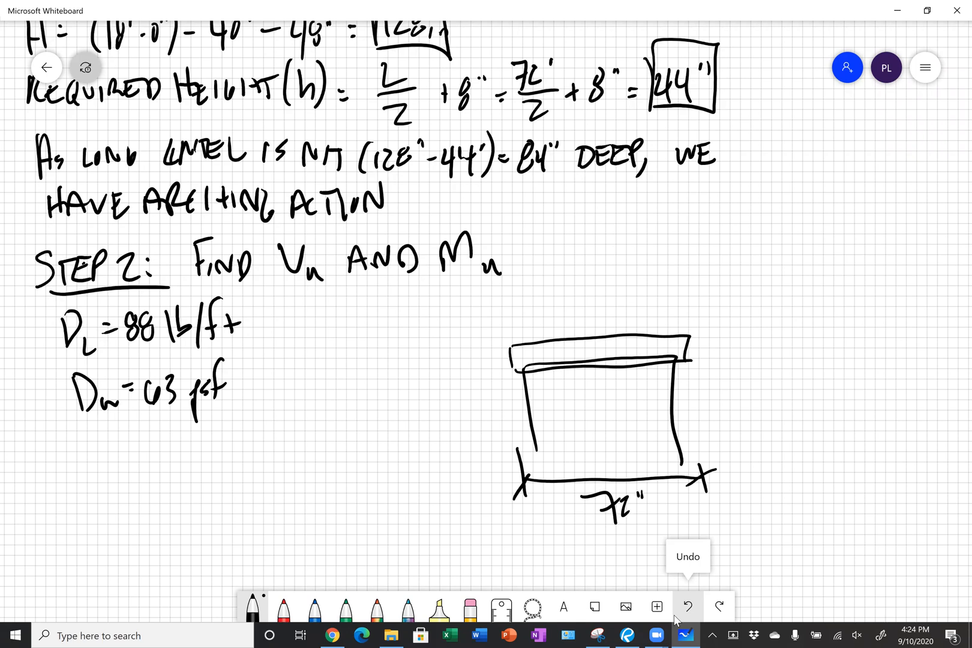
{"action": "left_click_drag", "start_coordinate": [511, 338], "coordinate": [685, 338]}
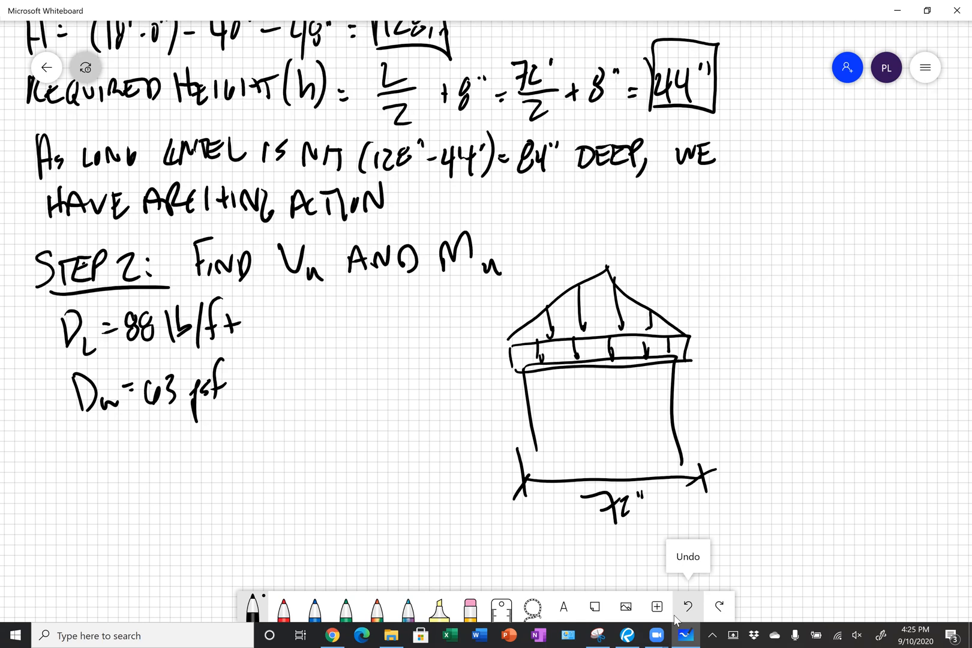
Complete D_w = 63 psf(3') = 189 lb/ft and mark the 3 ft triangle height
{"action": "left_click_drag", "start_coordinate": [224, 372], "coordinate": [273, 384]}
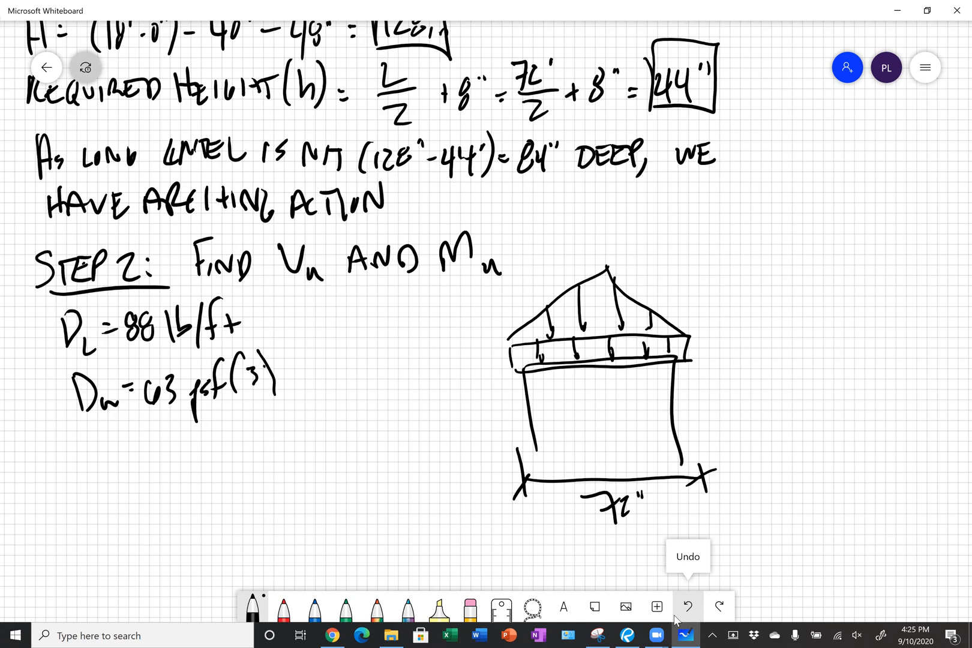
{"action": "left_click_drag", "start_coordinate": [663, 267], "coordinate": [707, 329]}
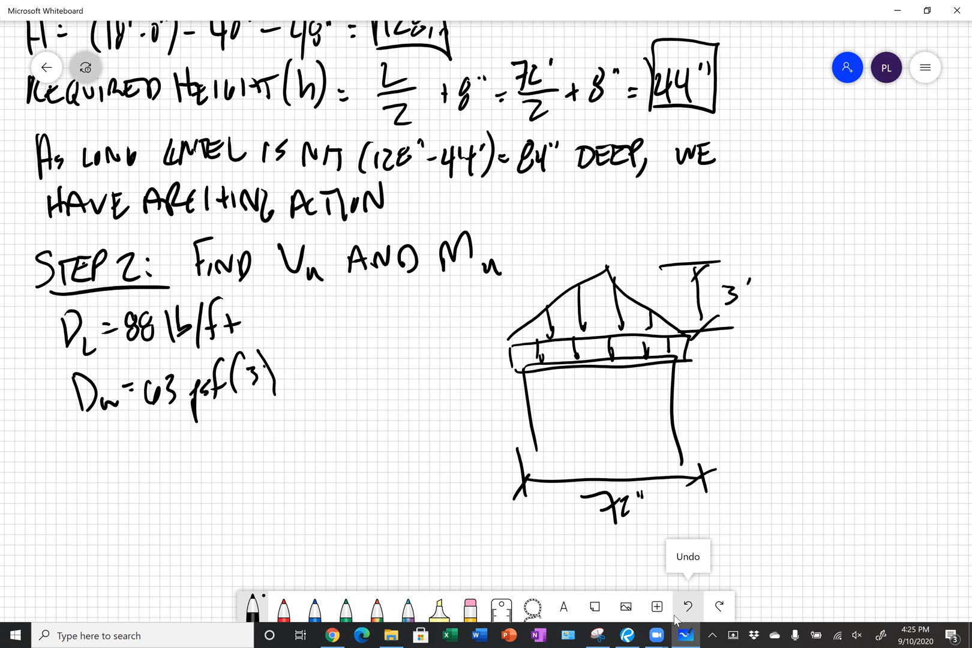
{"action": "left_click_drag", "start_coordinate": [285, 378], "coordinate": [295, 388]}
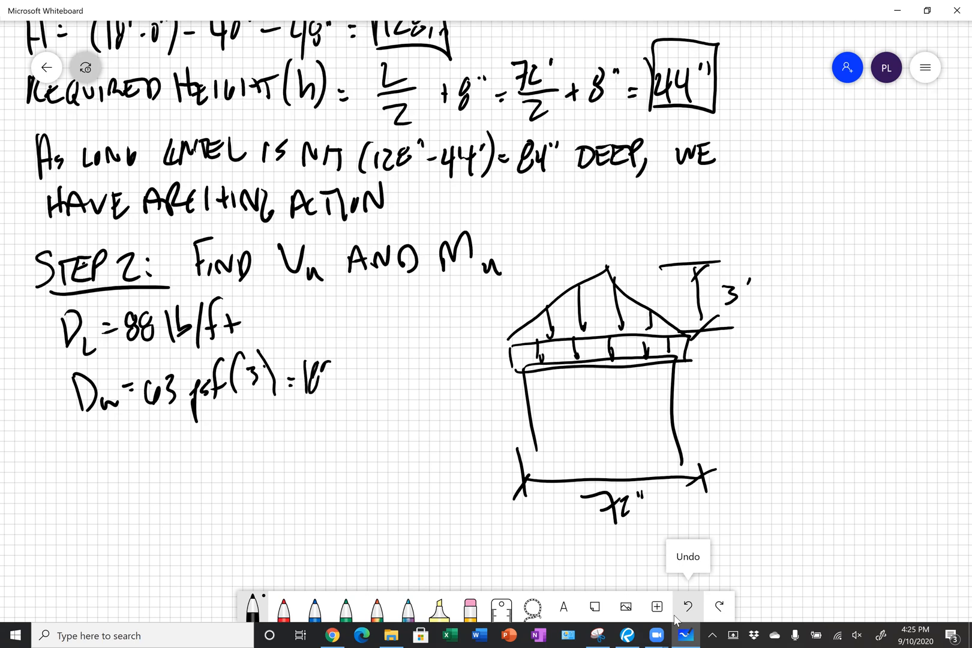
{"action": "type", "text": "lb/ft"}
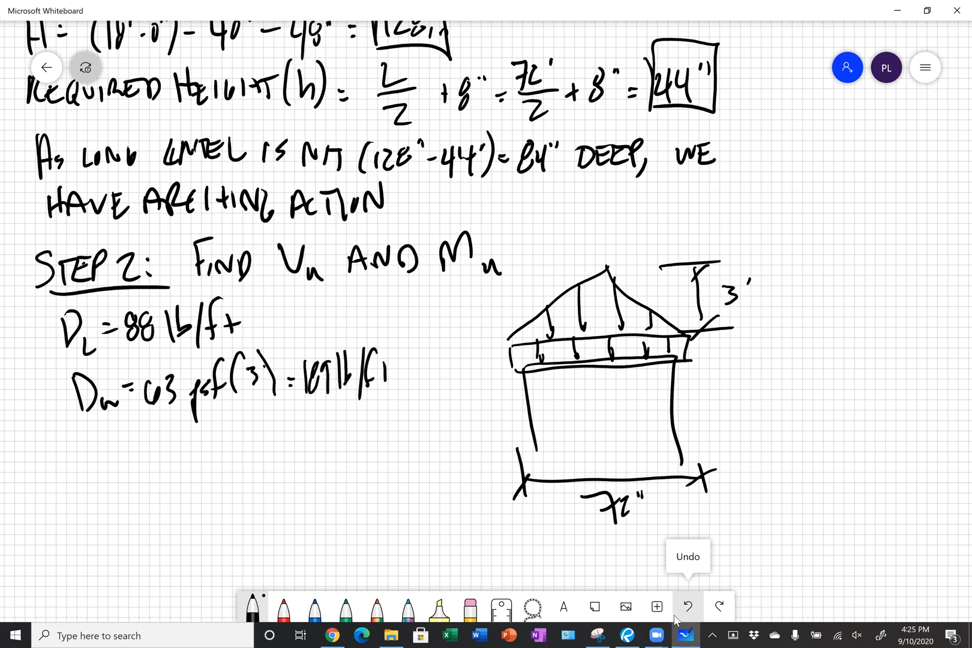
{"action": "scroll", "scroll_direction": "down", "scroll_amount": 3}
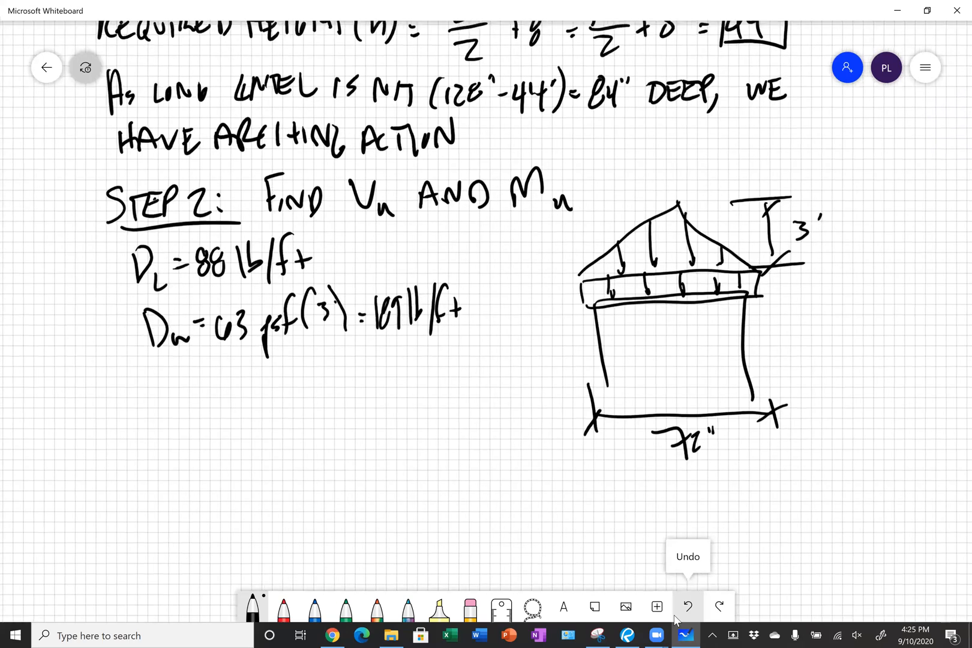
Snapshot the uniform-load beam diagram (Figure A-3) from the Lintel Design Manual in Revu
{"action": "left_click_drag", "start_coordinate": [151, 409], "coordinate": [168, 446]}
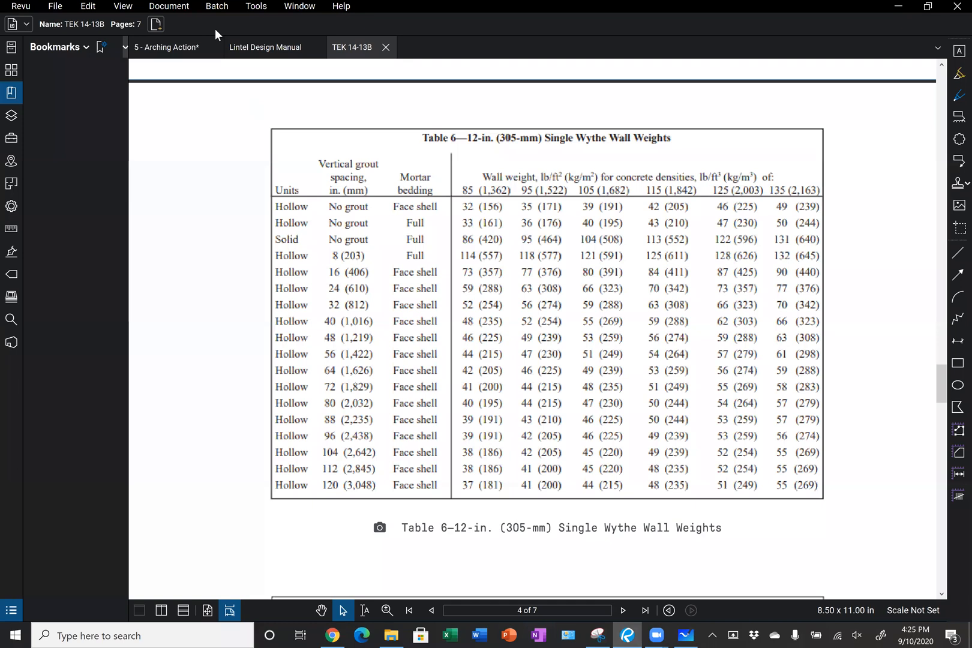
{"action": "left_click", "coordinate": [265, 47]}
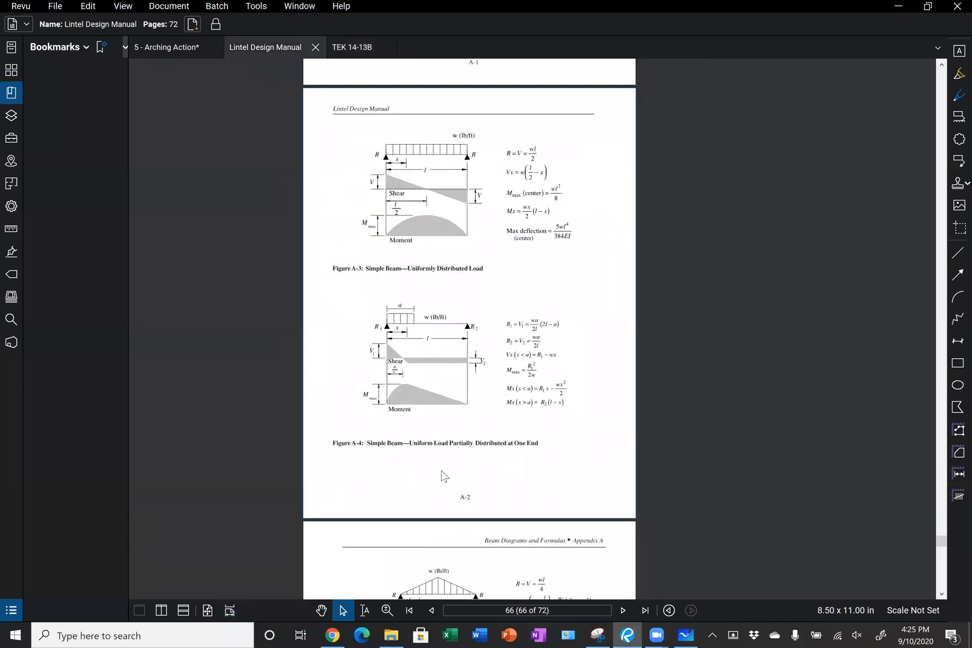
{"action": "left_click", "coordinate": [596, 635]}
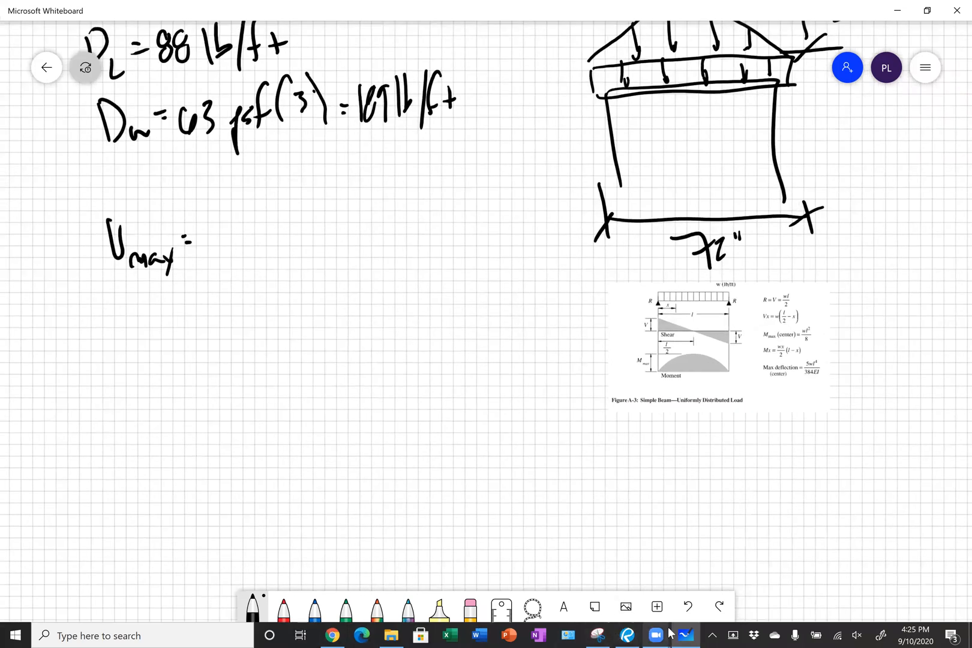
Snapshot the triangular-load beam diagram (Figure A-5) and paste both into Whiteboard
{"action": "left_click", "coordinate": [627, 635]}
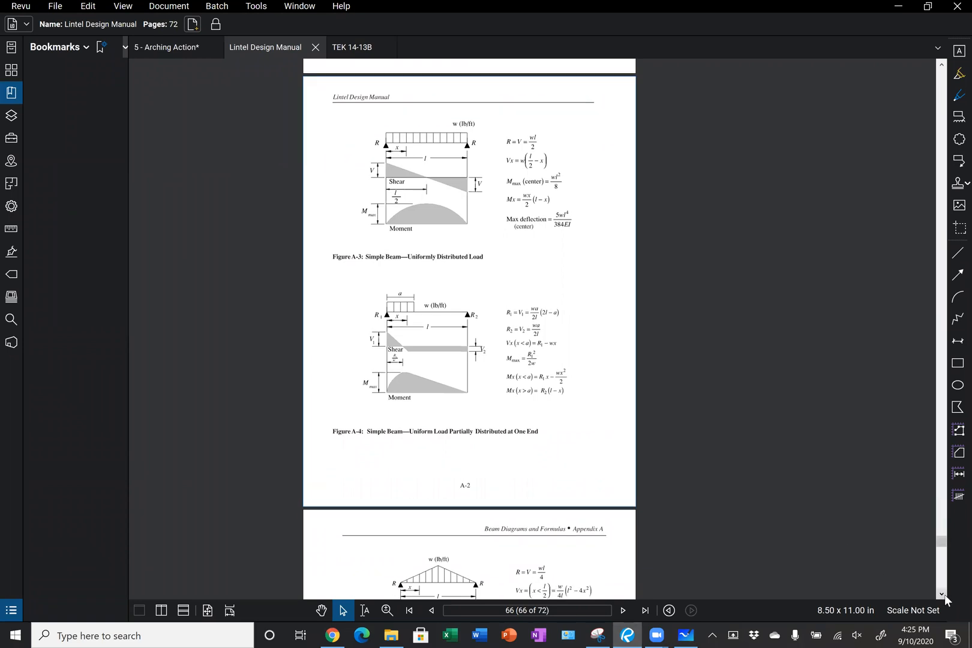
{"action": "scroll", "scroll_direction": "down", "scroll_amount": 3}
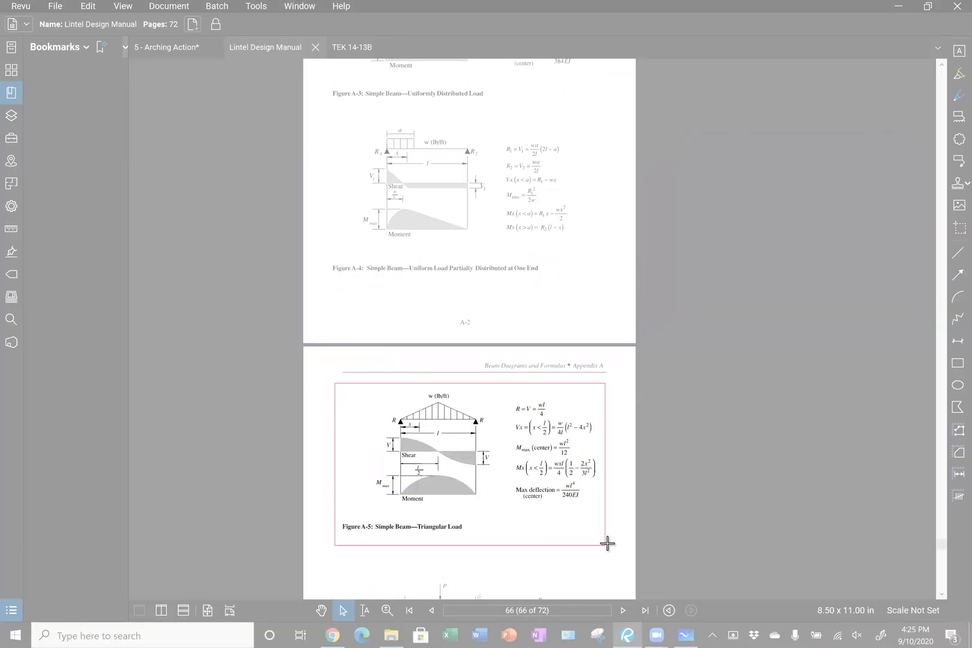
{"action": "left_click", "coordinate": [685, 635]}
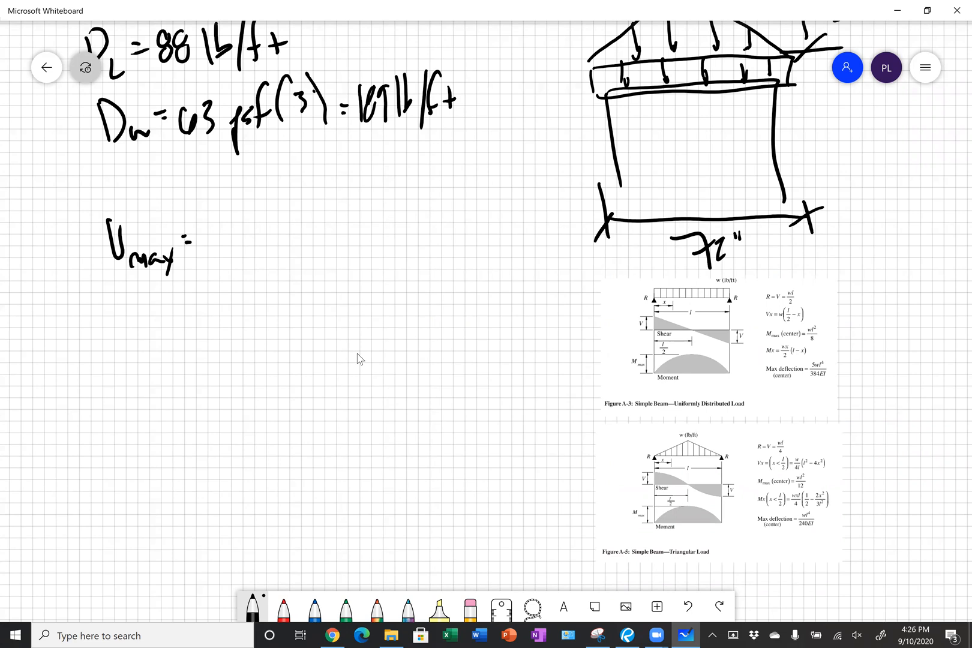
Note that 1.4D controls by inspection and start V_max = 1.4(88 lb)(6')/2
{"action": "left_click_drag", "start_coordinate": [158, 183], "coordinate": [199, 183]}
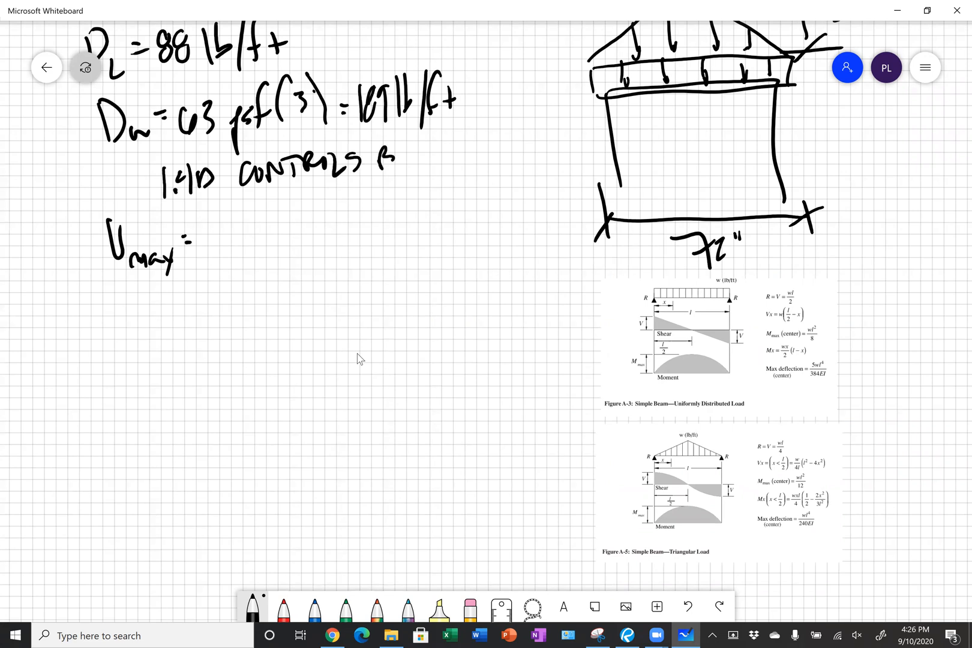
{"action": "type", "text": "BY INSPECTION"}
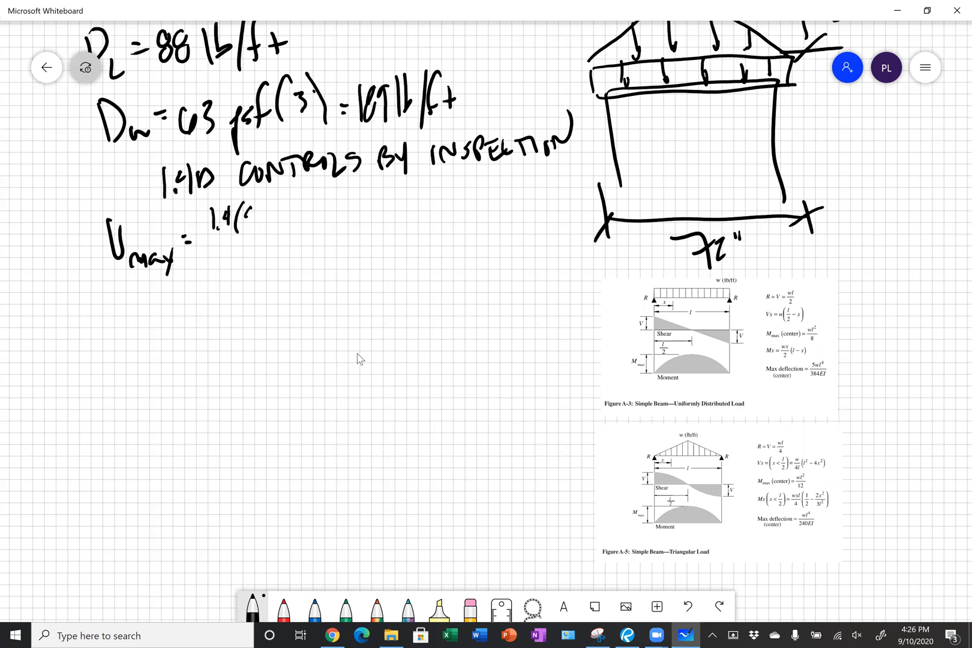
{"action": "type", "text": "88 lb/ft)(6')"}
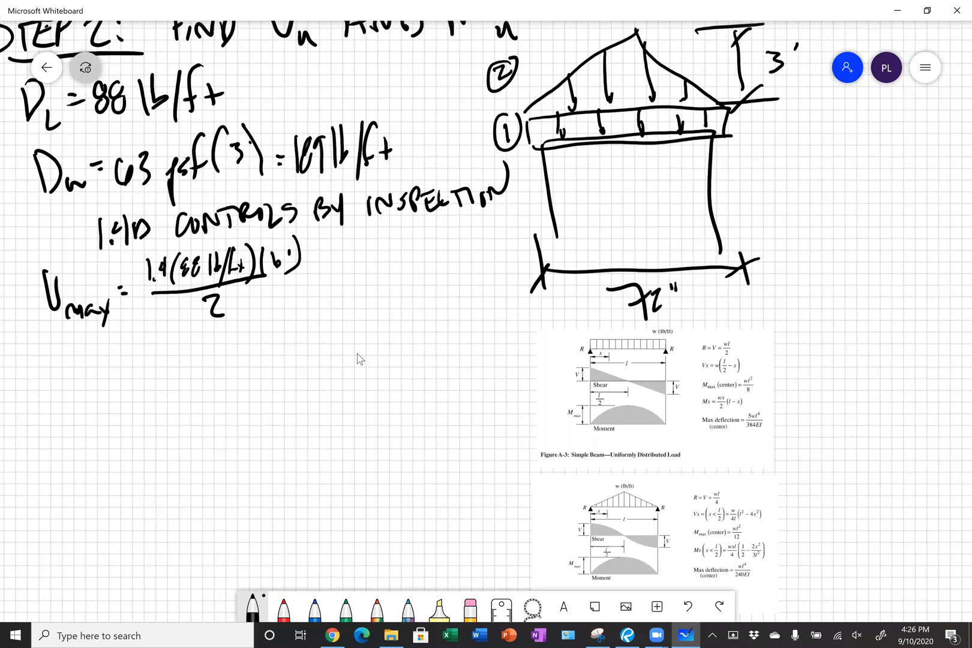
Add the 1.4(189)(6')/4 triangular term and circle V_max = 766.5 lb
{"action": "left_click_drag", "start_coordinate": [303, 295], "coordinate": [338, 260]}
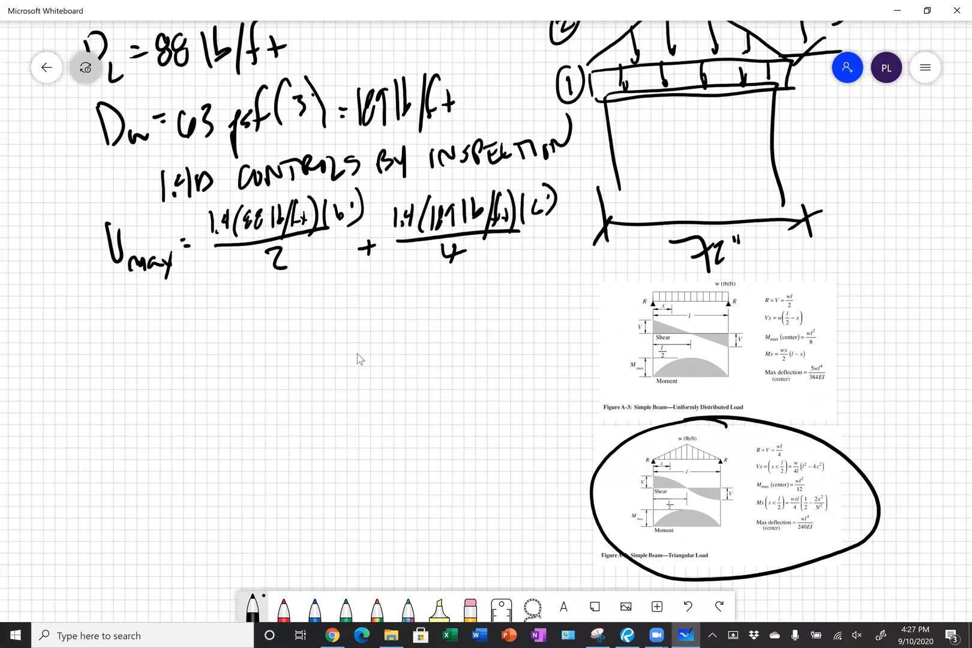
{"action": "left_click_drag", "start_coordinate": [114, 292], "coordinate": [124, 341]}
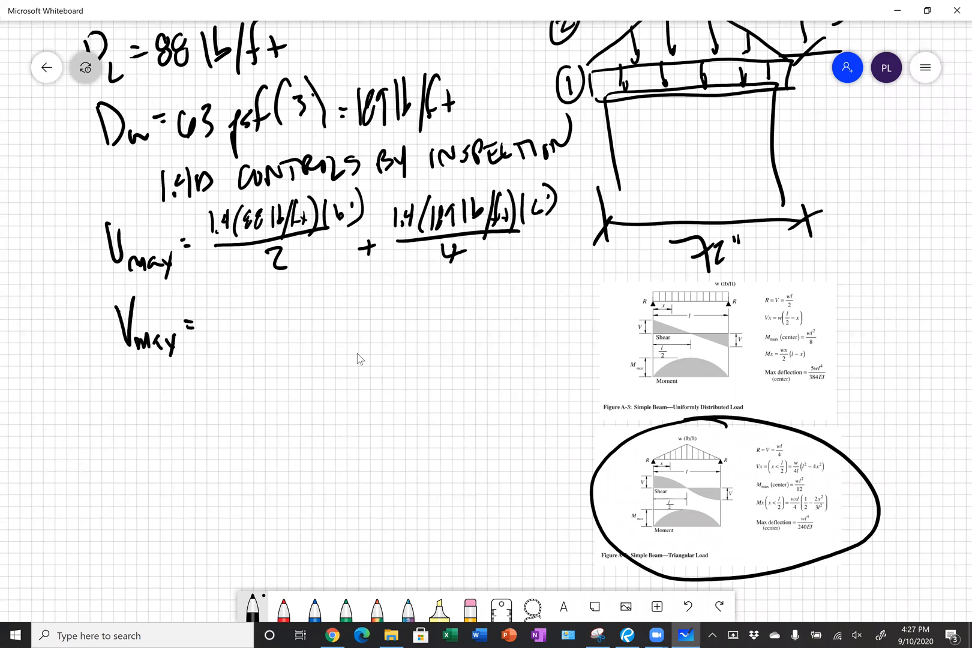
{"action": "type", "text": "766.7"}
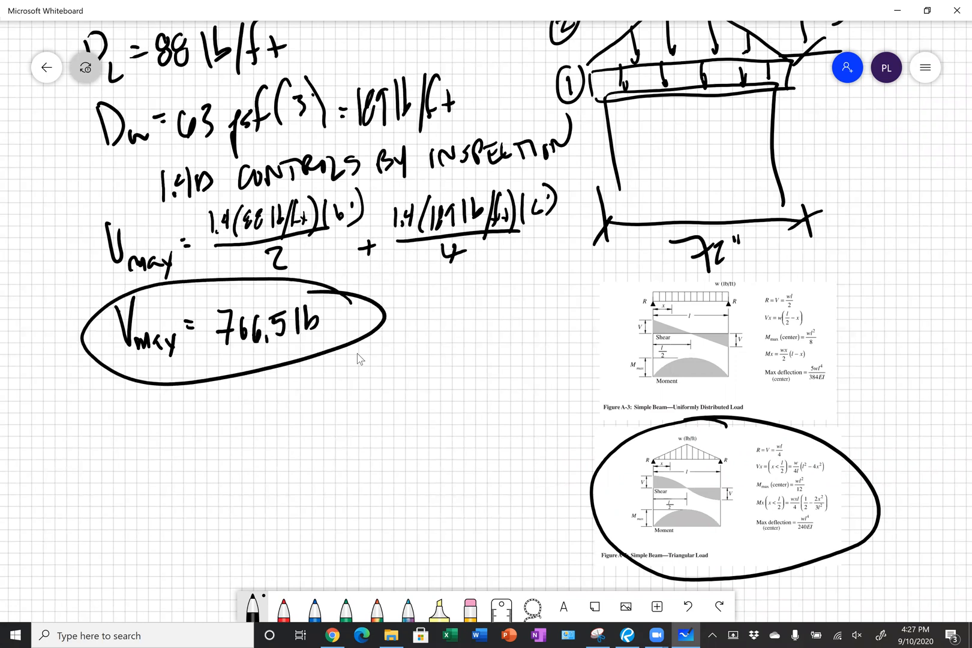
Circle both Mmax formulas and write M_u = 1.4(88)(6')²/8 + 1.4(189)(6')²/12 = 1,348
{"action": "scroll", "scroll_direction": "down", "scroll_amount": 3}
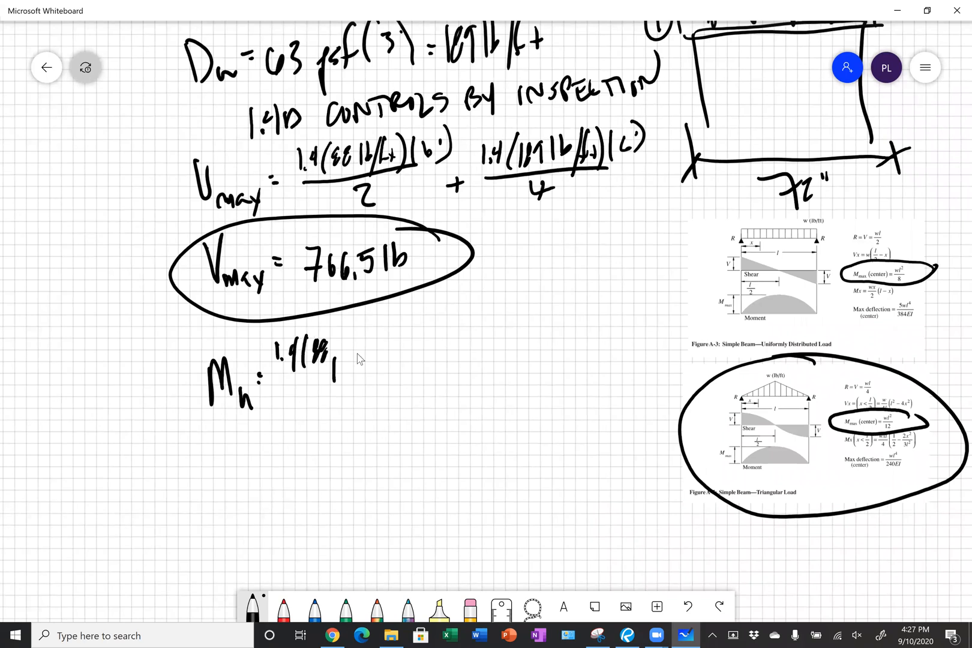
{"action": "left_click_drag", "start_coordinate": [334, 348], "coordinate": [385, 354]}
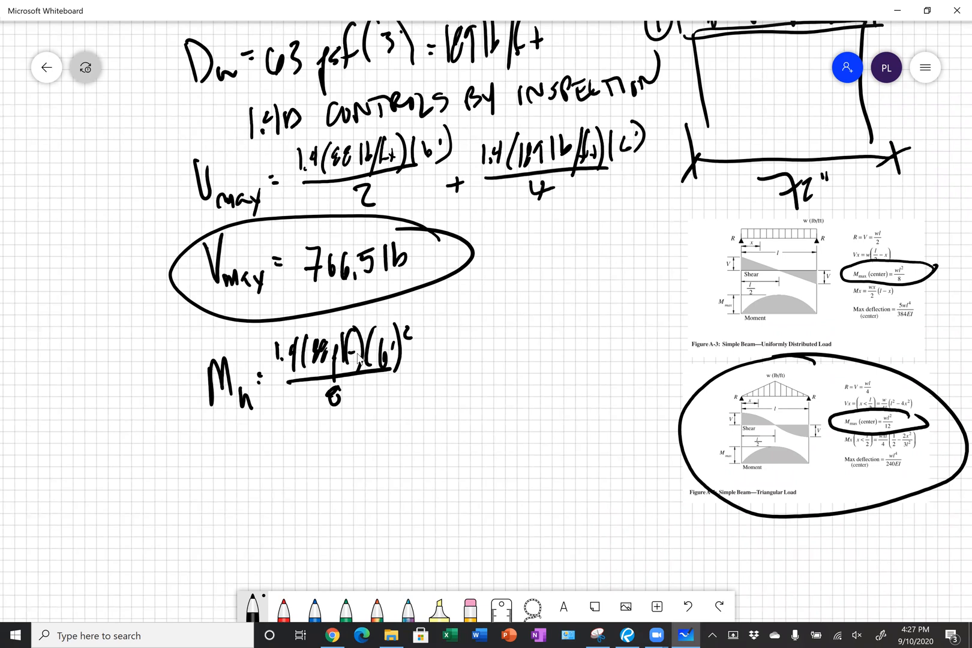
{"action": "left_click_drag", "start_coordinate": [425, 372], "coordinate": [459, 347]}
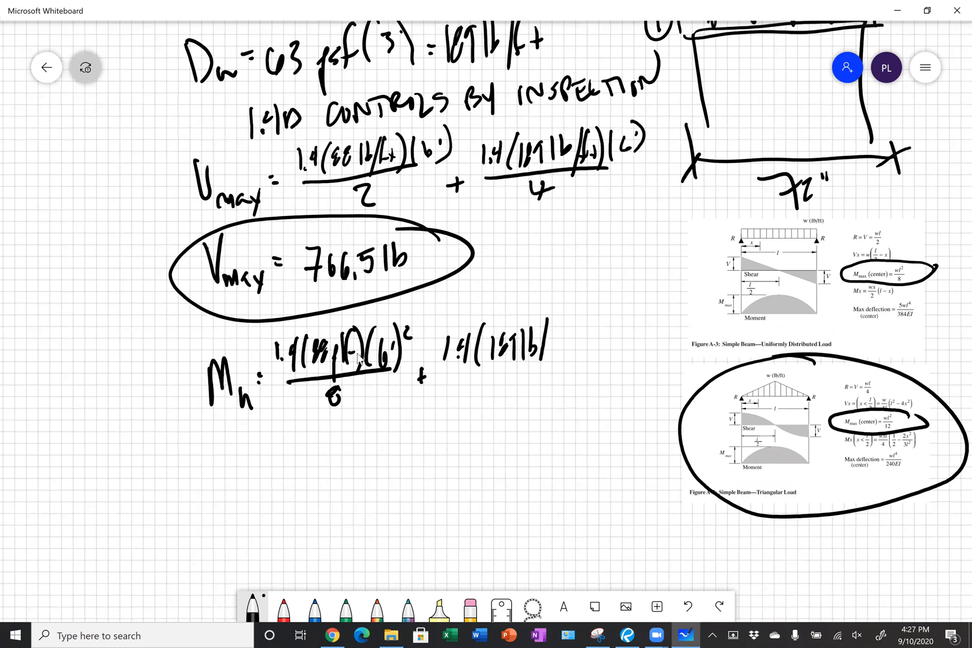
{"action": "left_click_drag", "start_coordinate": [545, 344], "coordinate": [570, 347]}
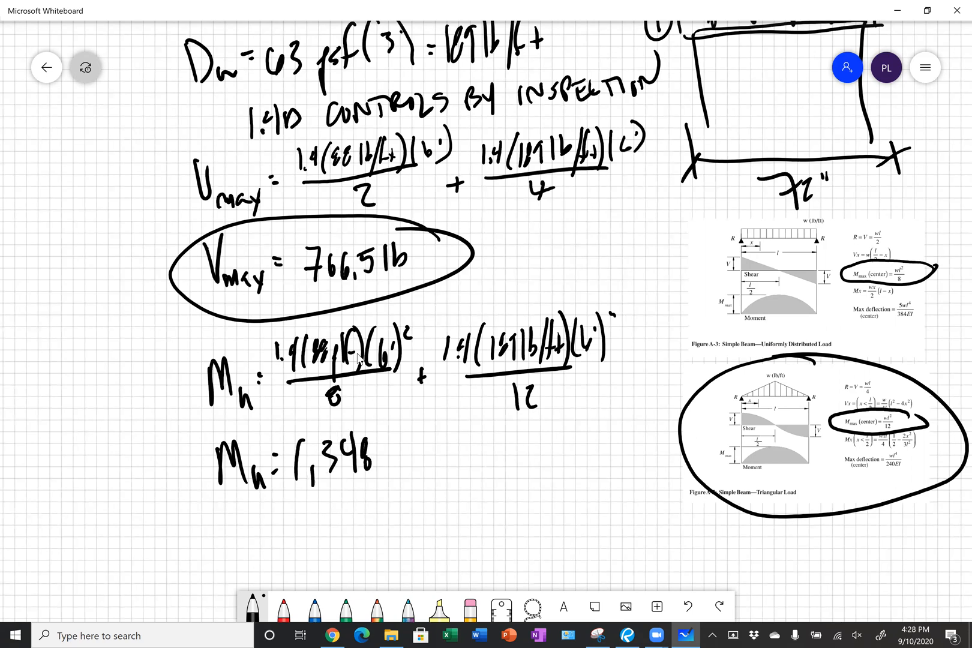
Finish the result as 1,348 ft·lb = 16,178.4 in·lb and box it
{"action": "type", "text": "ft."}
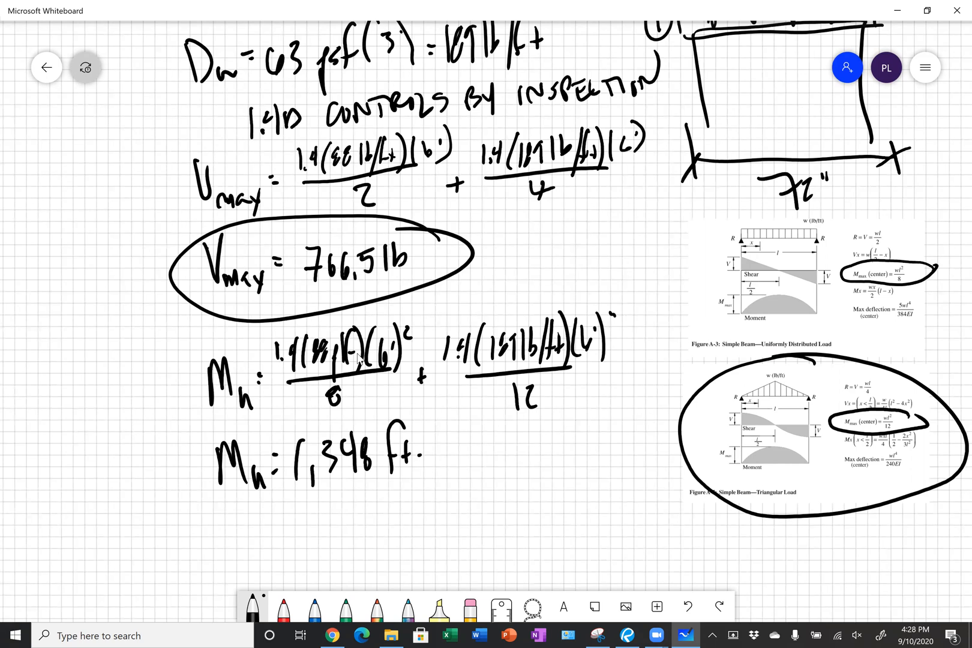
{"action": "type", "text": "lb"}
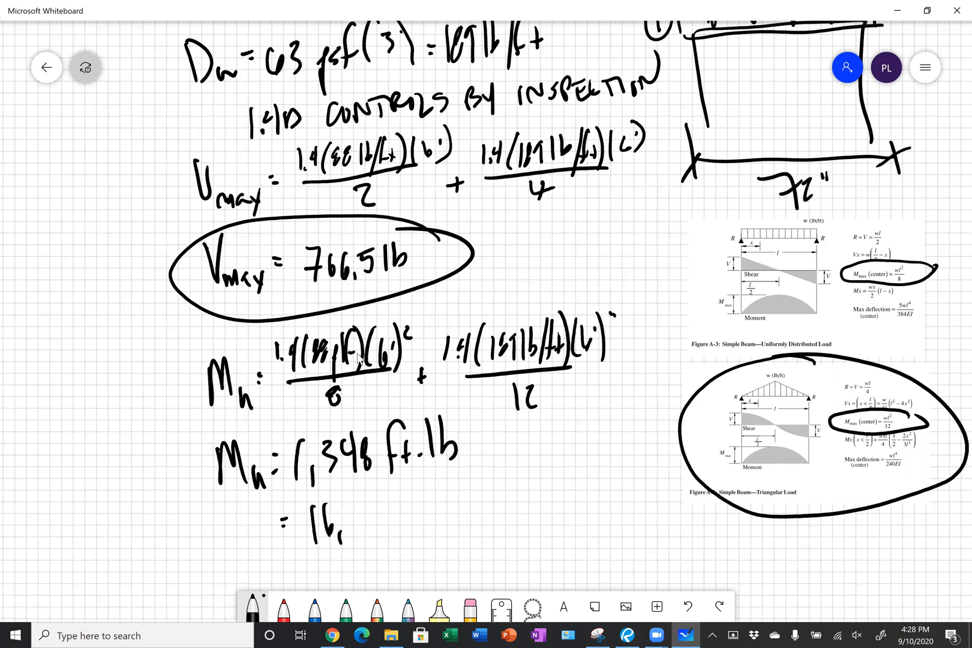
{"action": "type", "text": "170"}
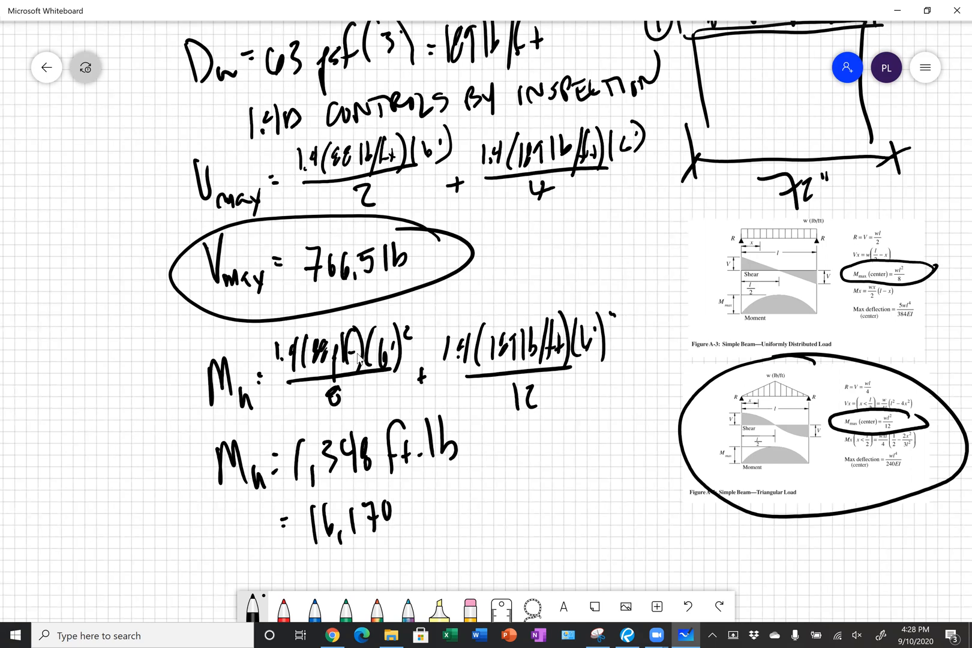
{"action": "type", "text": ".4 in.lb"}
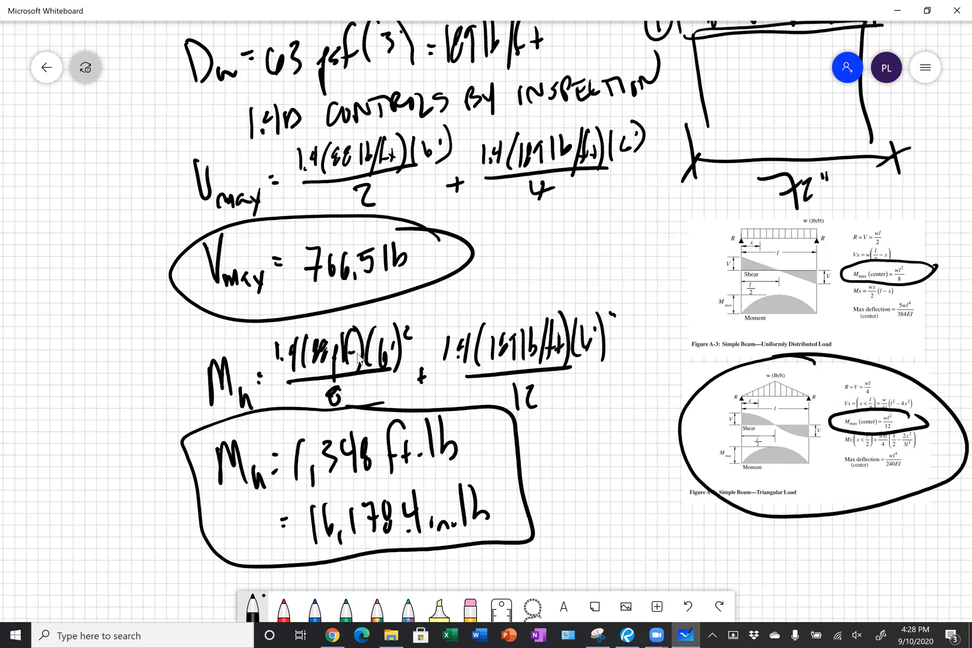
{"action": "scroll", "scroll_direction": "down", "scroll_amount": 3}
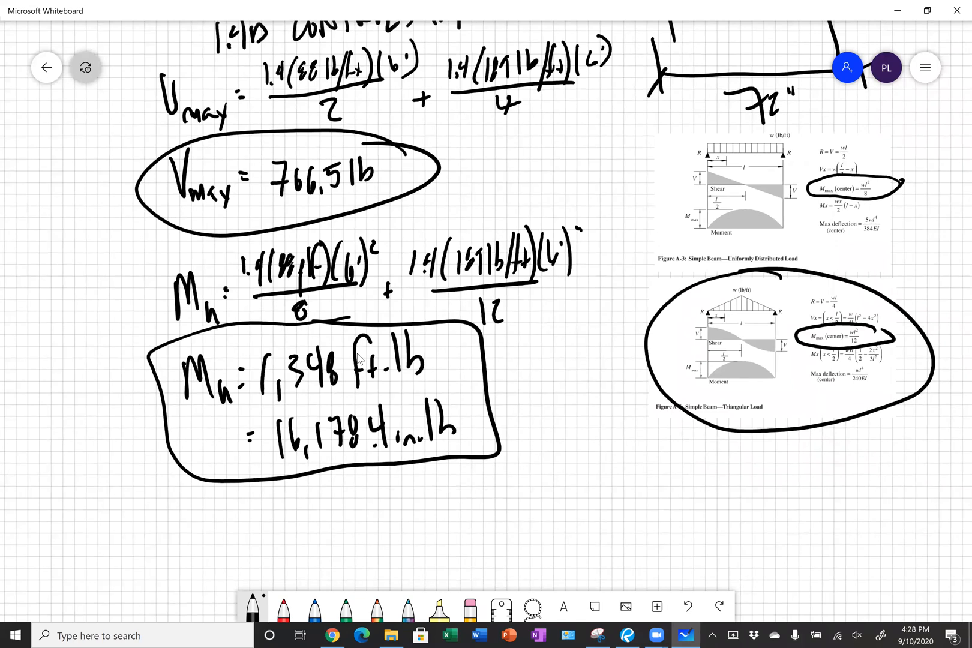
{"action": "scroll", "scroll_direction": "down", "scroll_amount": 3}
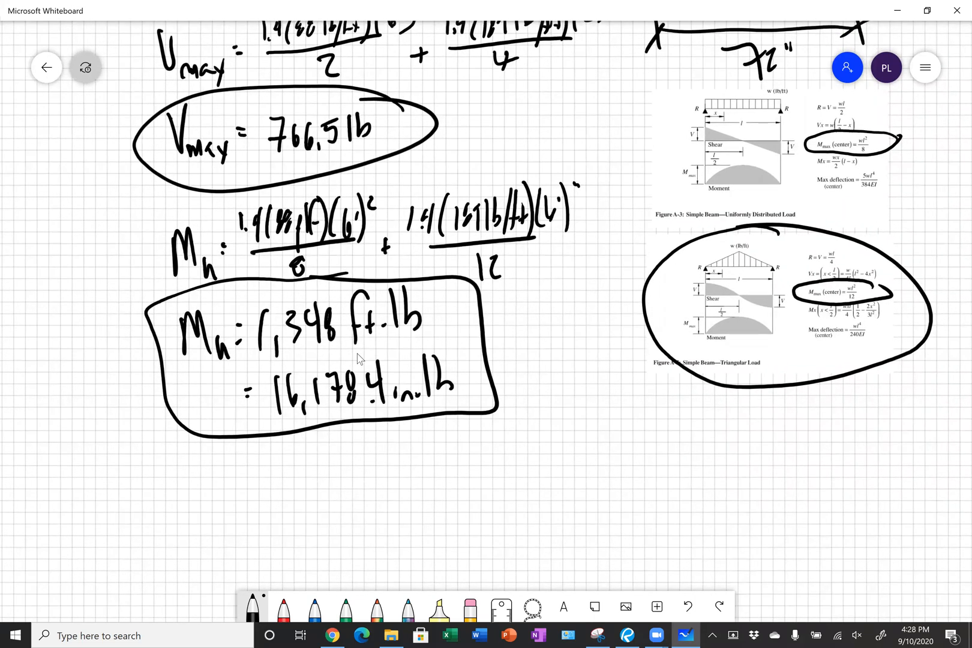
Write D_wall = 10'(63 psf) = 630 lb/ft and begin the D_L line
{"action": "scroll", "scroll_direction": "down", "scroll_amount": 3}
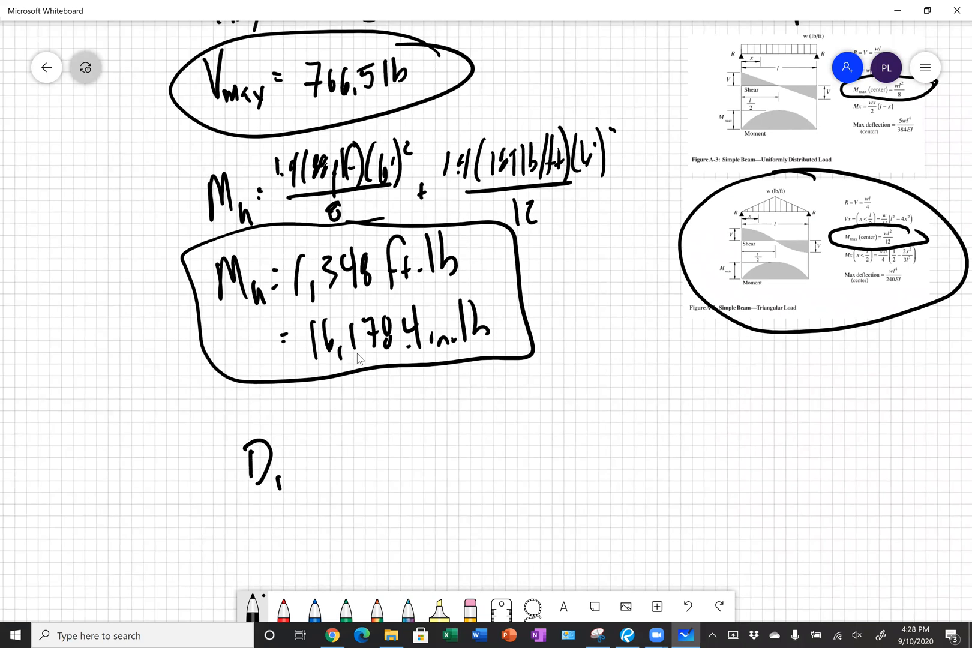
{"action": "left_click_drag", "start_coordinate": [273, 471], "coordinate": [335, 471]}
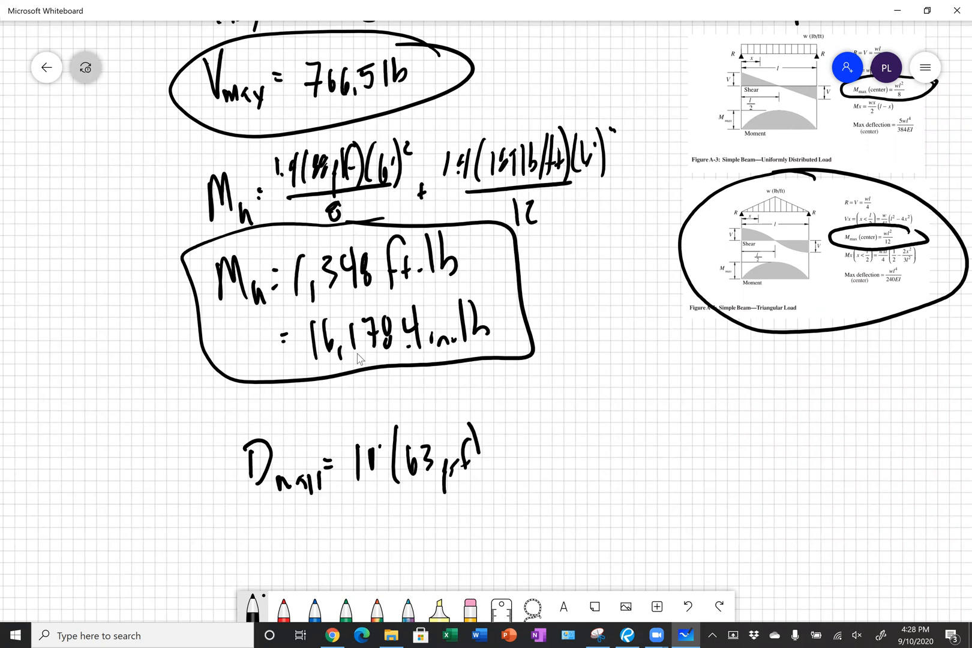
{"action": "left_click_drag", "start_coordinate": [490, 462], "coordinate": [521, 462]}
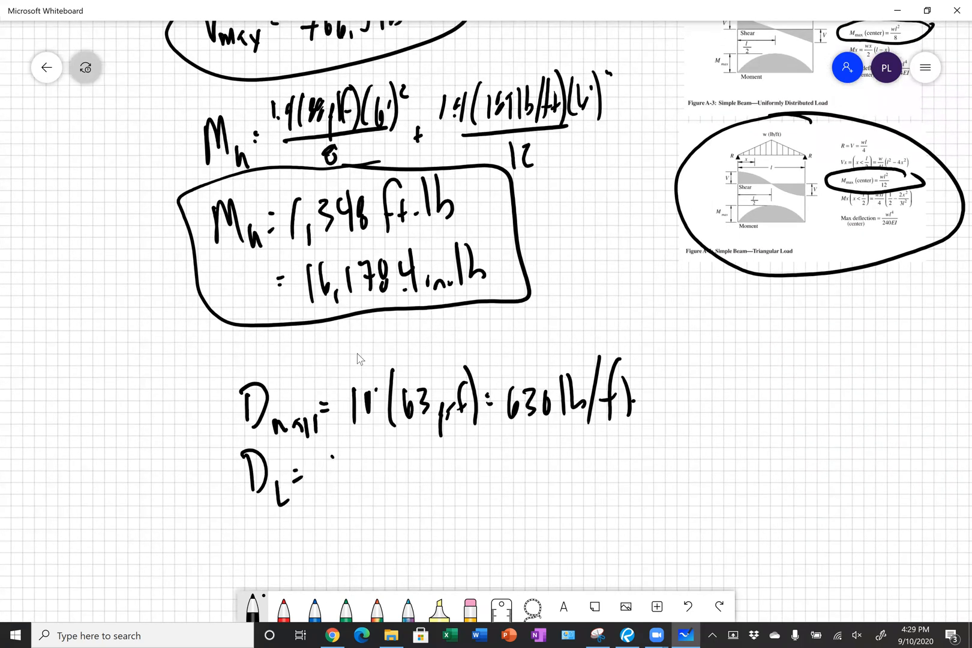
{"action": "type", "text": "82 lb"}
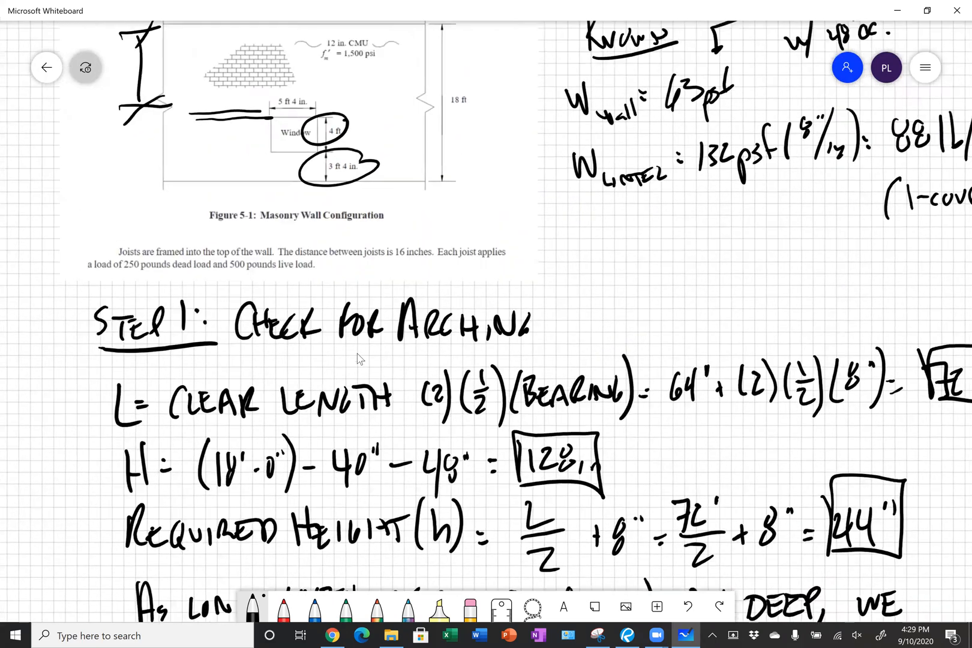
Mark P_D and P_L joist loads on the wall figure, then list D_L = 88 lb/ft and D_roof = 250 lb
{"action": "scroll", "scroll_direction": "down", "scroll_amount": 3}
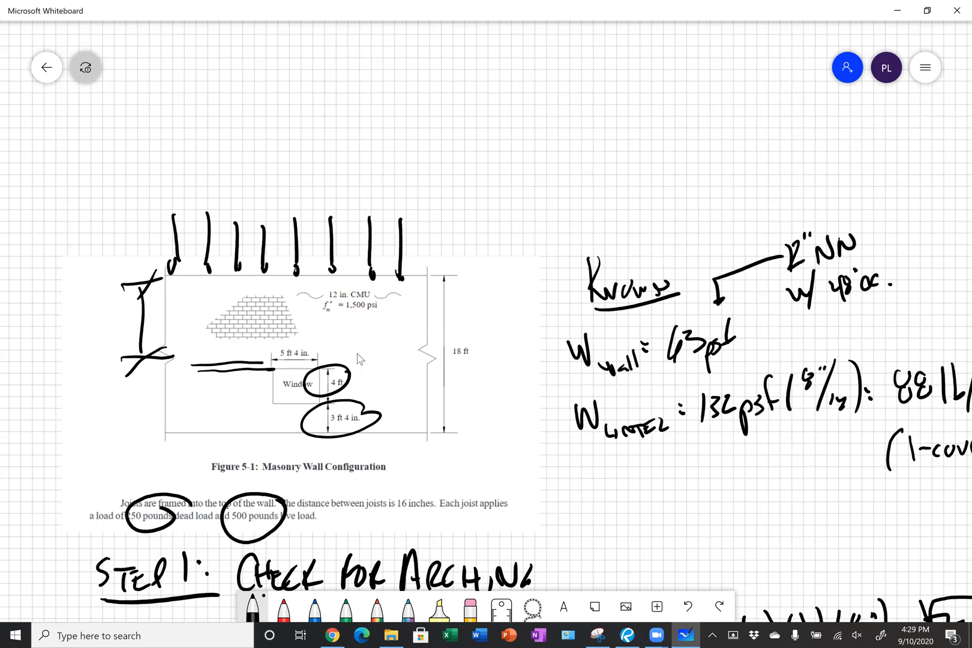
{"action": "type", "text": "Po"}
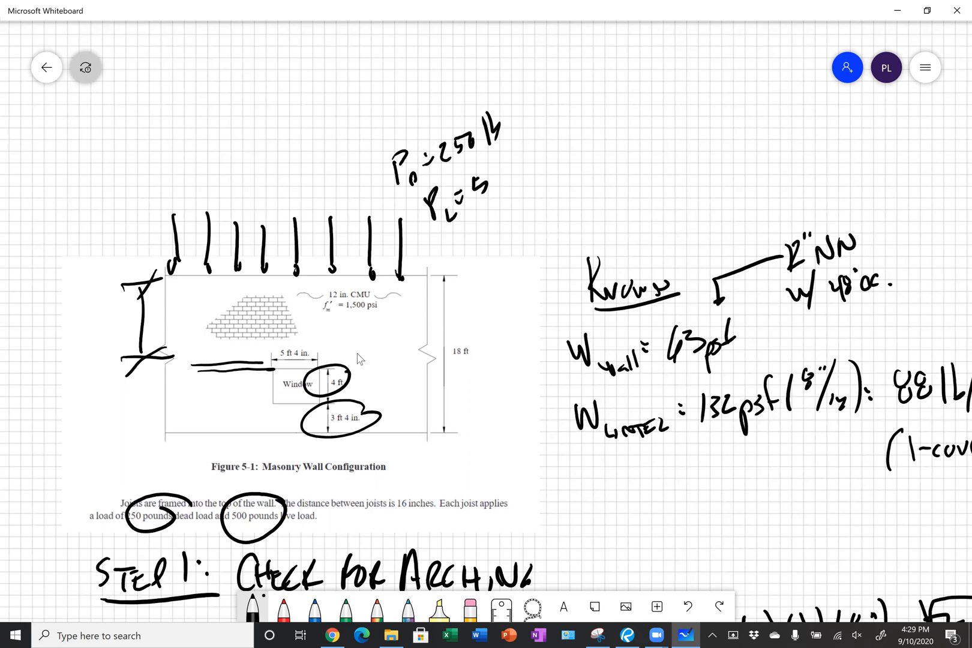
{"action": "scroll", "scroll_direction": "down", "scroll_amount": 3}
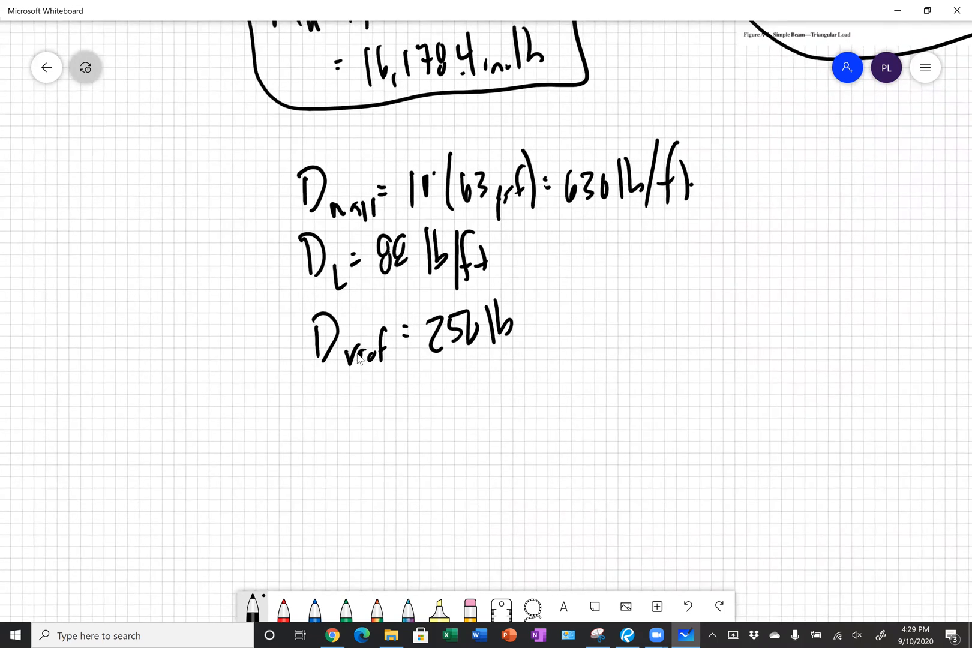
{"action": "left_click_drag", "start_coordinate": [558, 292], "coordinate": [564, 341]}
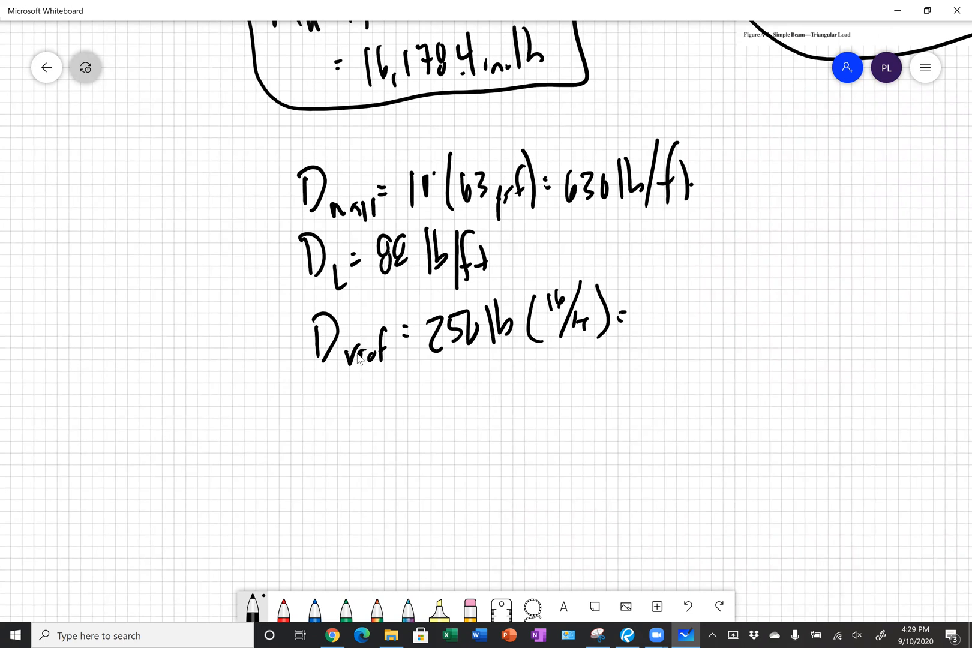
Finish D_roof = 187.5 lb/ft, erase the stray R and start the L_roof label
{"action": "left_click_drag", "start_coordinate": [645, 322], "coordinate": [667, 301]}
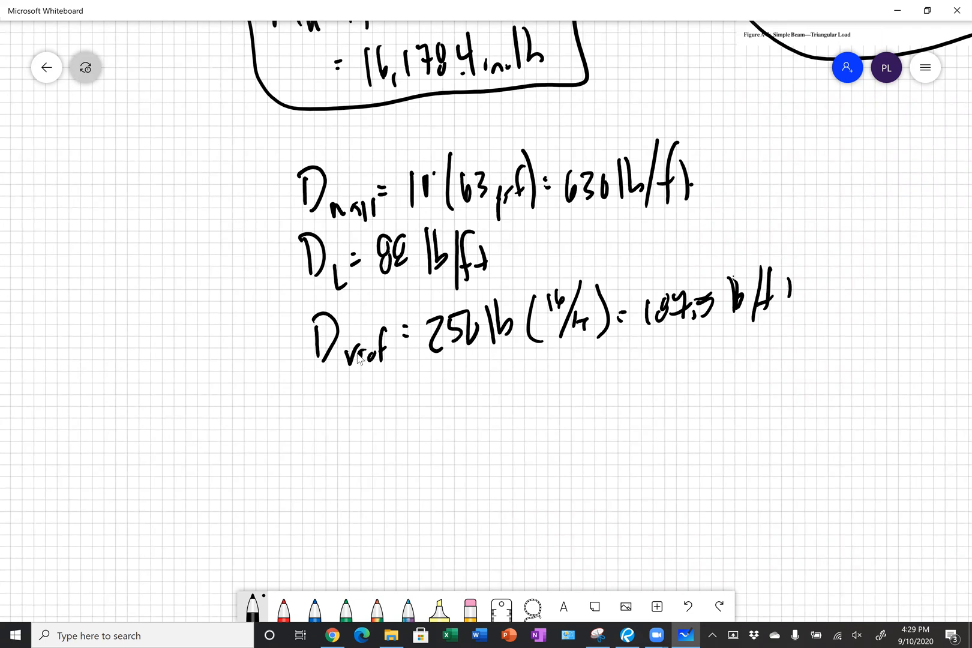
{"action": "left_click_drag", "start_coordinate": [319, 385], "coordinate": [344, 428]}
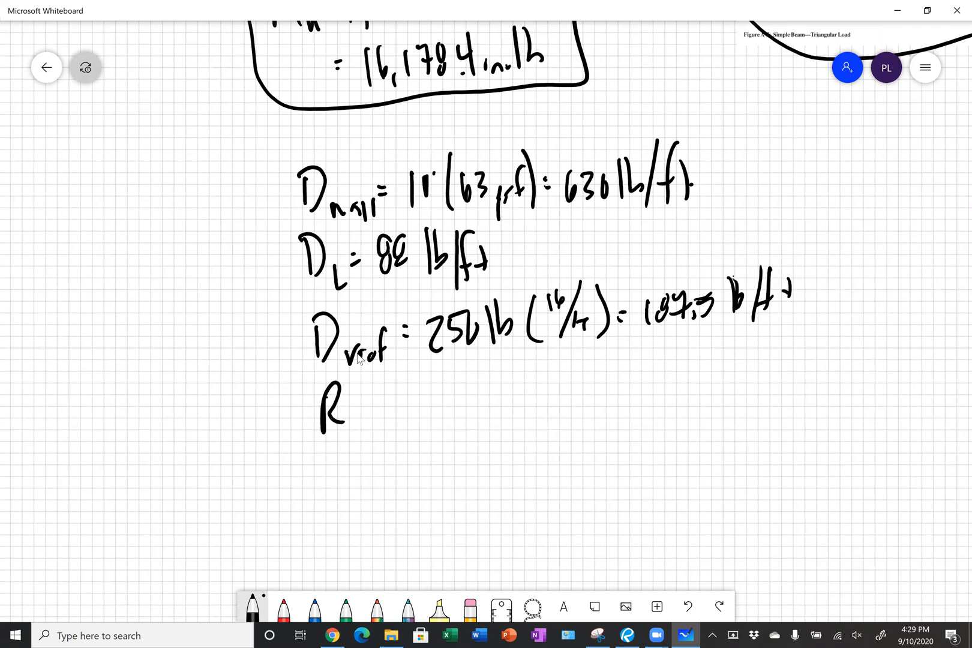
{"action": "left_click", "coordinate": [341, 385]}
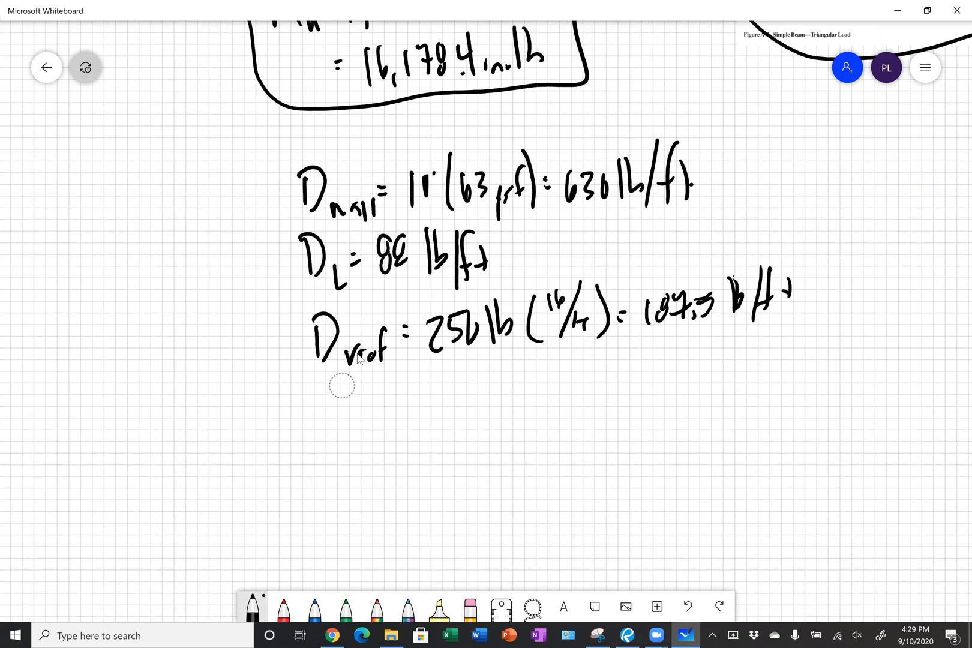
{"action": "left_click_drag", "start_coordinate": [329, 397], "coordinate": [348, 441]}
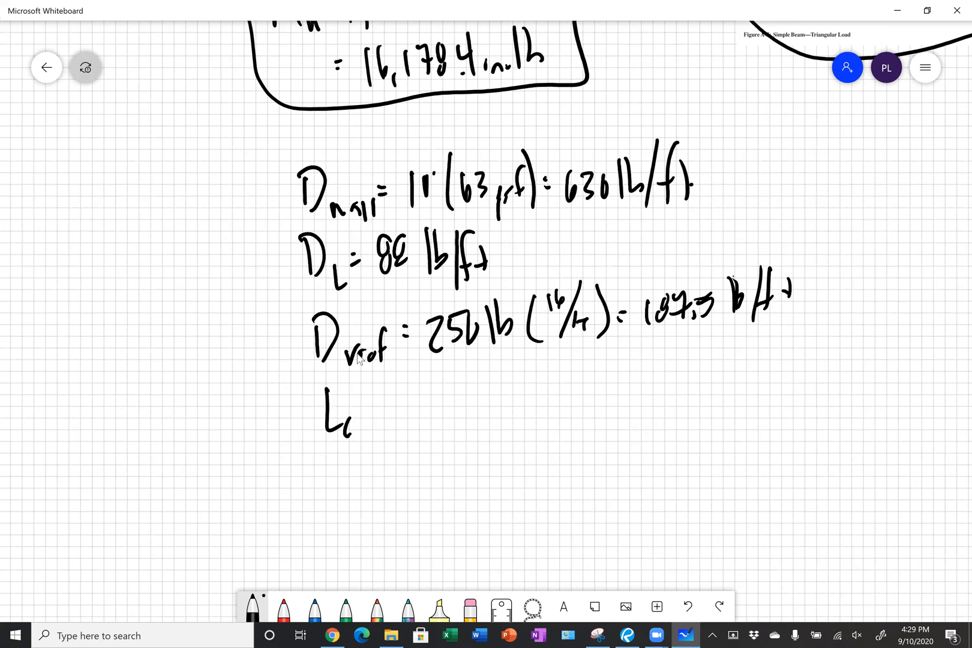
Write L_roof = 500 lb/(16"/12) = 375 lb/ft
{"action": "left_click_drag", "start_coordinate": [347, 422], "coordinate": [403, 415]}
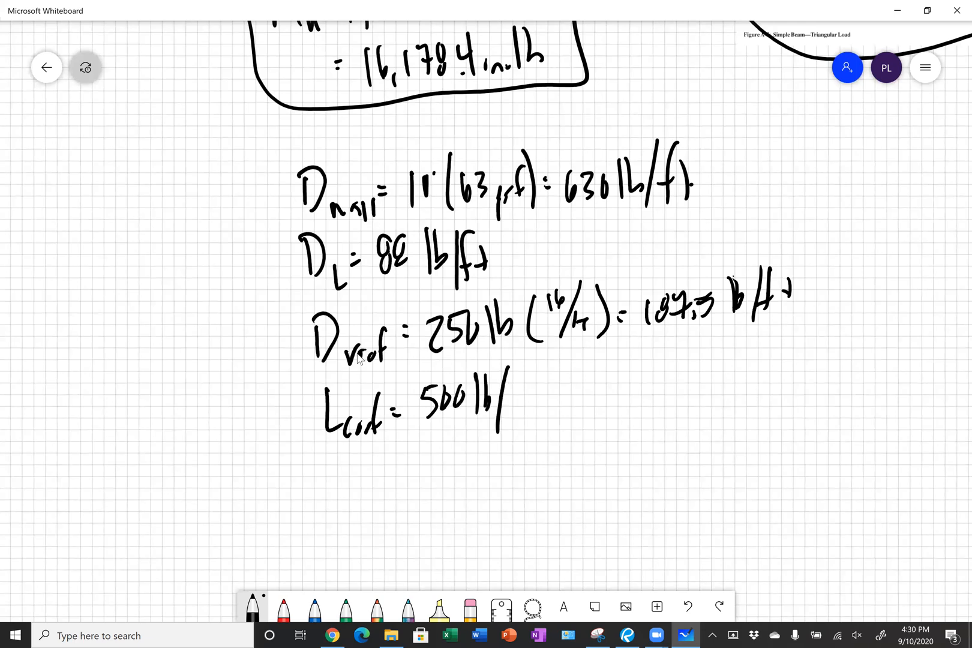
{"action": "left_click_drag", "start_coordinate": [515, 372], "coordinate": [546, 403]}
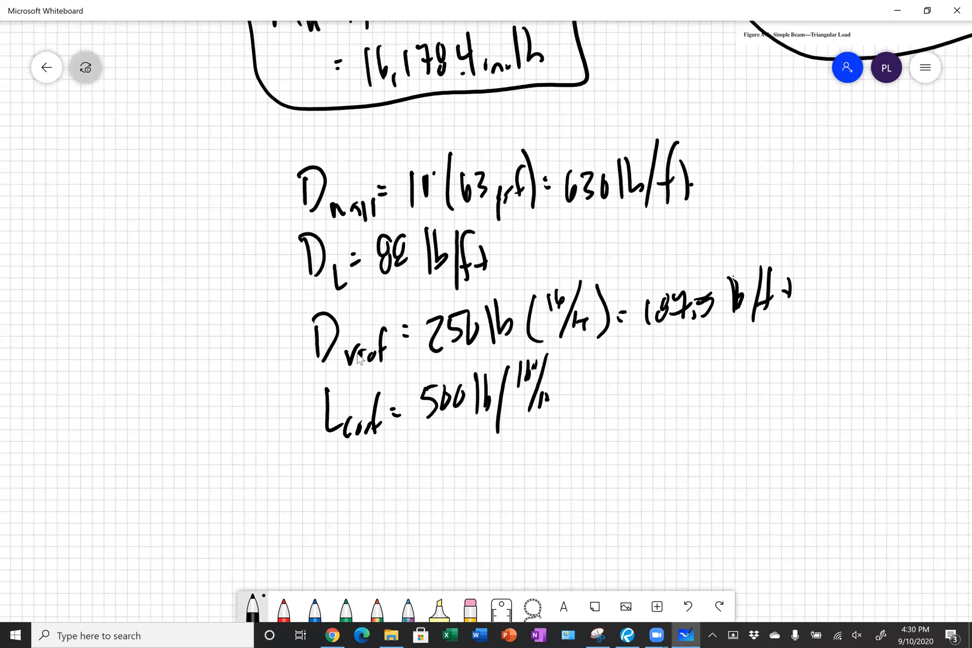
{"action": "left_click_drag", "start_coordinate": [527, 385], "coordinate": [582, 397]}
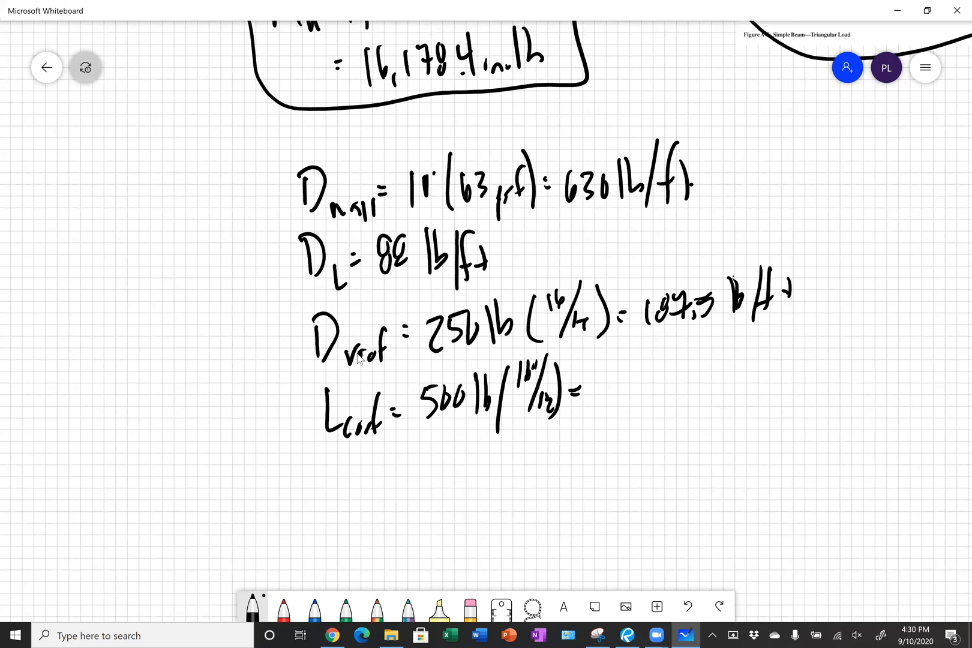
{"action": "left_click_drag", "start_coordinate": [605, 378], "coordinate": [679, 372]}
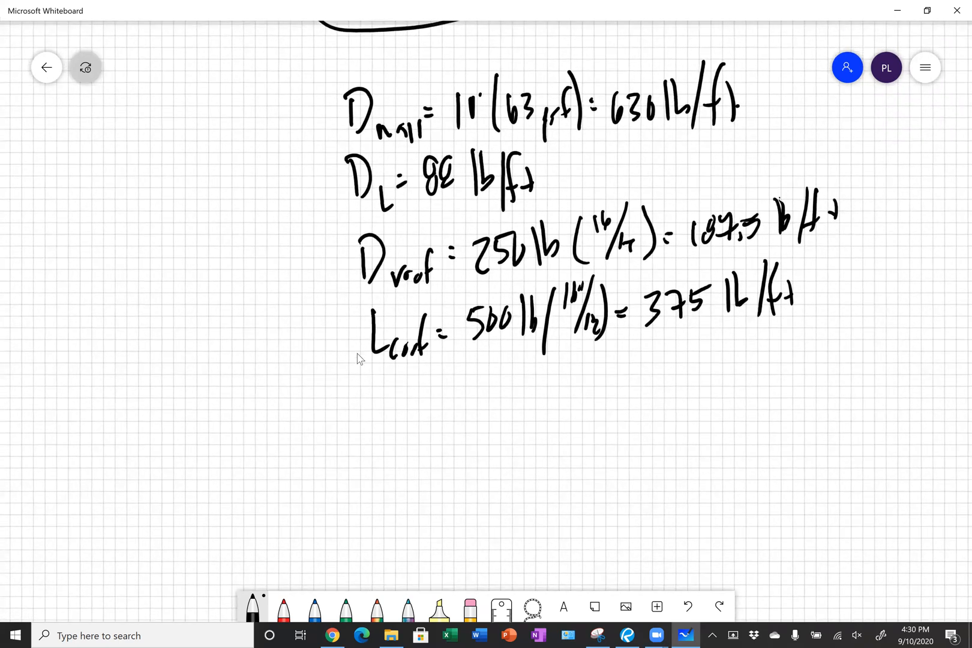
Write 1.2D + 1.6L = 1.2(131 + 88 + 187.5) + 1.6(375)
{"action": "left_click_drag", "start_coordinate": [391, 422], "coordinate": [471, 403]}
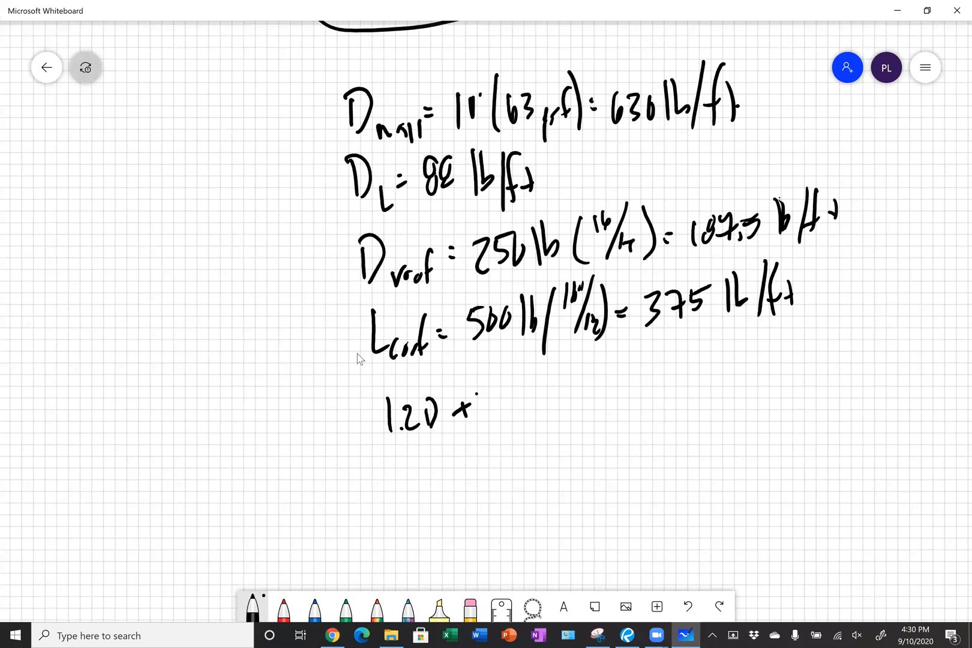
{"action": "left_click_drag", "start_coordinate": [489, 412], "coordinate": [533, 415]}
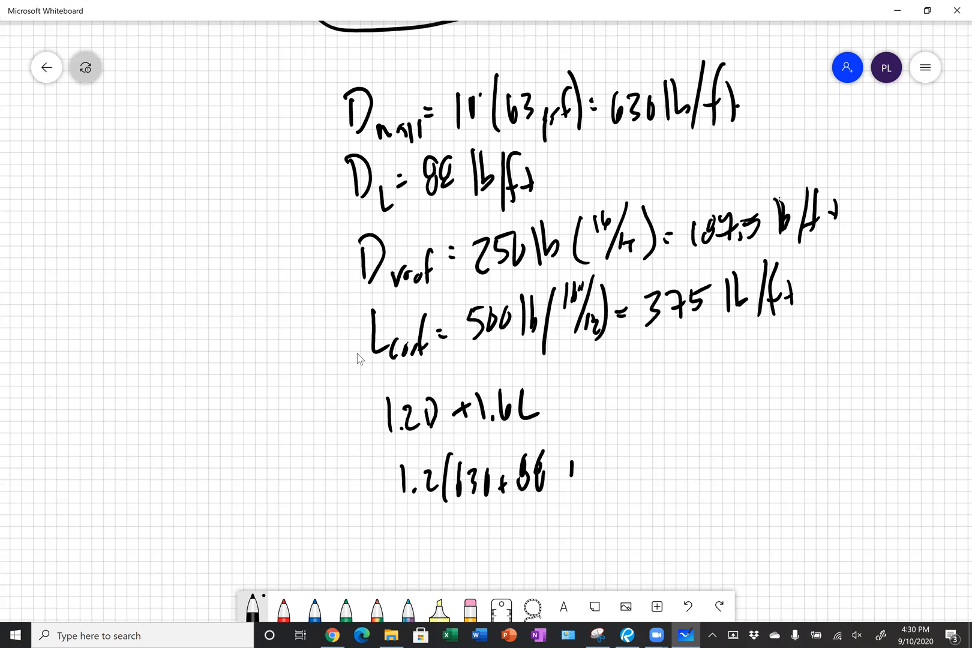
{"action": "left_click_drag", "start_coordinate": [558, 472], "coordinate": [639, 471]}
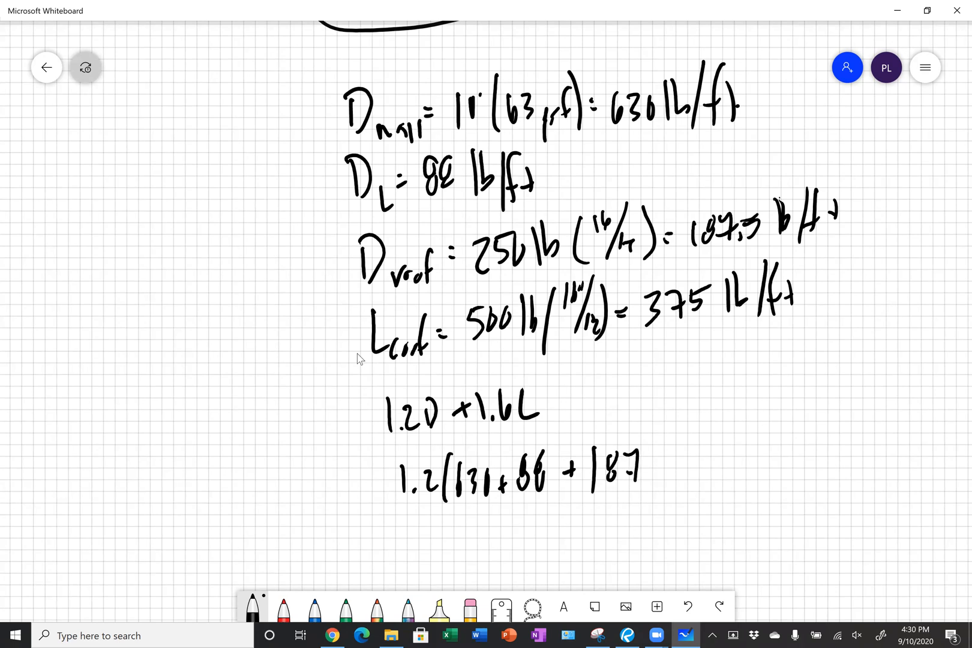
{"action": "left_click_drag", "start_coordinate": [626, 478], "coordinate": [707, 465]}
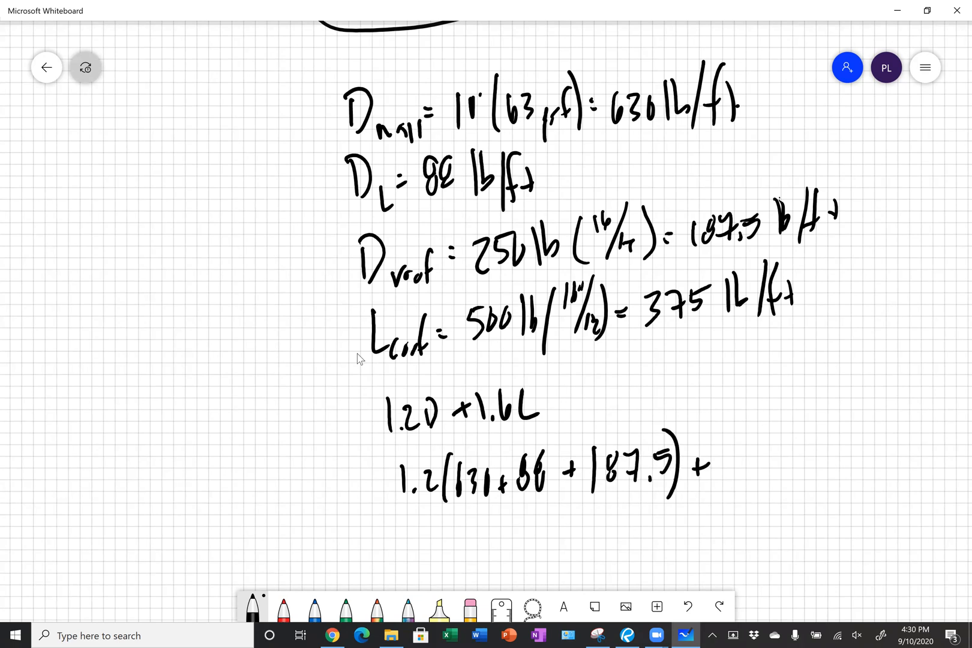
{"action": "left_click_drag", "start_coordinate": [719, 456], "coordinate": [806, 462]}
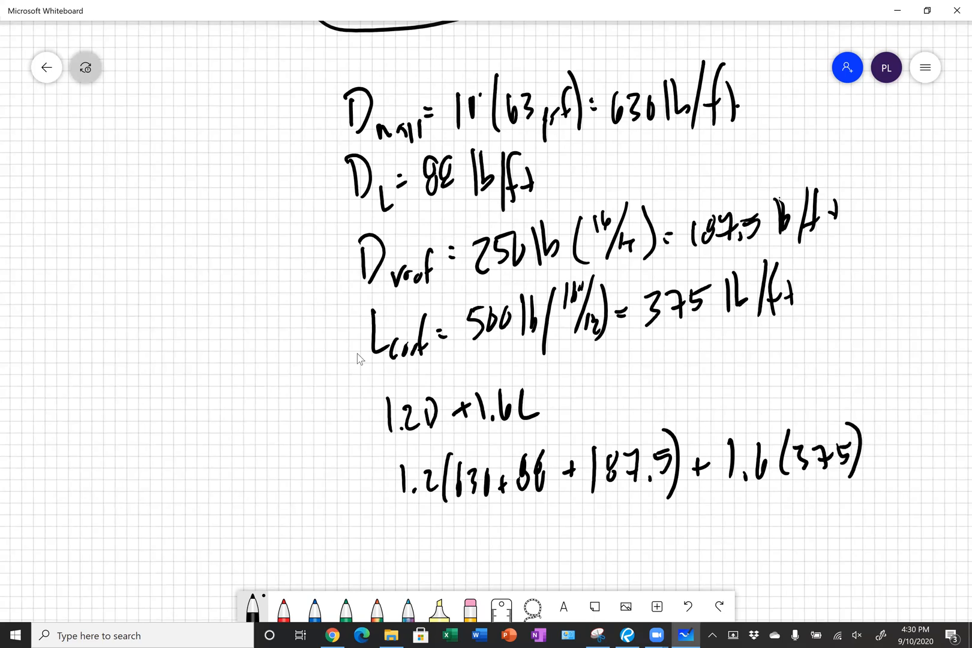
Write the factored uniform load w_u = 1686.6 lb/ft
{"action": "left_click_drag", "start_coordinate": [403, 546], "coordinate": [440, 533]}
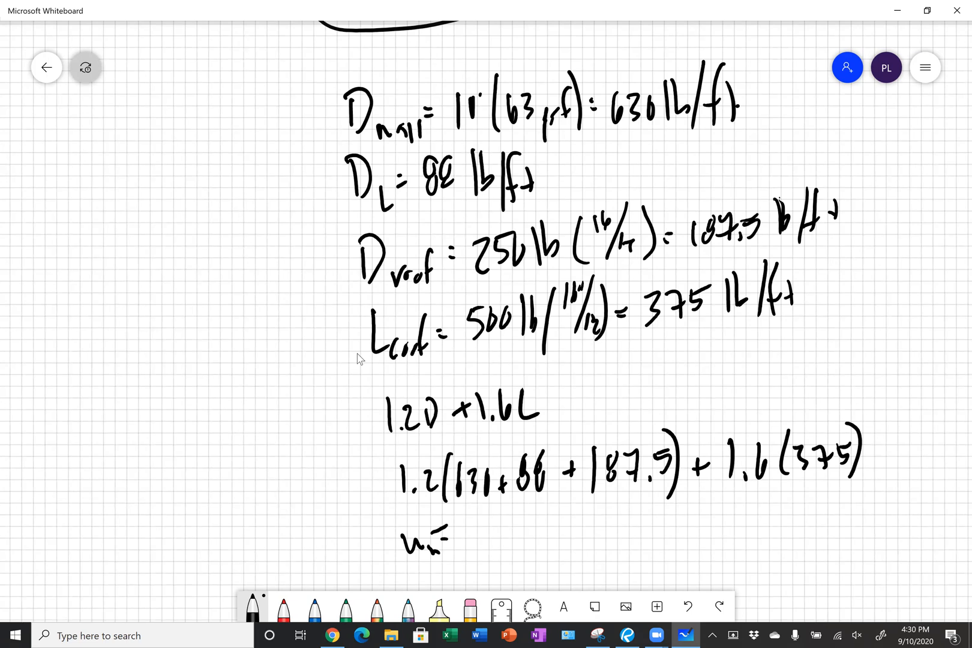
{"action": "left_click_drag", "start_coordinate": [465, 521], "coordinate": [472, 555]}
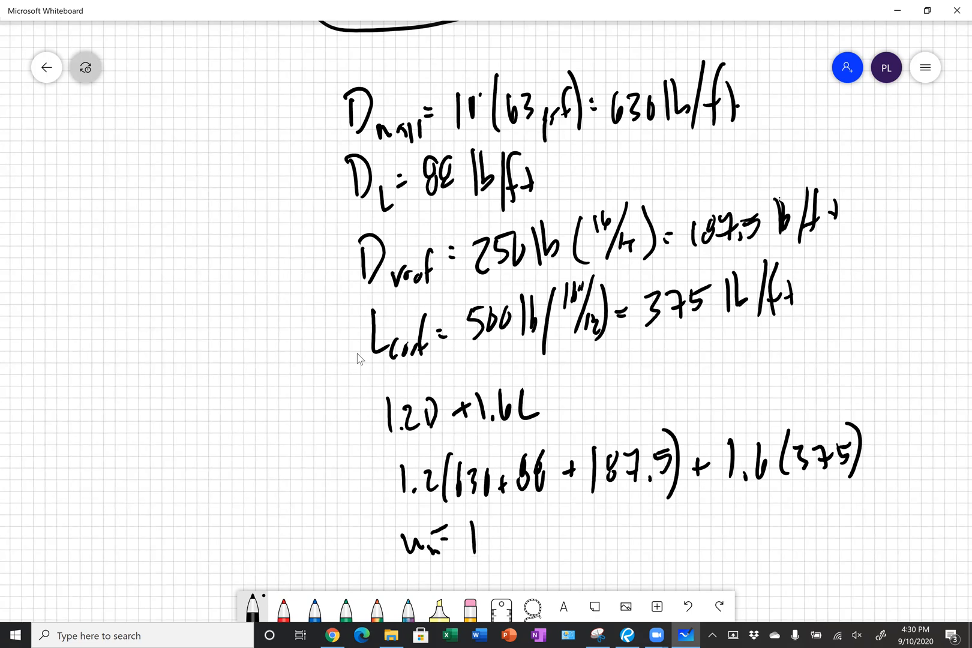
{"action": "type", "text": "696."}
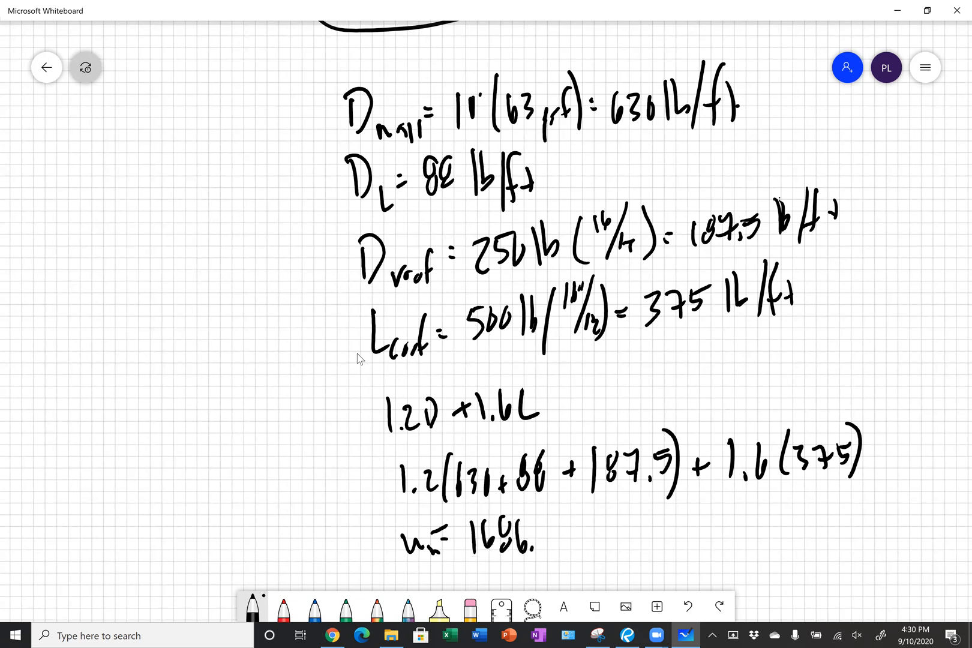
{"action": "left_click_drag", "start_coordinate": [540, 536], "coordinate": [595, 537]}
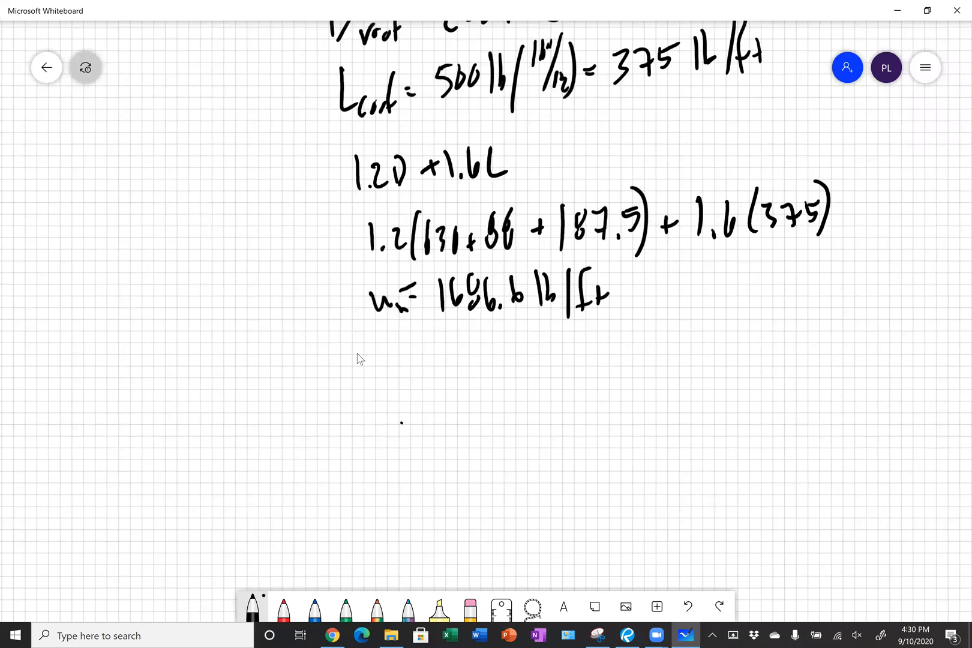
Sketch the 6' simply supported lintel with uniform load and write Mu = wL²/8 = 7589.7 ft·lb
{"action": "left_click_drag", "start_coordinate": [403, 428], "coordinate": [583, 415]}
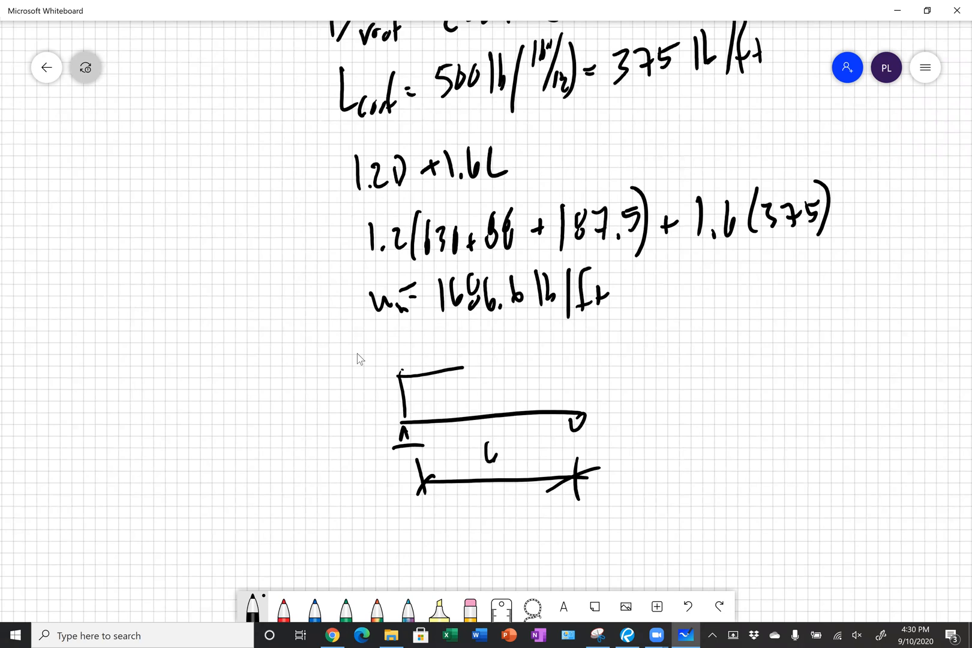
{"action": "left_click_drag", "start_coordinate": [410, 372], "coordinate": [564, 409]}
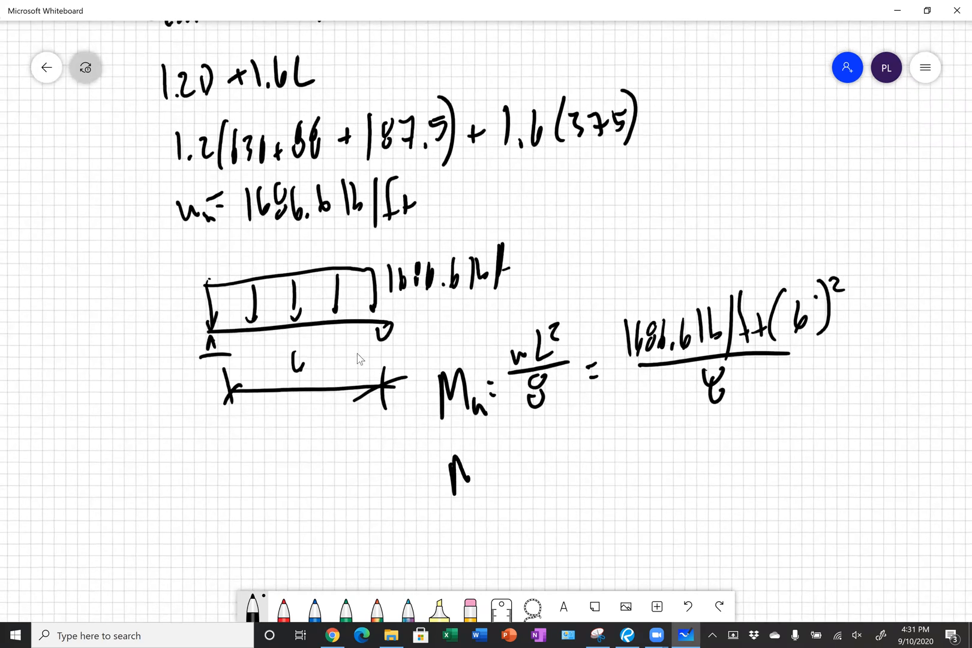
{"action": "left_click_drag", "start_coordinate": [451, 459], "coordinate": [503, 497]}
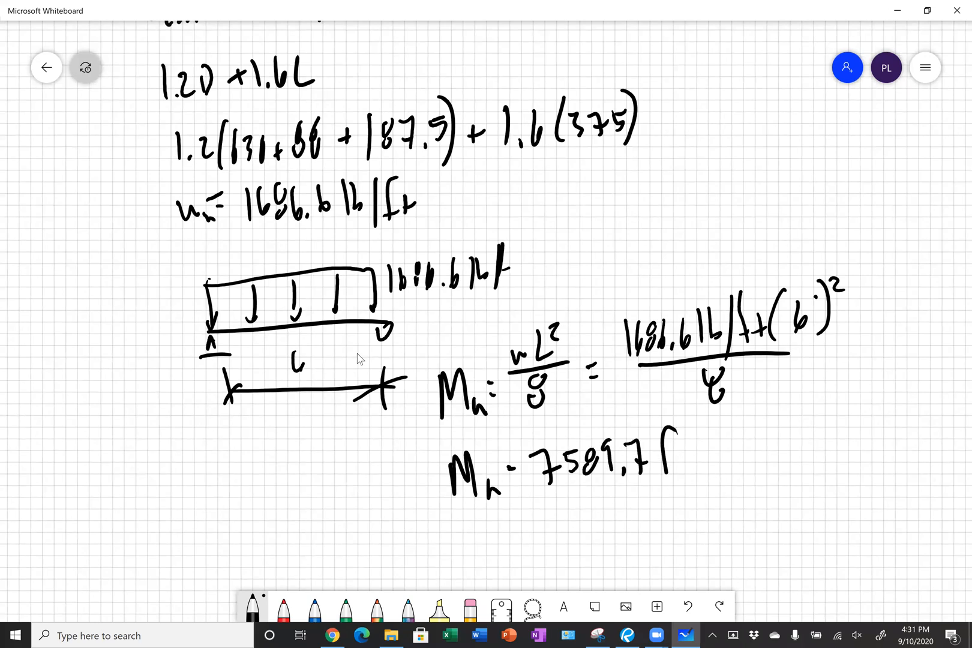
{"action": "left_click_drag", "start_coordinate": [669, 462], "coordinate": [763, 468]}
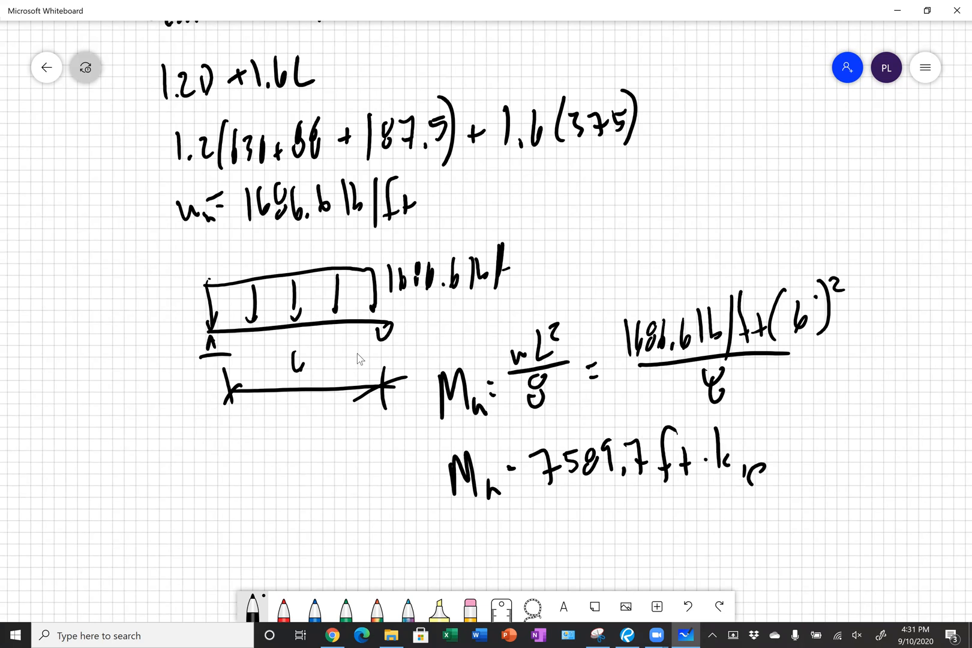
Add the inch-pound value 91,076.4 in·lb and circle the no-arching moment results
{"action": "left_click_drag", "start_coordinate": [524, 555], "coordinate": [573, 549]}
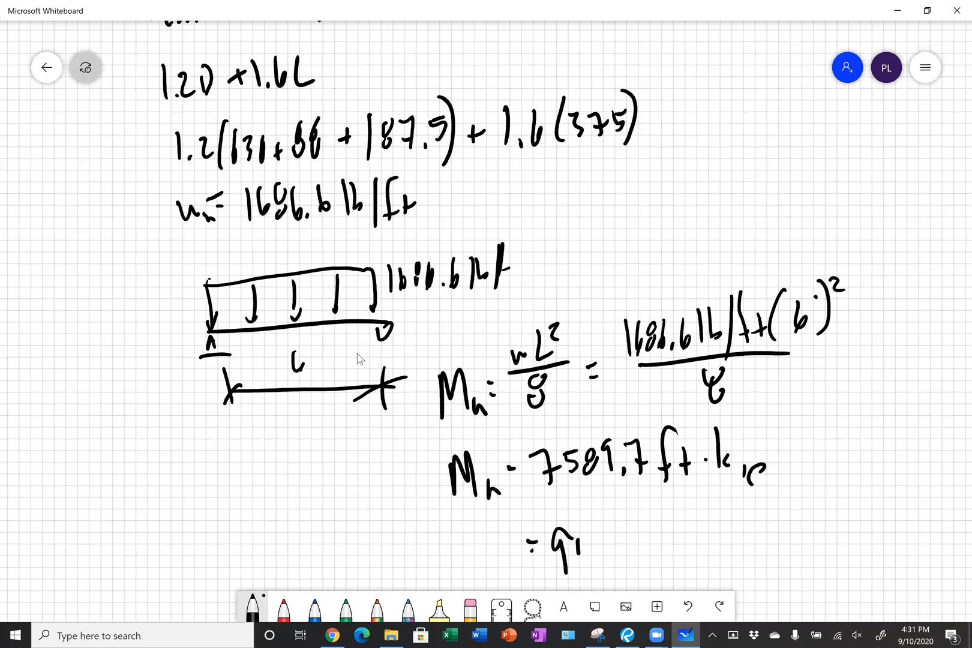
{"action": "type", "text": "07"}
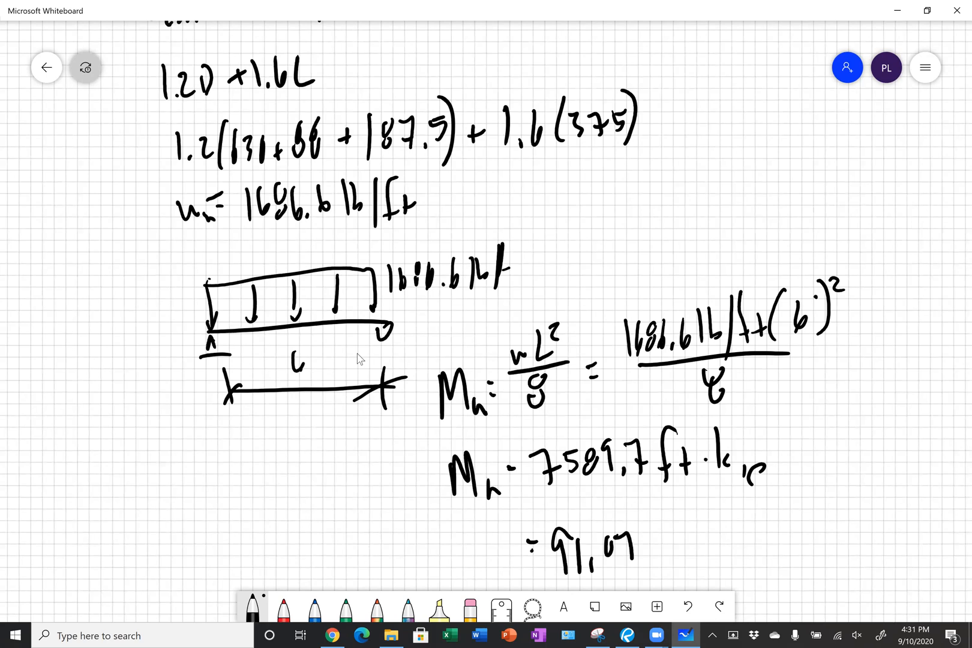
{"action": "left_click_drag", "start_coordinate": [632, 552], "coordinate": [732, 546]}
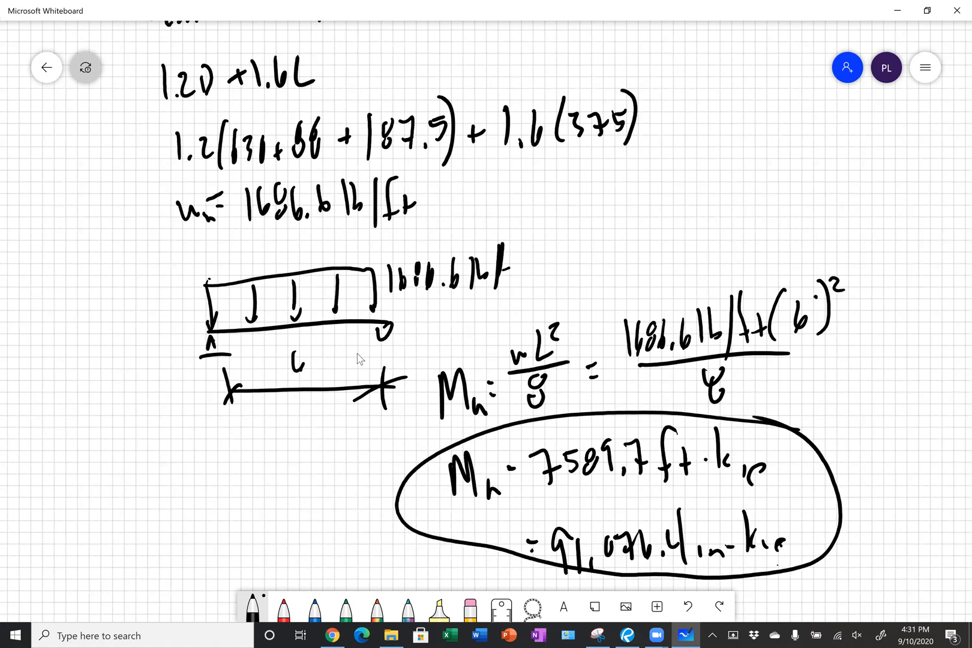
Write the '60% reduction' note arrowed to the boxed arching Mu = 1,348 ft·lb
{"action": "scroll", "scroll_direction": "down", "scroll_amount": 3}
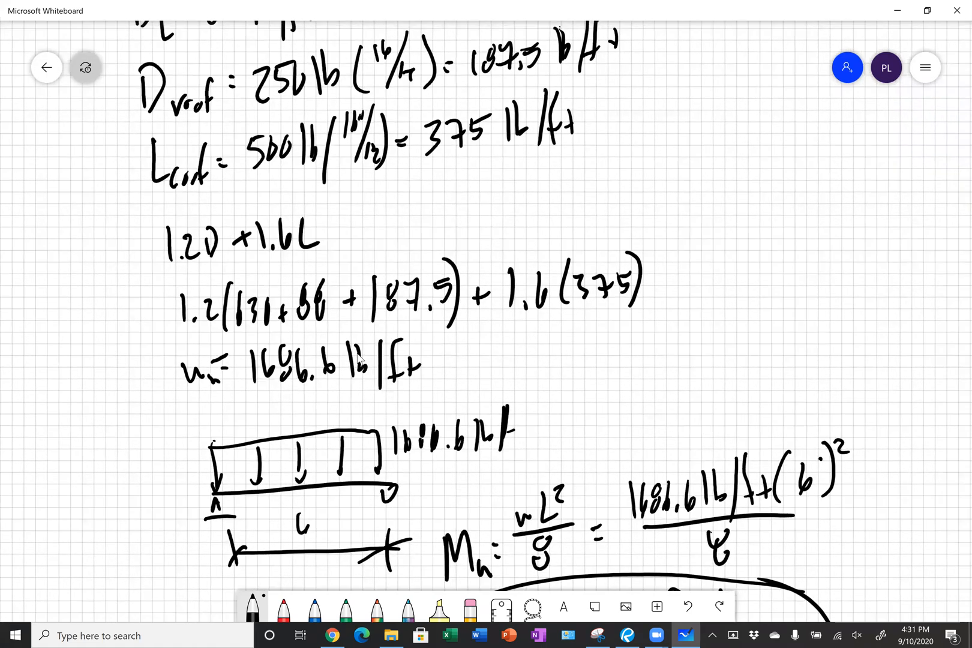
{"action": "scroll", "scroll_direction": "down", "scroll_amount": 3}
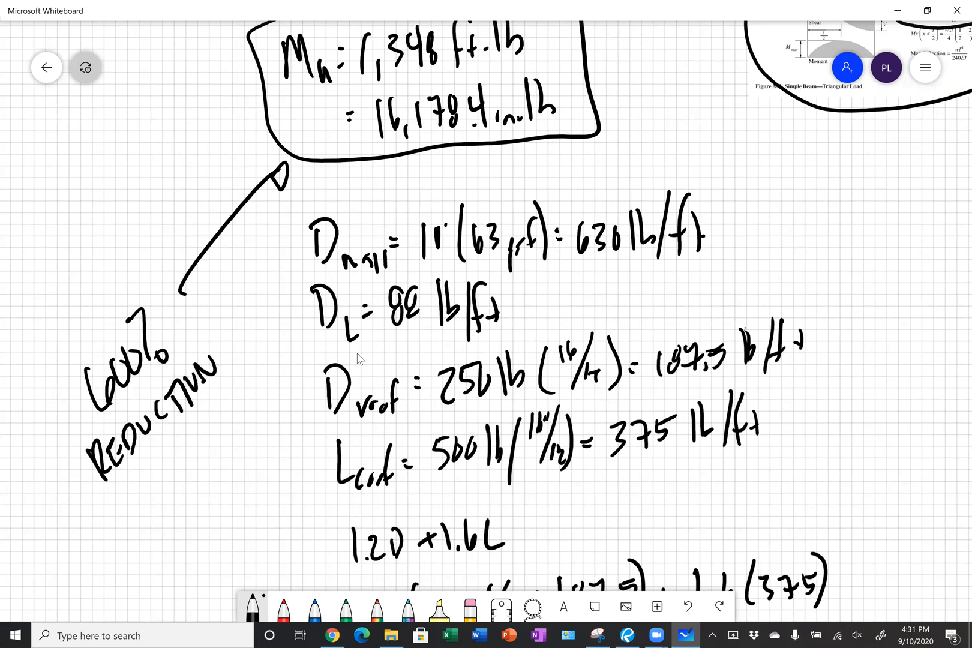
{"action": "left_click_drag", "start_coordinate": [131, 446], "coordinate": [210, 471]}
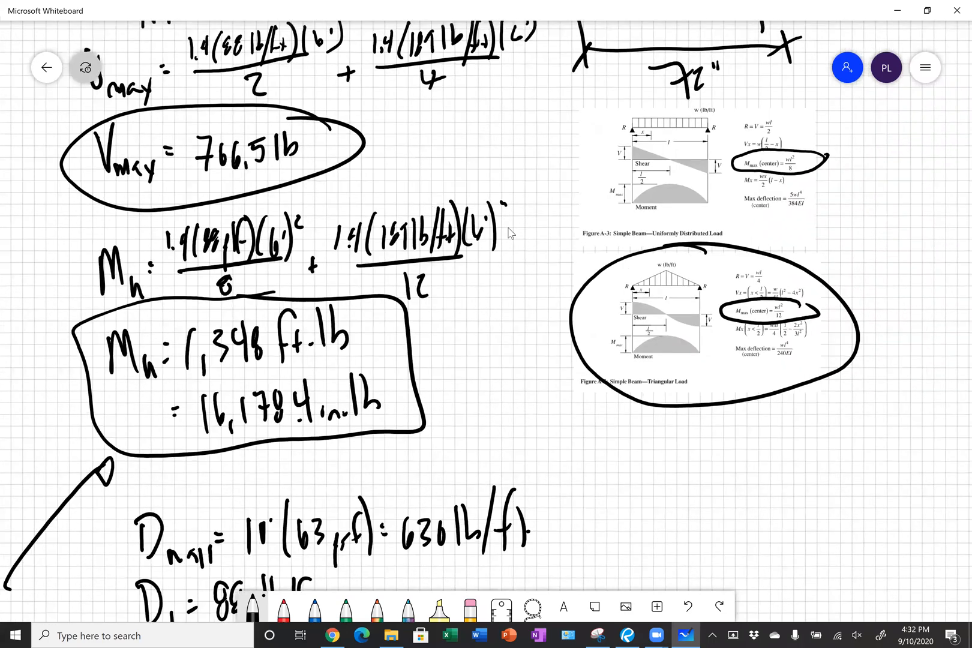
{"action": "scroll", "scroll_direction": "down", "scroll_amount": 3}
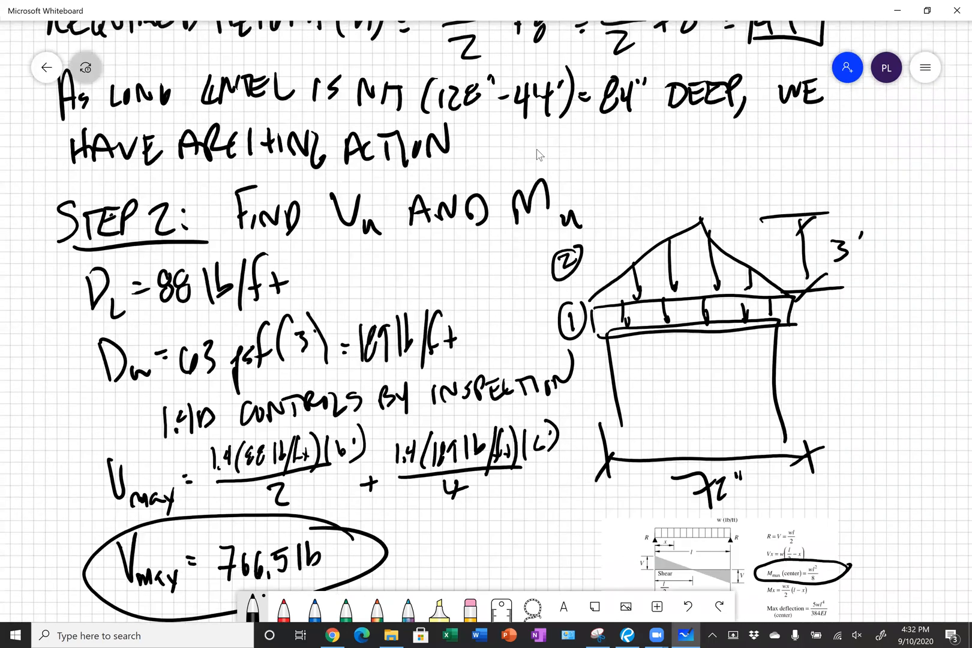
{"action": "scroll", "scroll_direction": "down", "scroll_amount": 3}
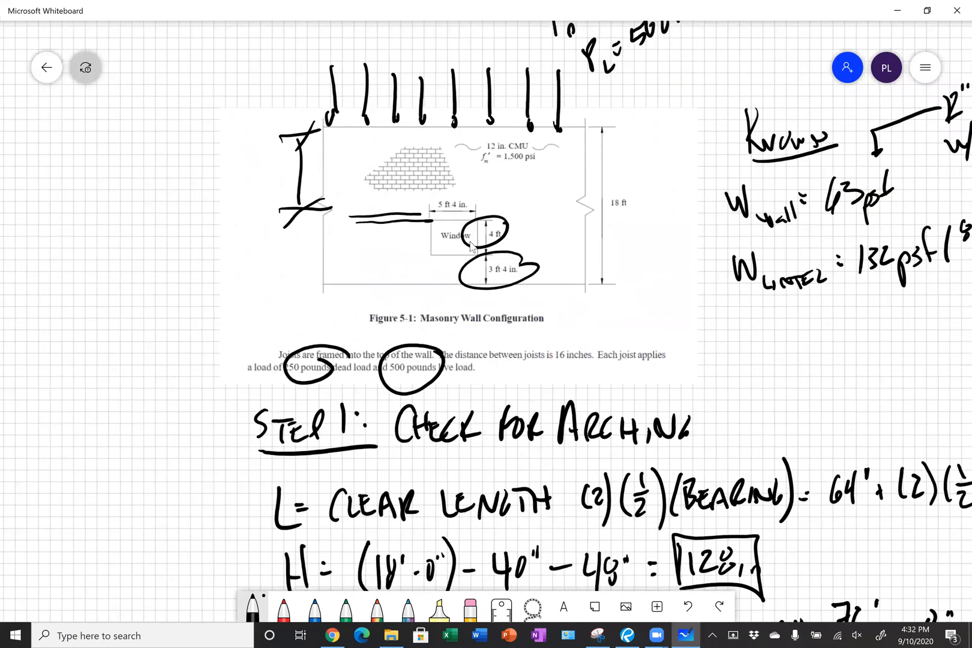
{"action": "mouse_move", "coordinate": [583, 310]}
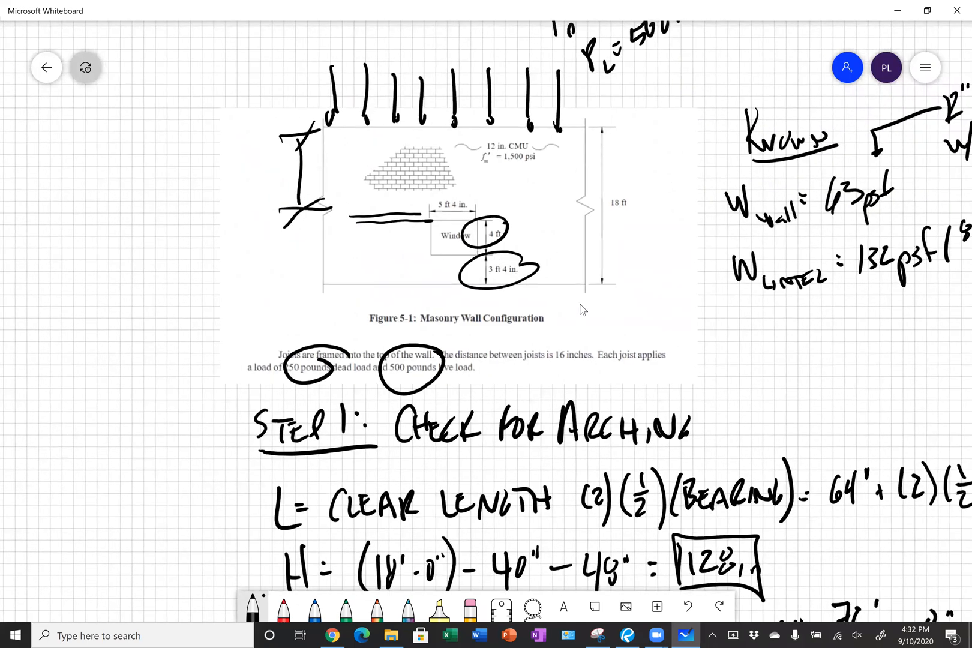
{"action": "mouse_move", "coordinate": [245, 212]}
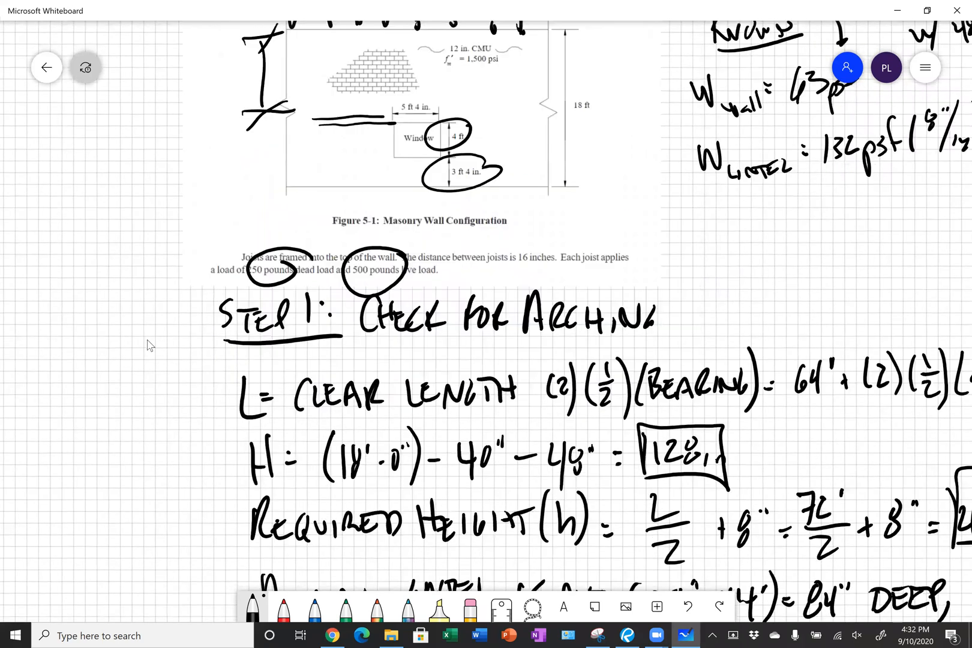
{"action": "scroll", "scroll_direction": "down", "scroll_amount": 3}
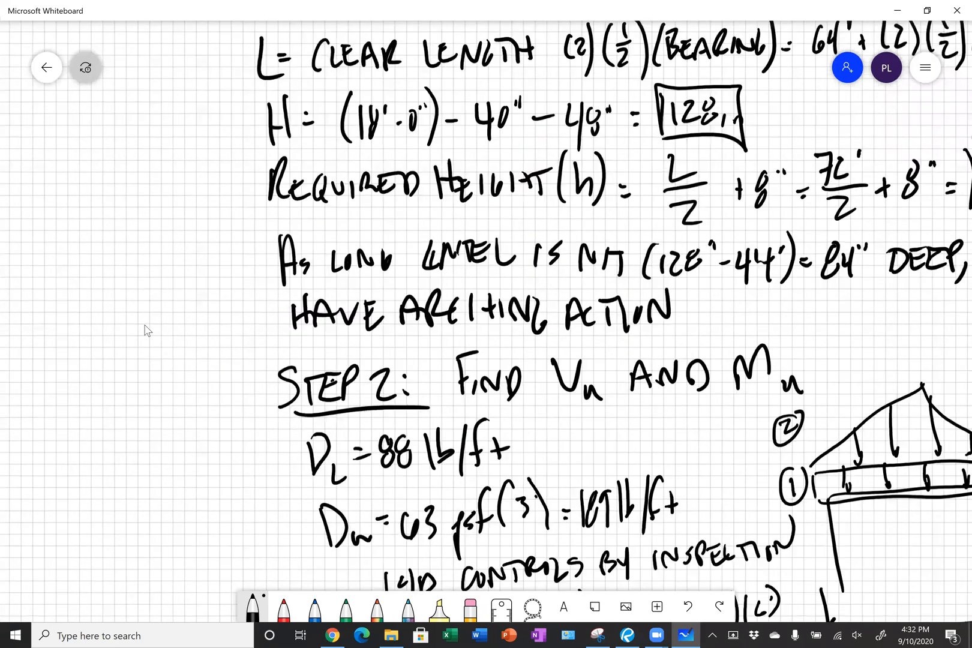
{"action": "scroll", "scroll_direction": "down", "scroll_amount": 3}
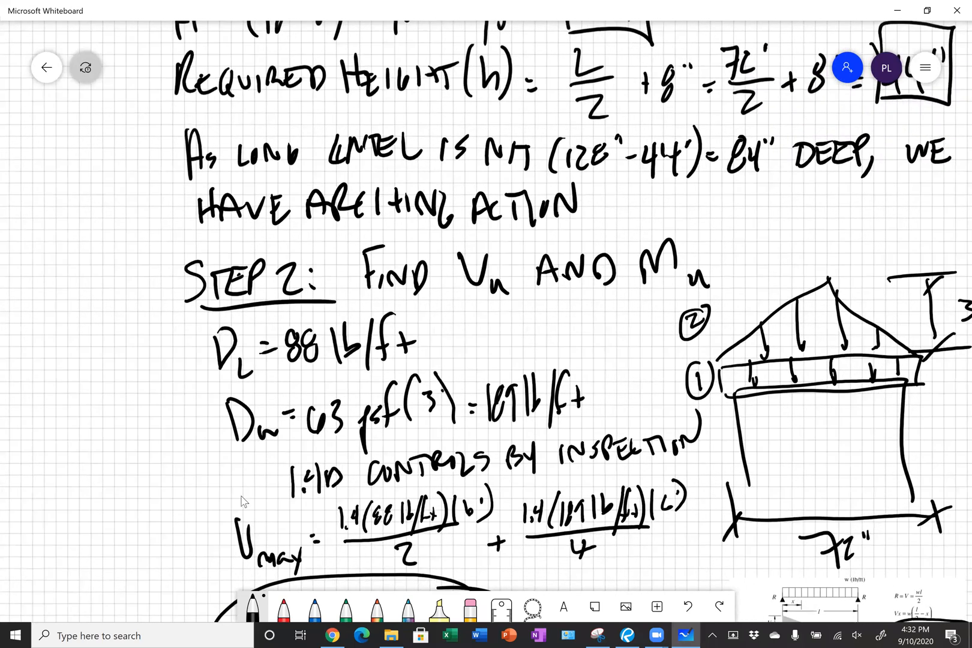
{"action": "scroll", "scroll_direction": "down", "scroll_amount": 3}
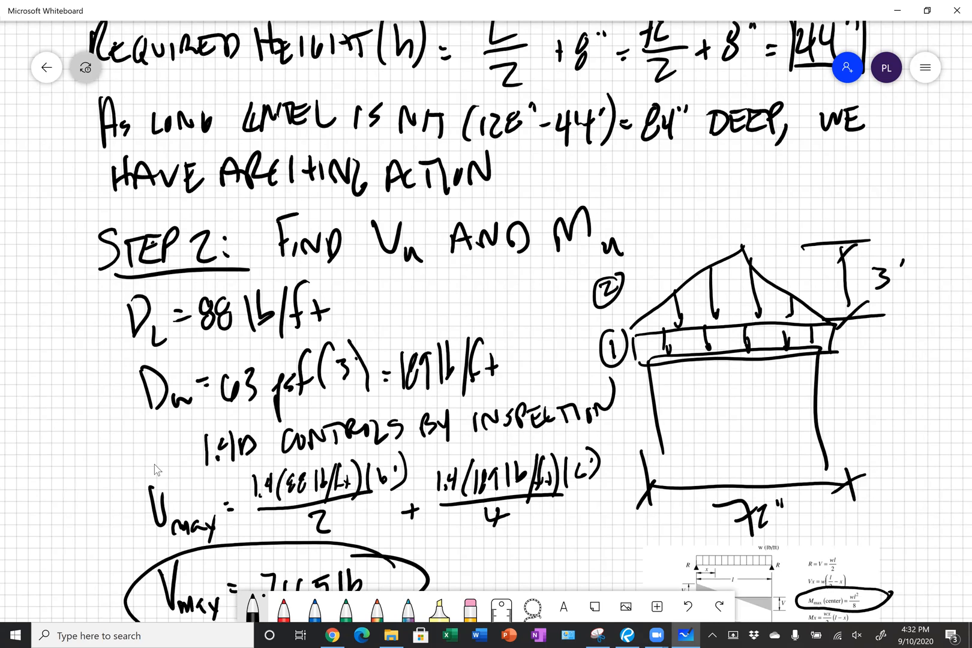
{"action": "mouse_move", "coordinate": [172, 495]}
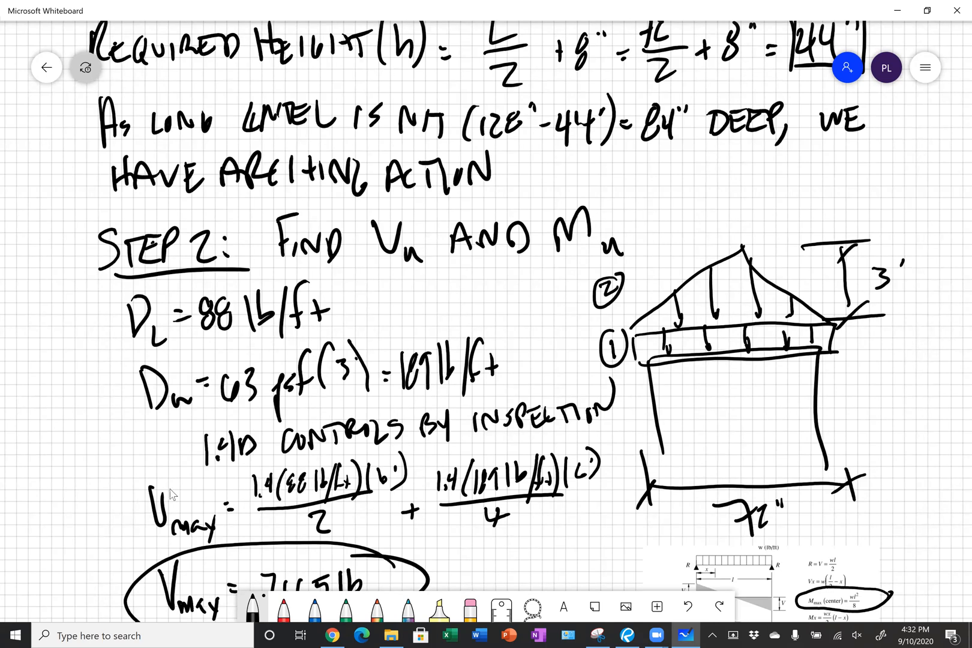